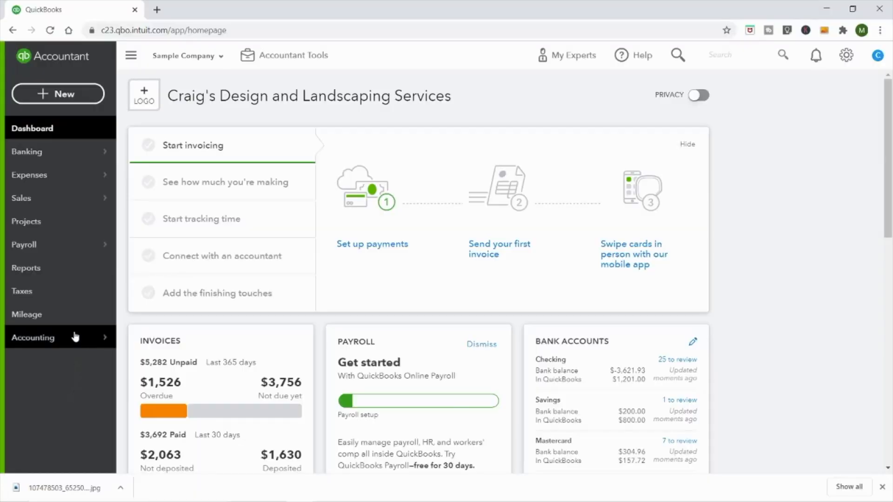
Open the Chart of Accounts from Accounting in the left navigation
{"action": "left_click", "coordinate": [33, 337]}
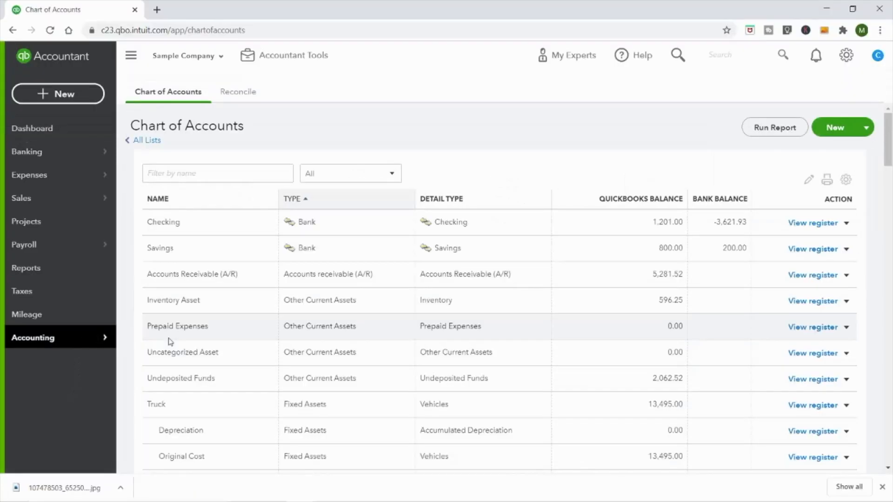
{"action": "mouse_move", "coordinate": [327, 439]}
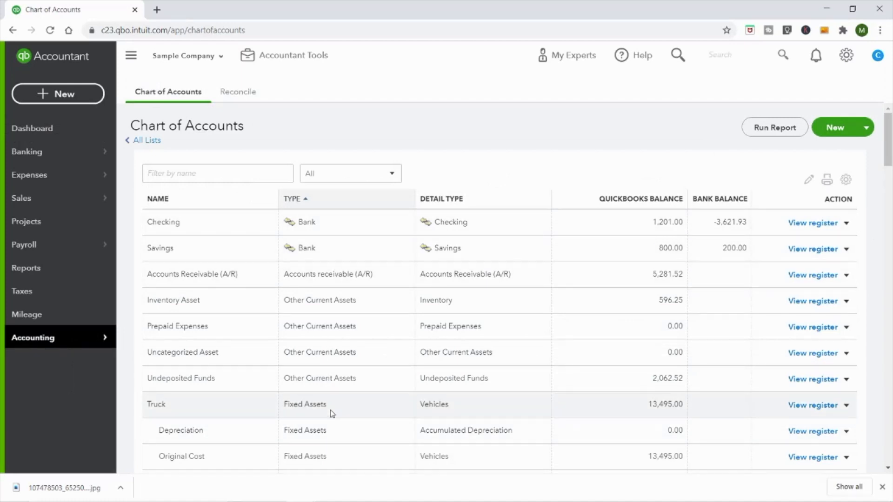
{"action": "mouse_move", "coordinate": [215, 359]}
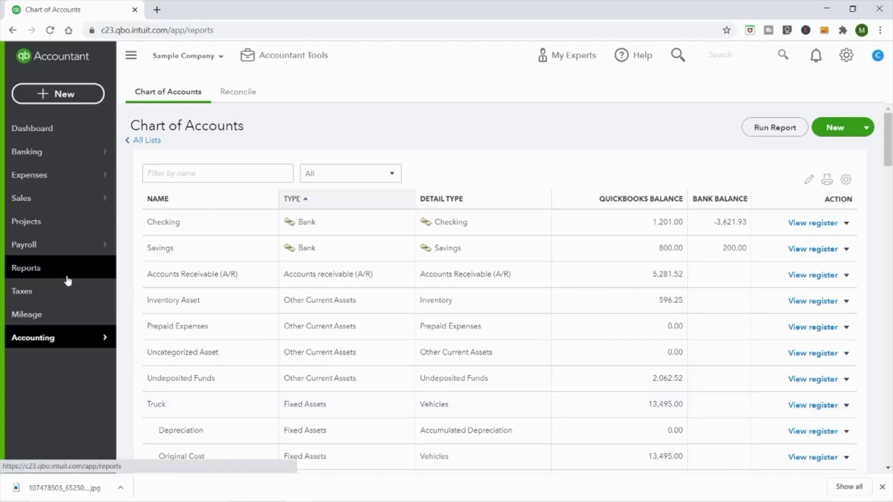
Open the Profit and Loss report from the Standard reports list
{"action": "left_click", "coordinate": [26, 268]}
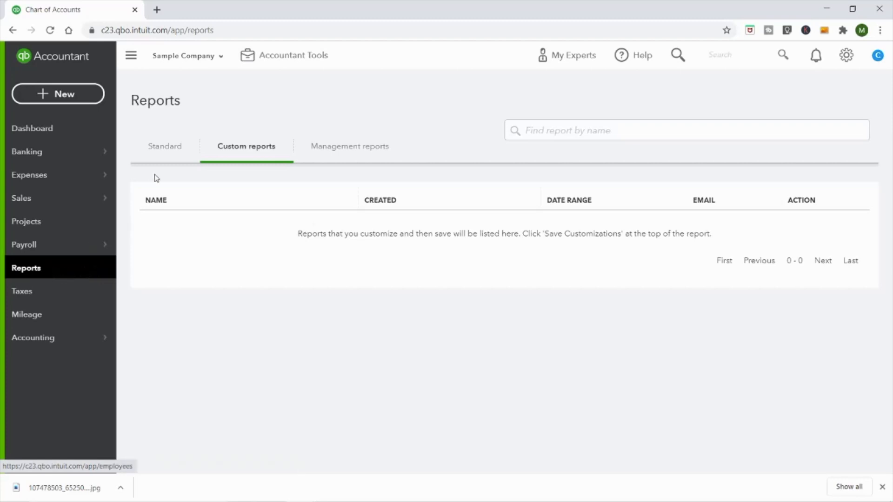
{"action": "left_click", "coordinate": [164, 146]}
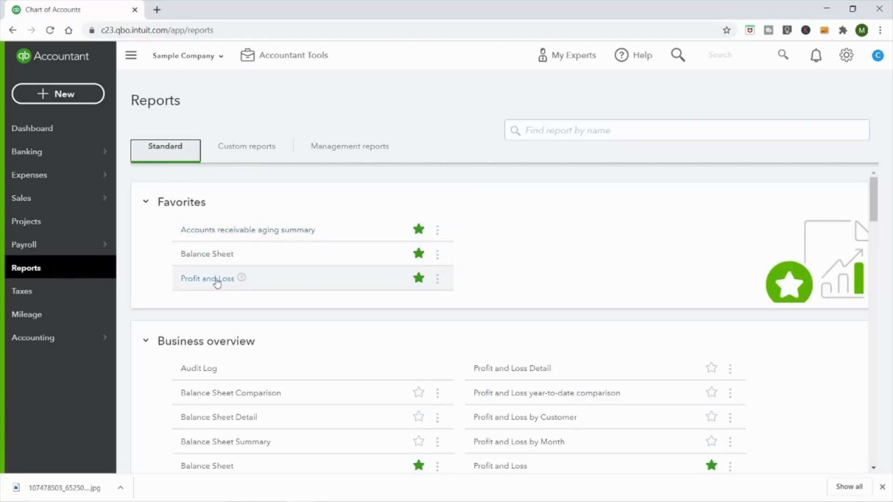
{"action": "left_click", "coordinate": [206, 279]}
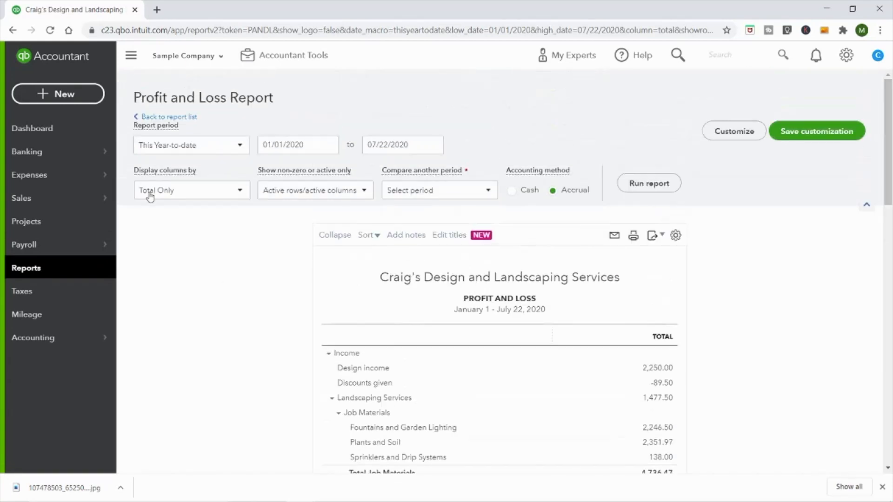
Scroll through the Profit and Loss expense categories down to net income of $1,642.46
{"action": "left_click", "coordinate": [398, 145]}
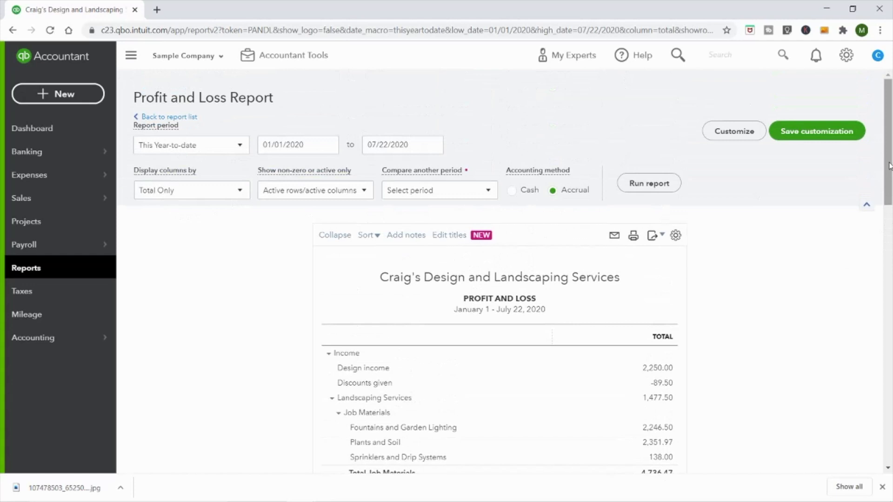
{"action": "scroll", "scroll_direction": "down", "scroll_amount": 3}
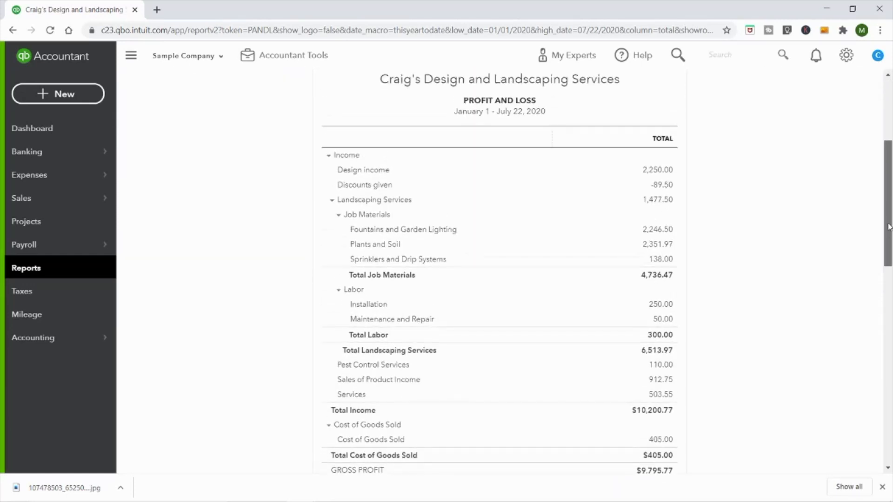
{"action": "mouse_move", "coordinate": [436, 162]}
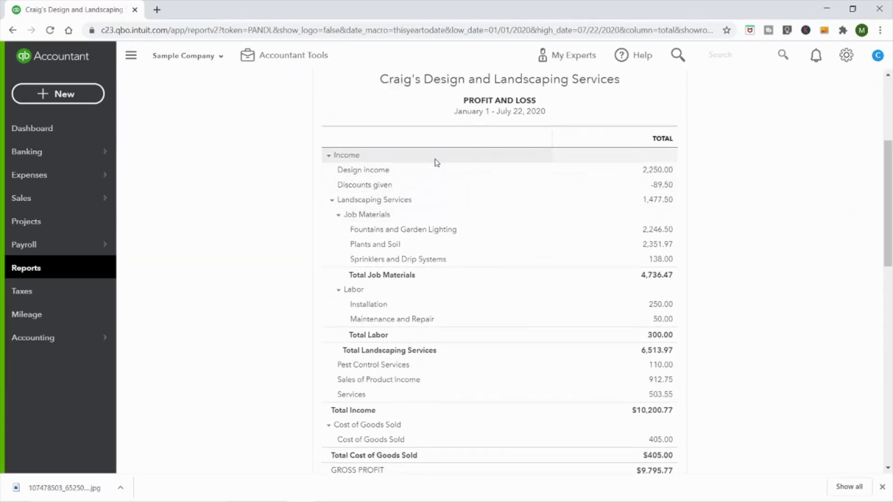
{"action": "mouse_move", "coordinate": [625, 228]}
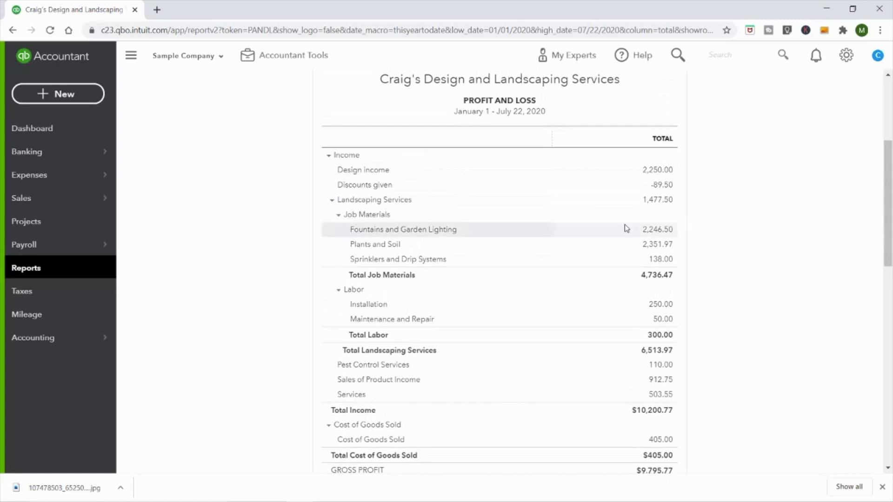
{"action": "mouse_move", "coordinate": [568, 175]}
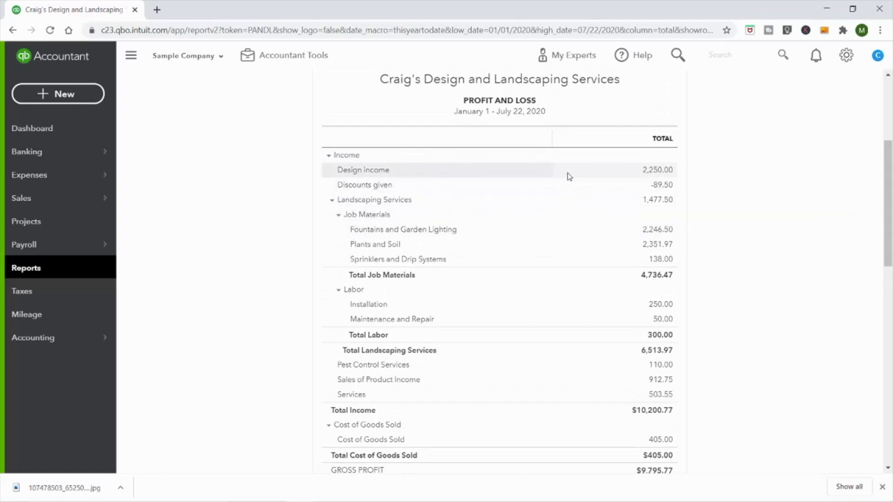
{"action": "mouse_move", "coordinate": [521, 172]}
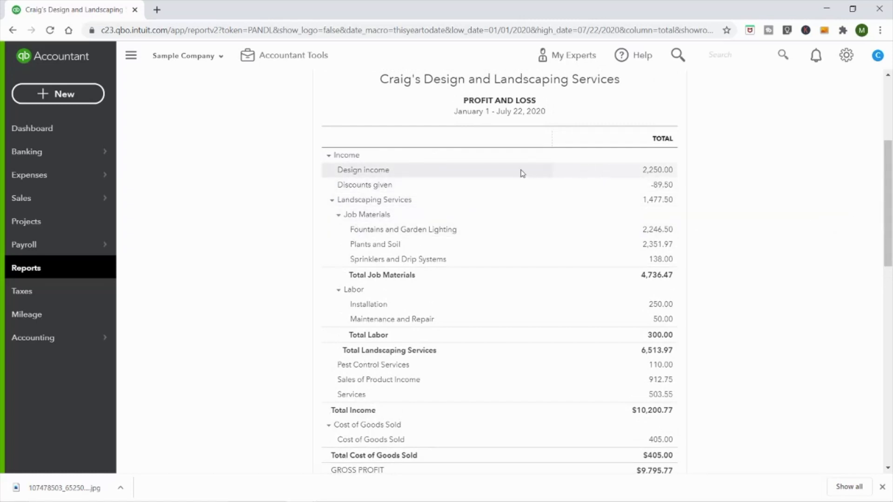
{"action": "mouse_move", "coordinate": [494, 211]}
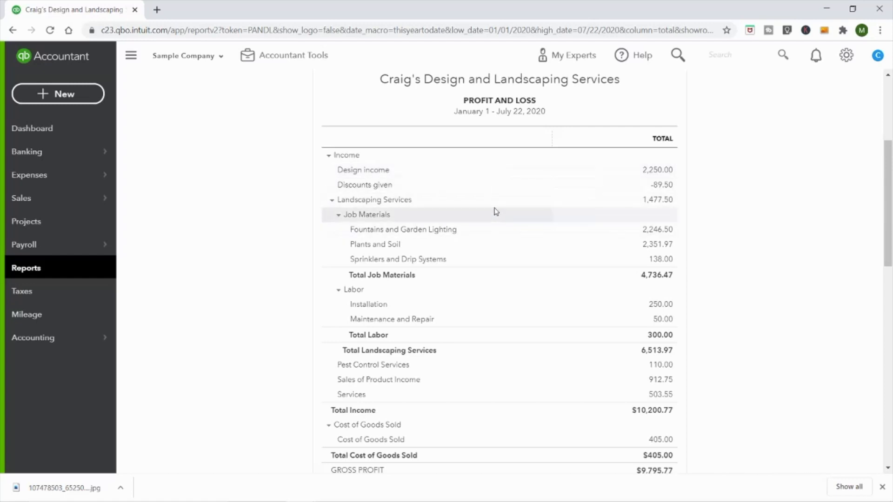
{"action": "mouse_move", "coordinate": [493, 166]}
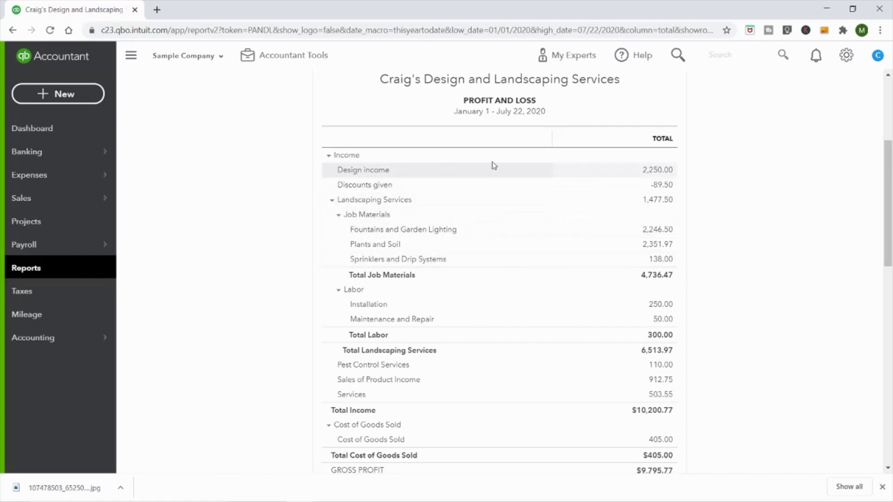
{"action": "mouse_move", "coordinate": [493, 165]}
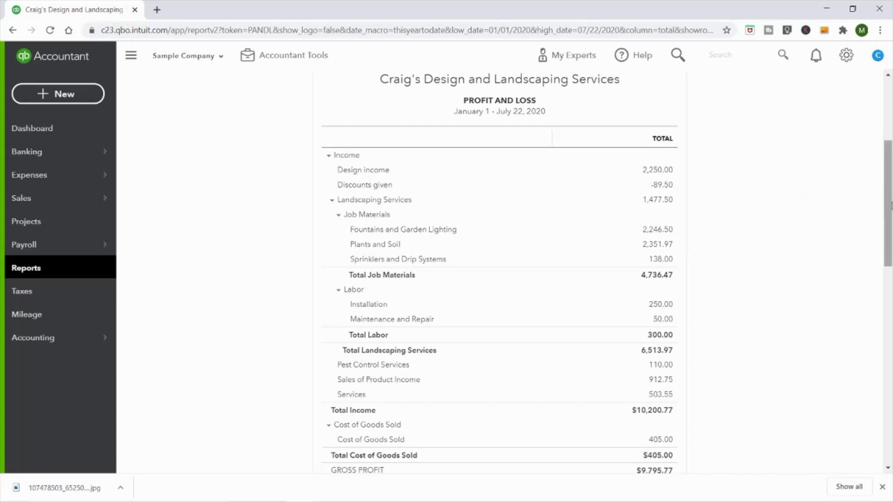
{"action": "scroll", "scroll_direction": "down", "scroll_amount": 3}
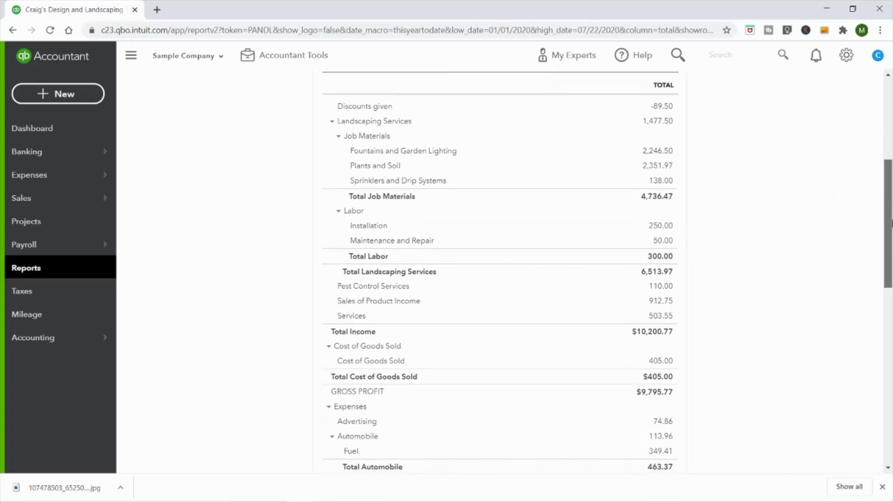
{"action": "scroll", "scroll_direction": "down", "scroll_amount": 3}
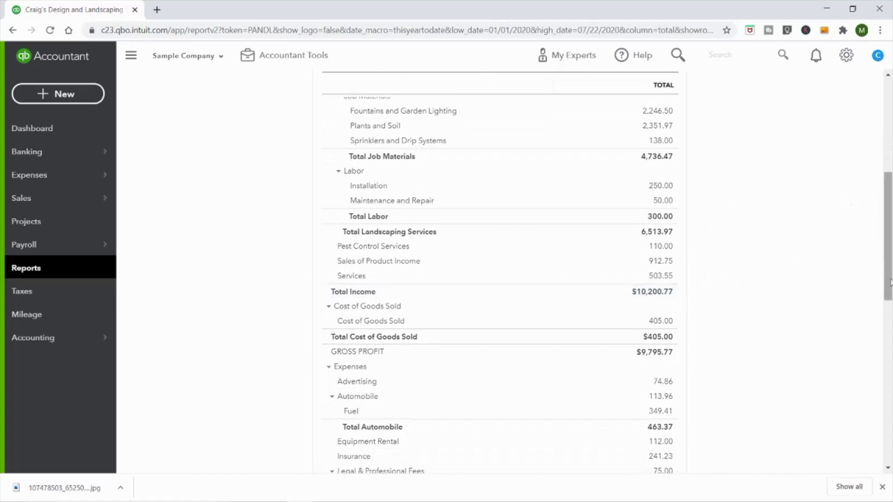
{"action": "scroll", "scroll_direction": "down", "scroll_amount": 3}
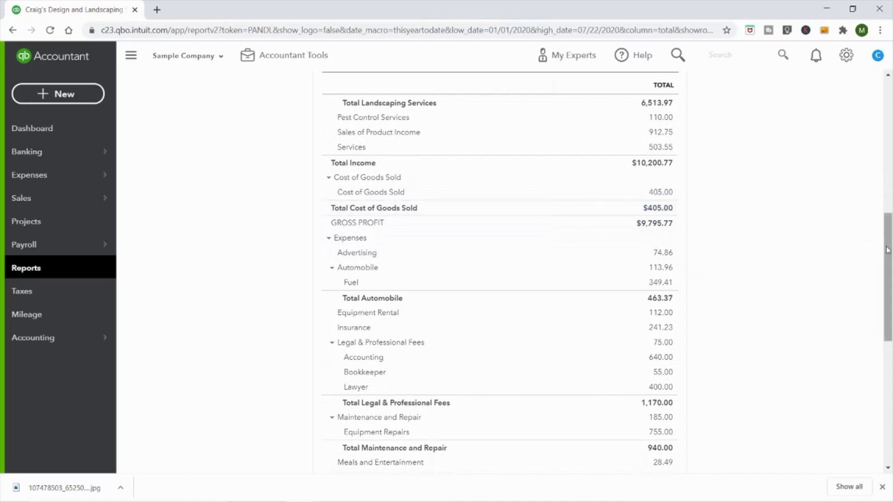
{"action": "scroll", "scroll_direction": "down", "scroll_amount": 3}
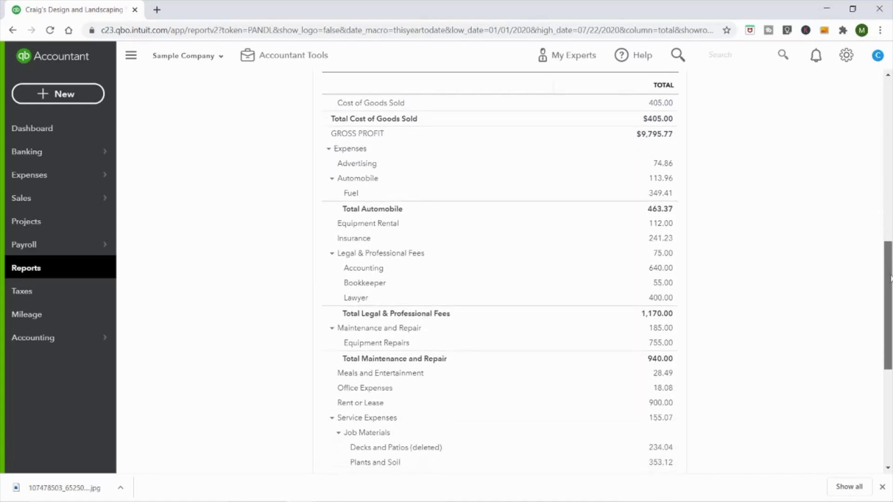
{"action": "mouse_move", "coordinate": [683, 177]}
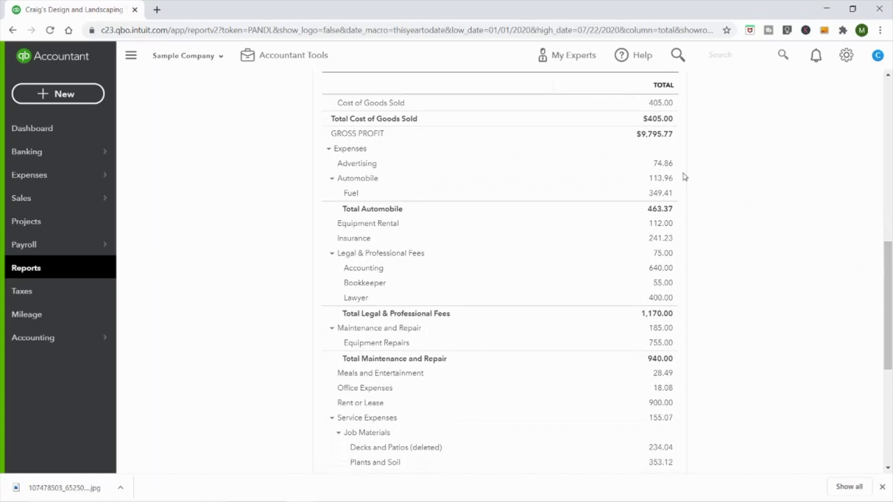
{"action": "mouse_move", "coordinate": [634, 313]}
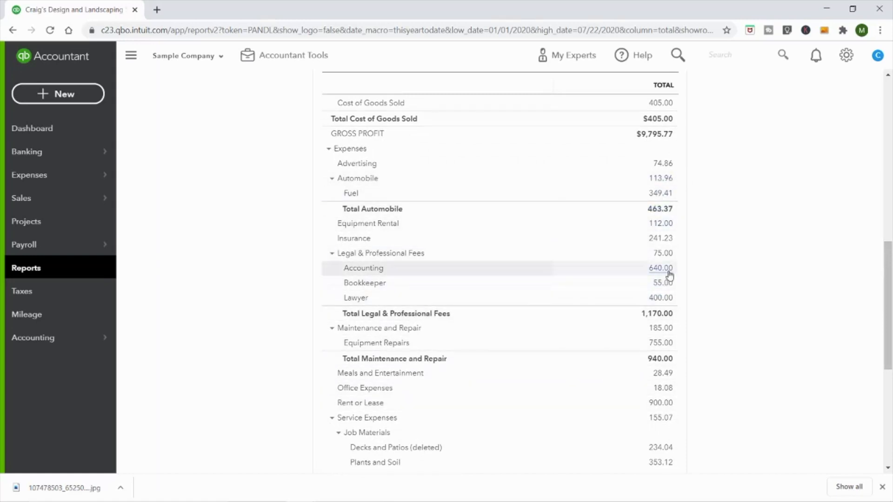
{"action": "mouse_move", "coordinate": [669, 397]}
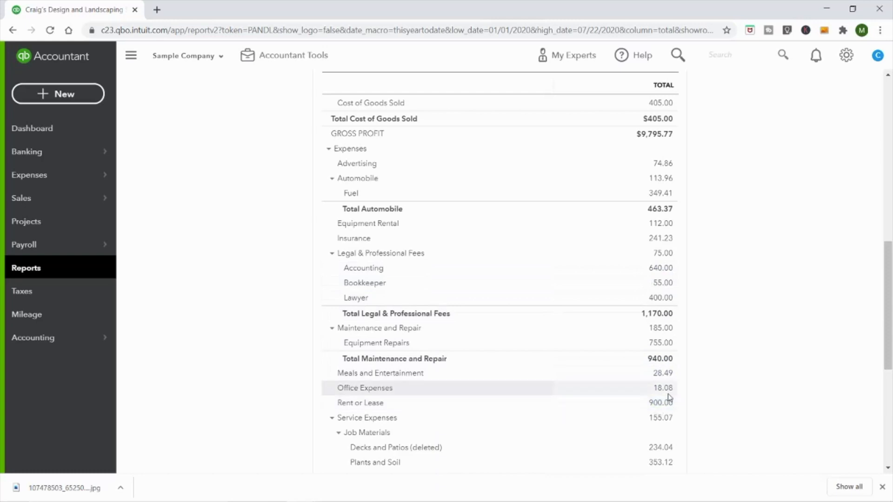
{"action": "scroll", "scroll_direction": "down", "scroll_amount": 3}
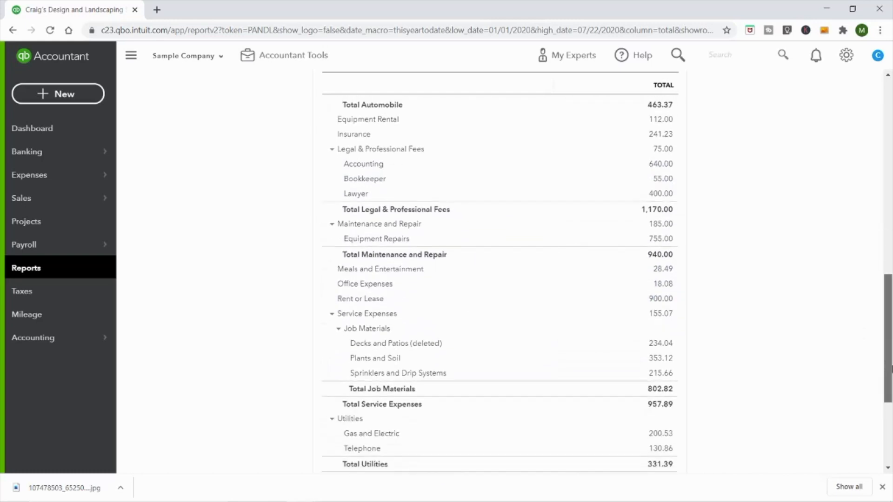
{"action": "scroll", "scroll_direction": "down", "scroll_amount": 3}
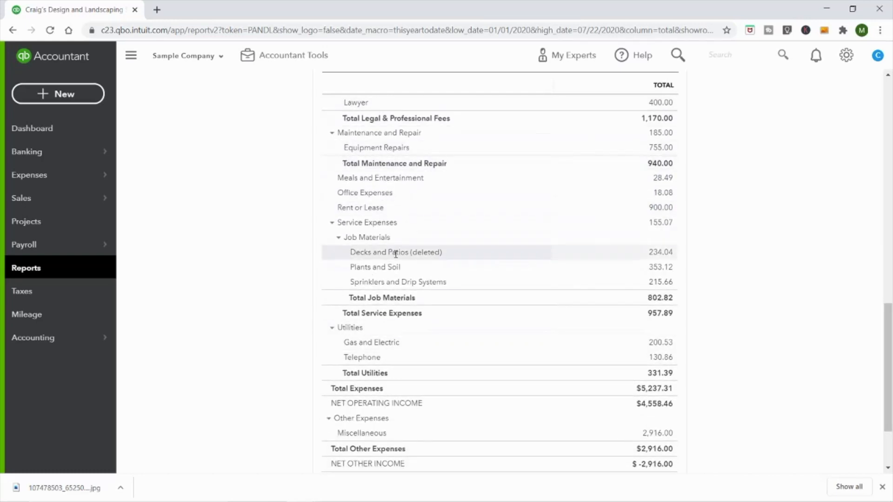
{"action": "mouse_move", "coordinate": [769, 340]}
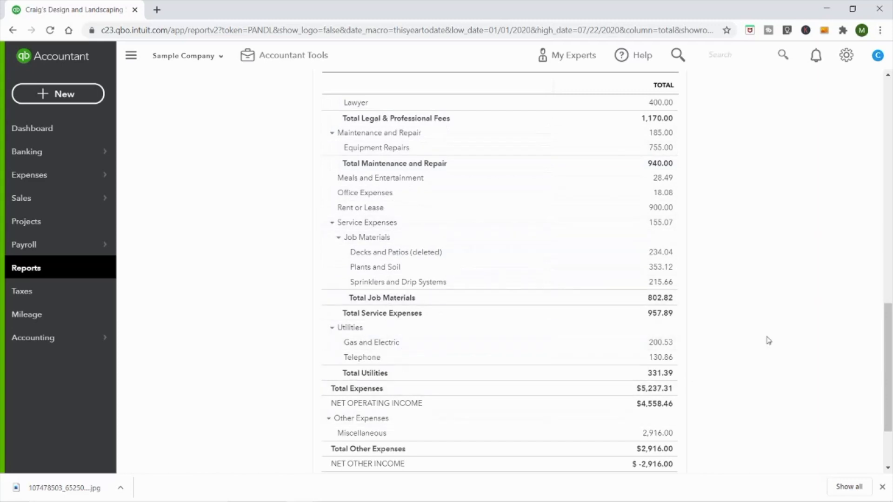
{"action": "scroll", "scroll_direction": "down", "scroll_amount": 3}
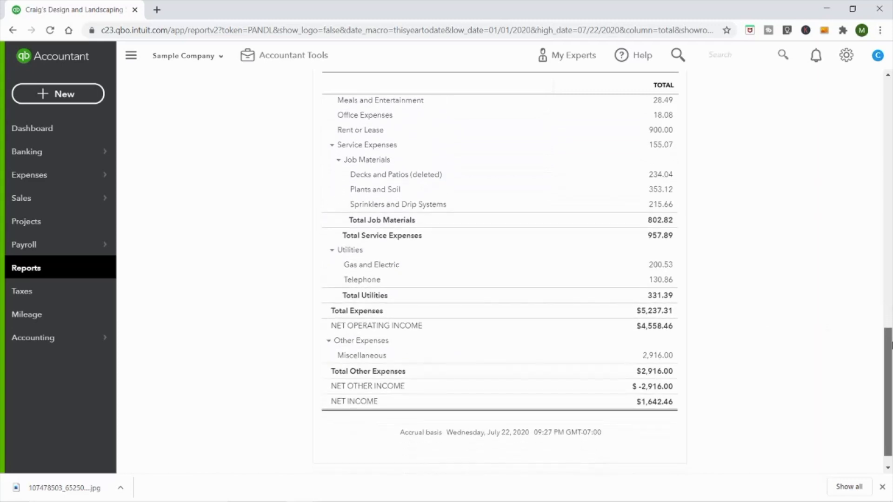
{"action": "scroll", "scroll_direction": "up", "scroll_amount": 3}
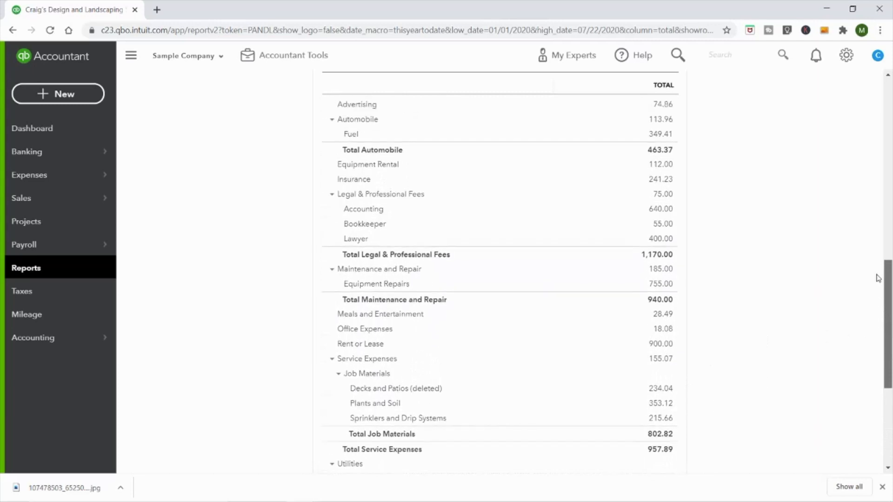
{"action": "mouse_move", "coordinate": [359, 343]}
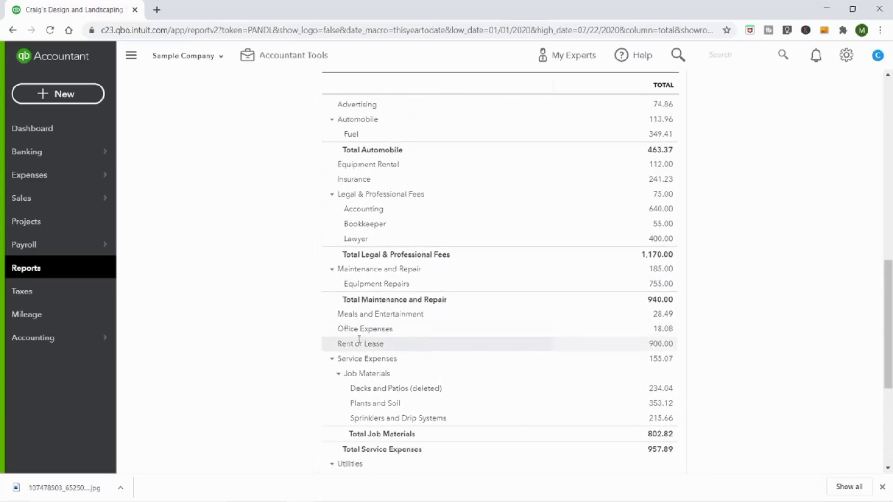
{"action": "scroll", "scroll_direction": "up", "scroll_amount": 3}
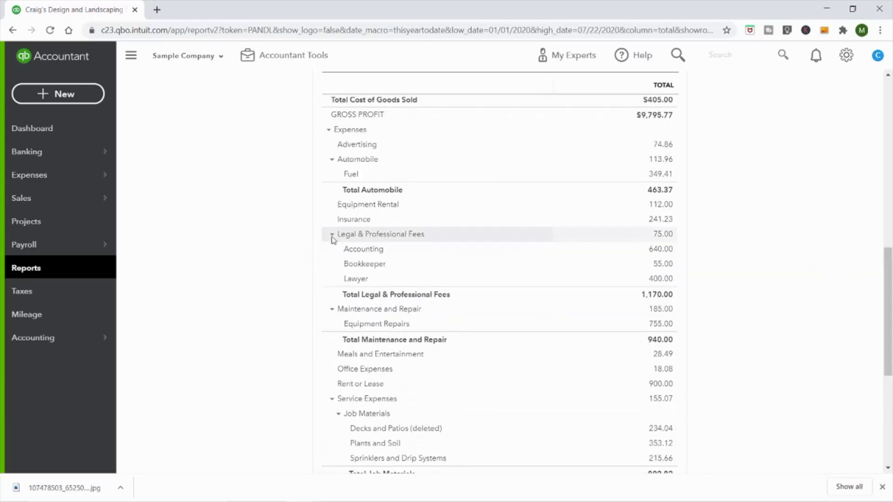
Toggle Legal & Professional Fees and review the five Automobile car wash transactions ($113.96)
{"action": "left_click", "coordinate": [331, 234]}
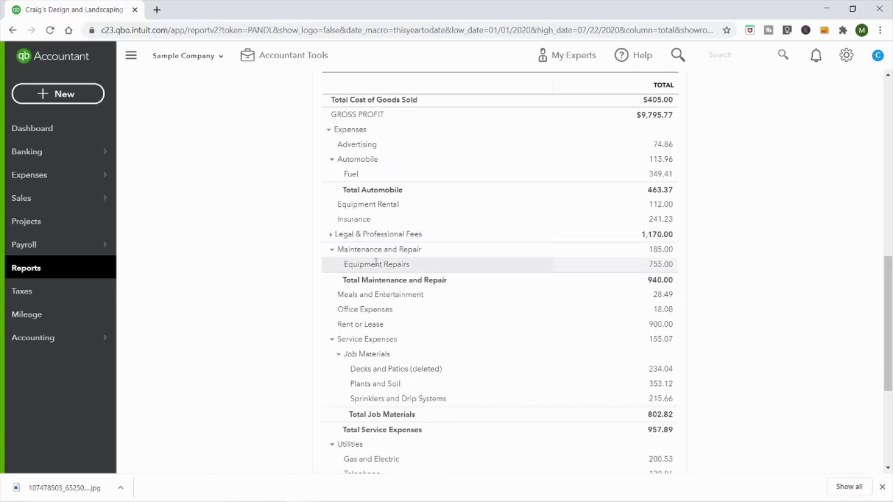
{"action": "left_click", "coordinate": [331, 233]}
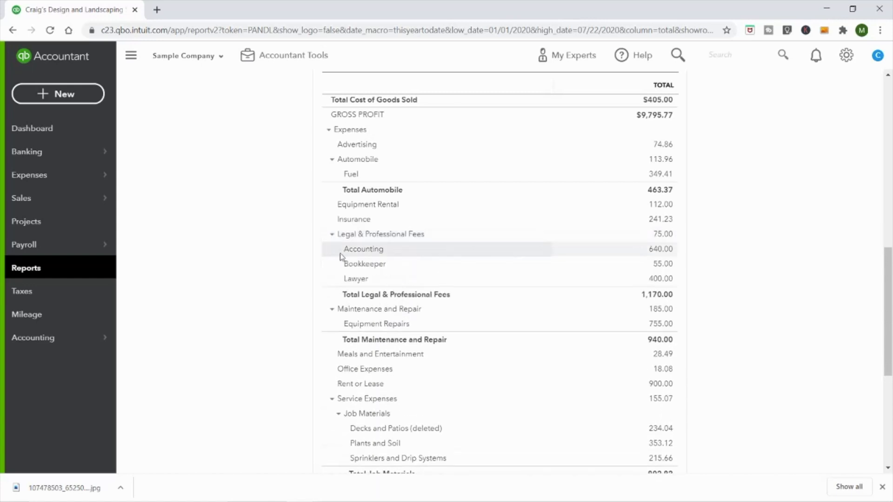
{"action": "mouse_move", "coordinate": [340, 268]}
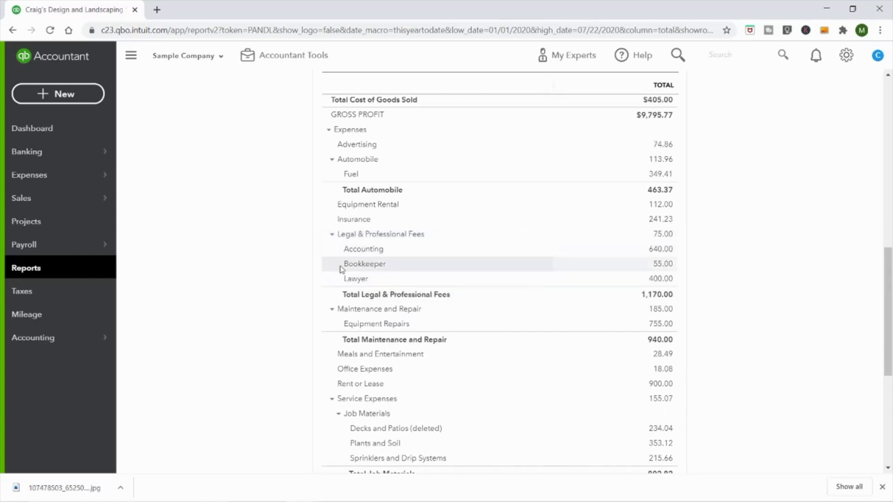
{"action": "scroll", "scroll_direction": "down", "scroll_amount": 3}
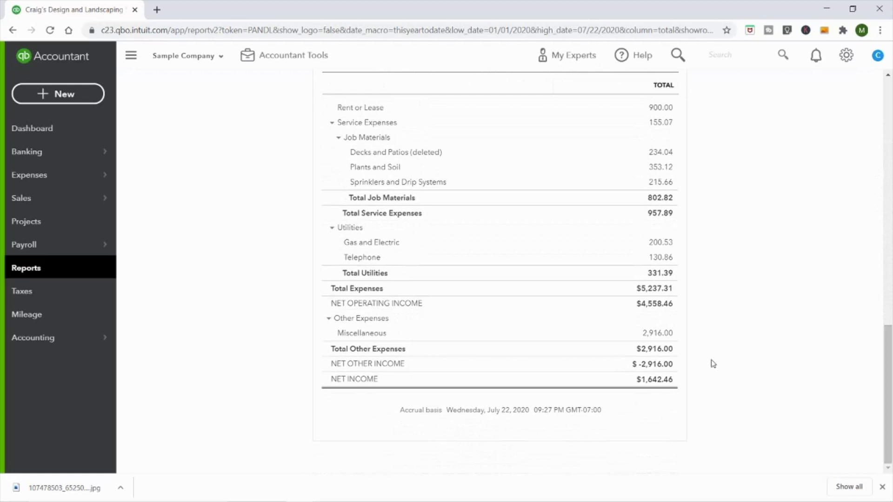
{"action": "mouse_move", "coordinate": [655, 380]}
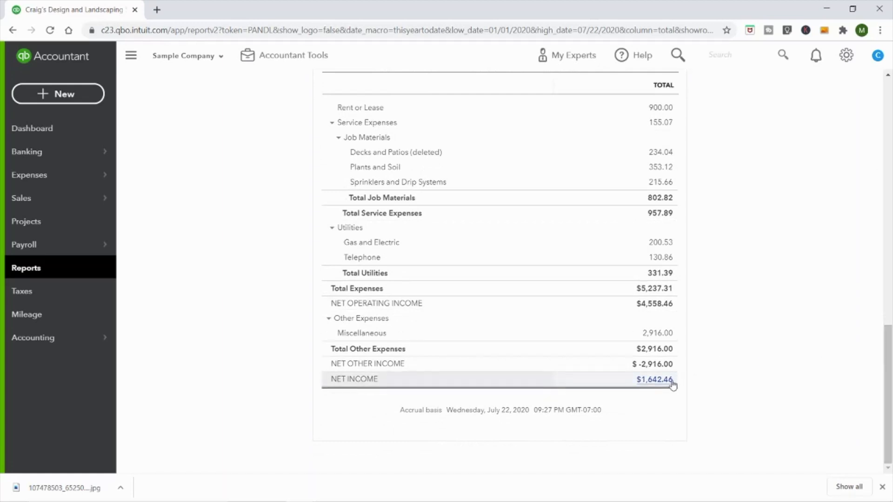
{"action": "mouse_move", "coordinate": [701, 380]}
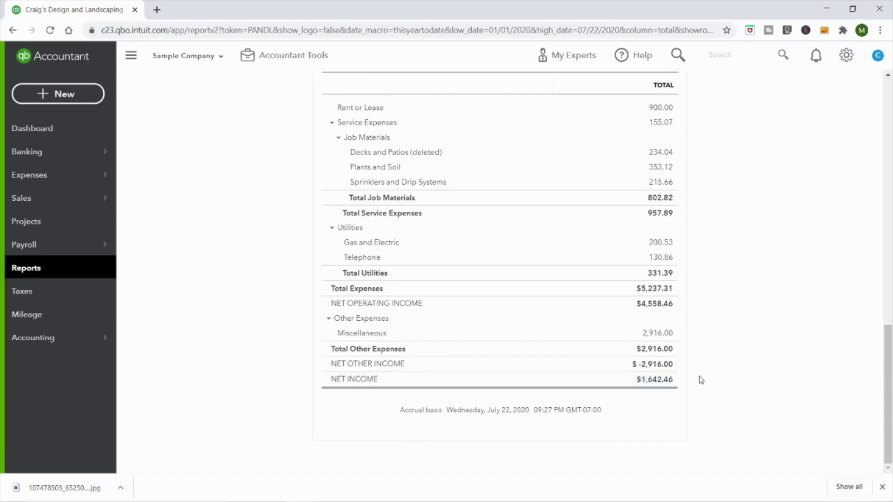
{"action": "scroll", "scroll_direction": "up", "scroll_amount": 3}
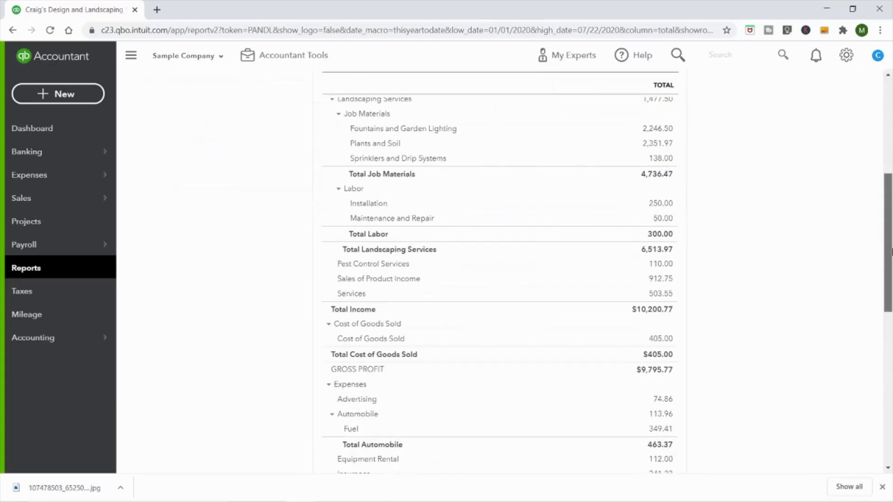
{"action": "scroll", "scroll_direction": "down", "scroll_amount": 3}
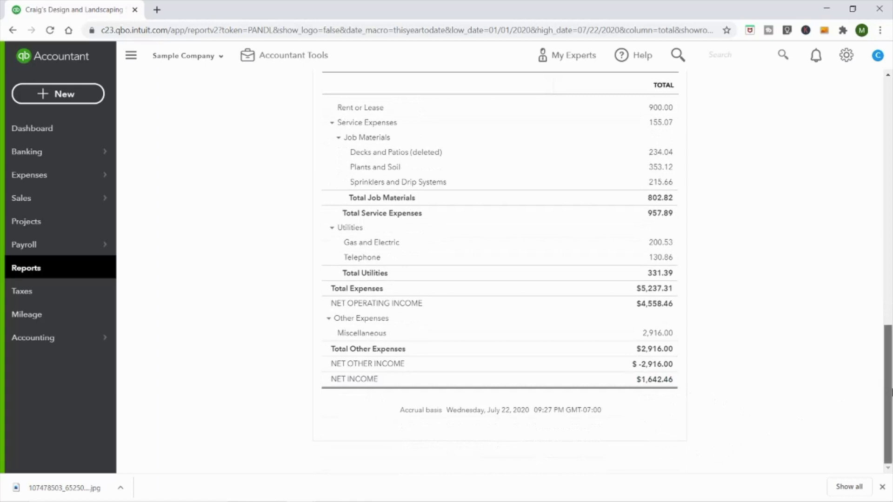
{"action": "scroll", "scroll_direction": "up", "scroll_amount": 3}
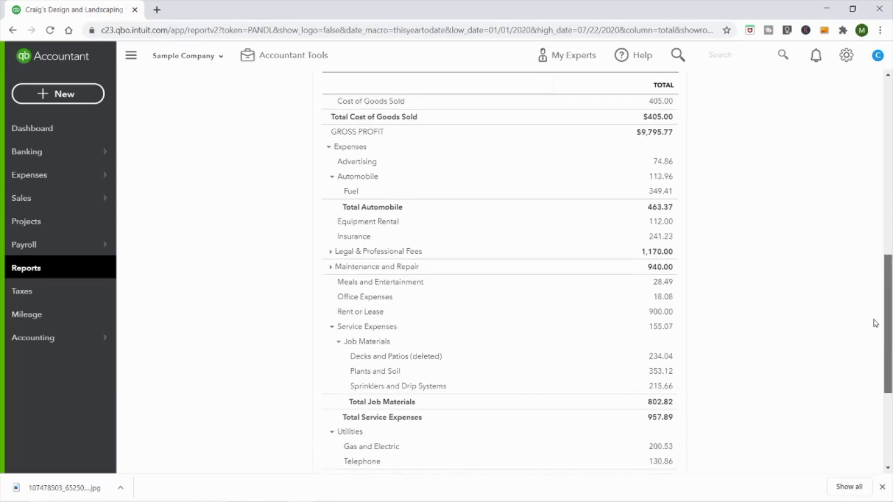
{"action": "scroll", "scroll_direction": "down", "scroll_amount": 3}
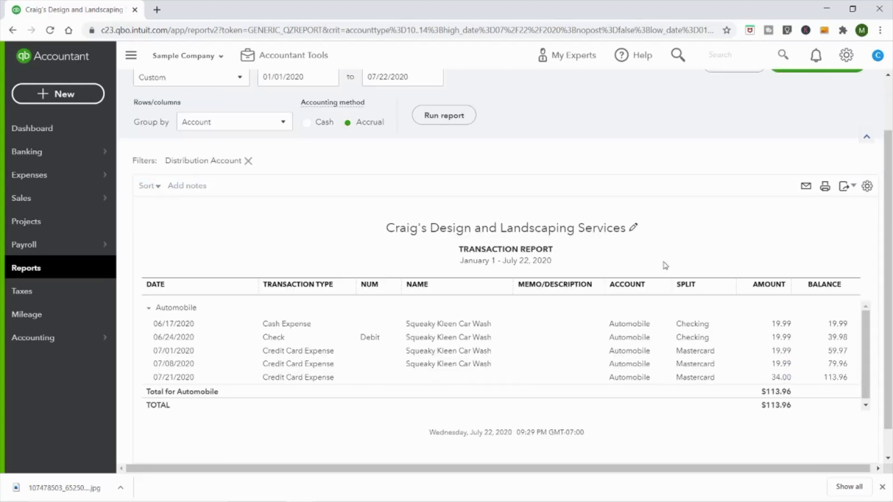
{"action": "mouse_move", "coordinate": [653, 322]}
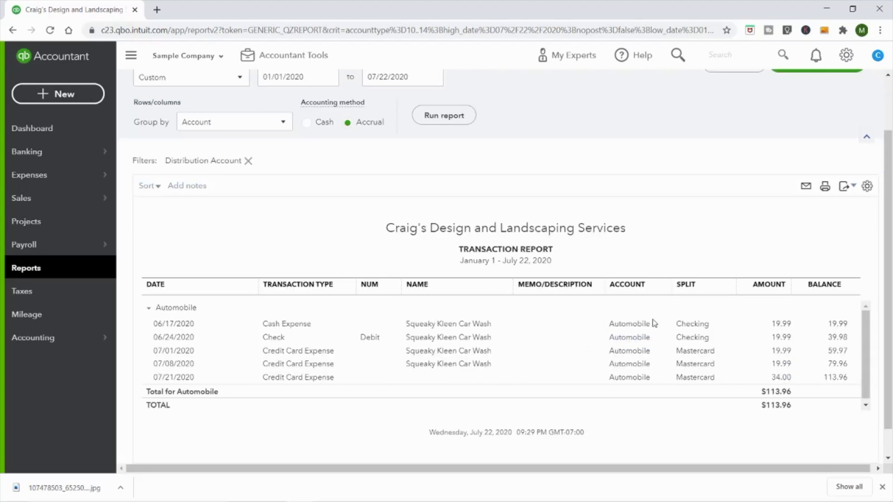
{"action": "mouse_move", "coordinate": [480, 393]}
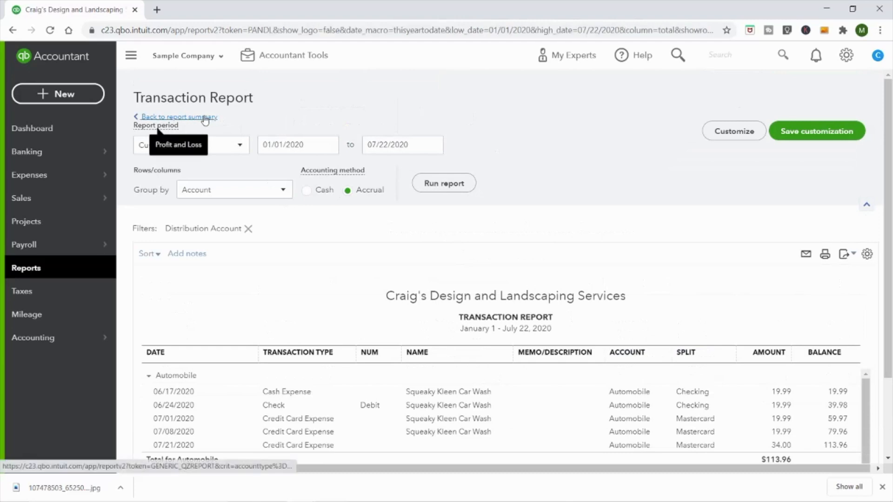
Return to the Profit and Loss summary and scroll through it
{"action": "left_click", "coordinate": [177, 116]}
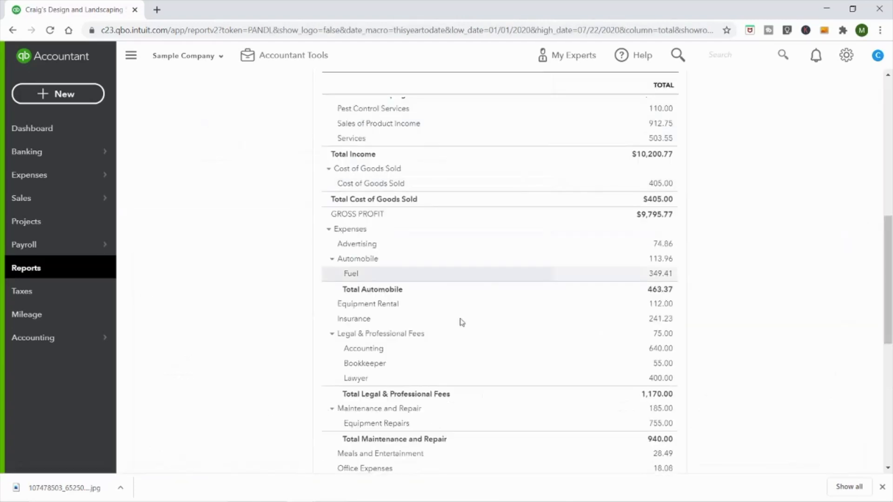
{"action": "scroll", "scroll_direction": "down", "scroll_amount": 3}
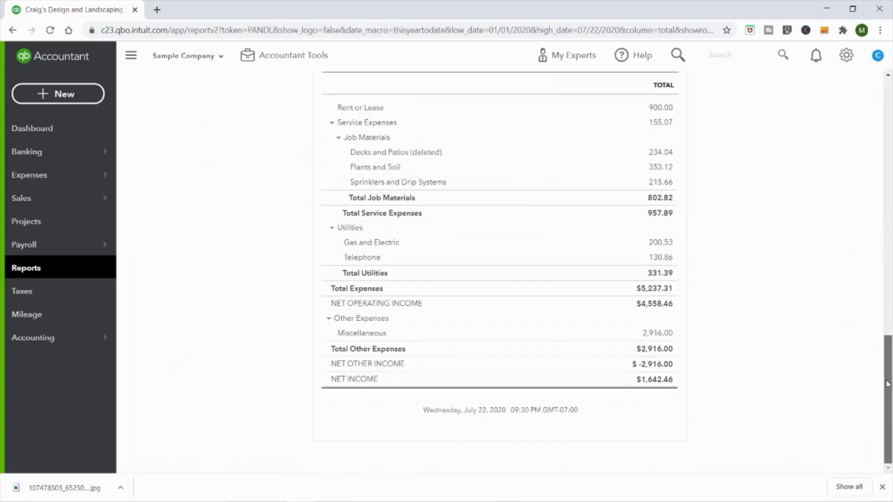
{"action": "scroll", "scroll_direction": "up", "scroll_amount": 3}
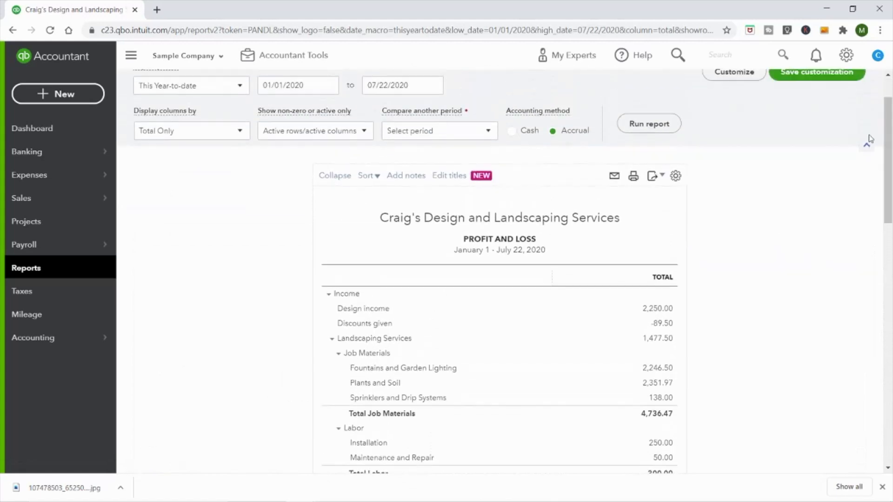
Go via the dashboard to the Chart of Accounts and dismiss the usage notice
{"action": "left_click", "coordinate": [33, 129]}
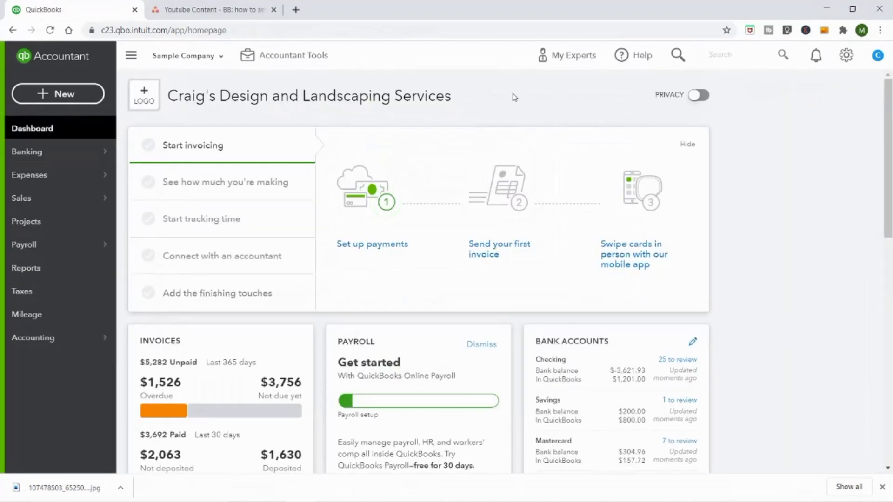
{"action": "mouse_move", "coordinate": [60, 337]}
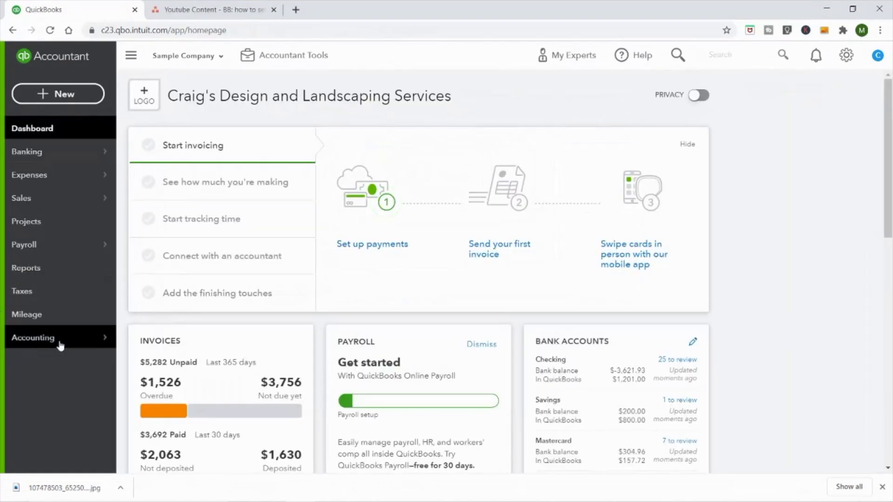
{"action": "left_click", "coordinate": [33, 337]}
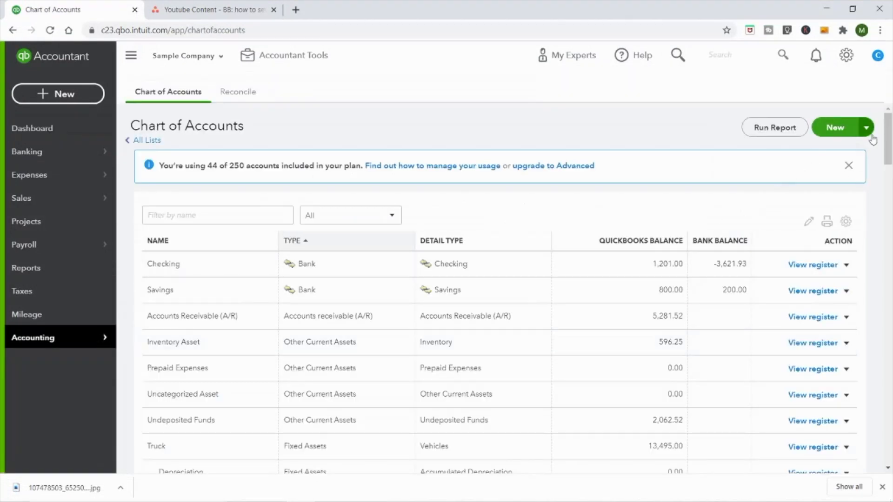
{"action": "left_click", "coordinate": [847, 166]}
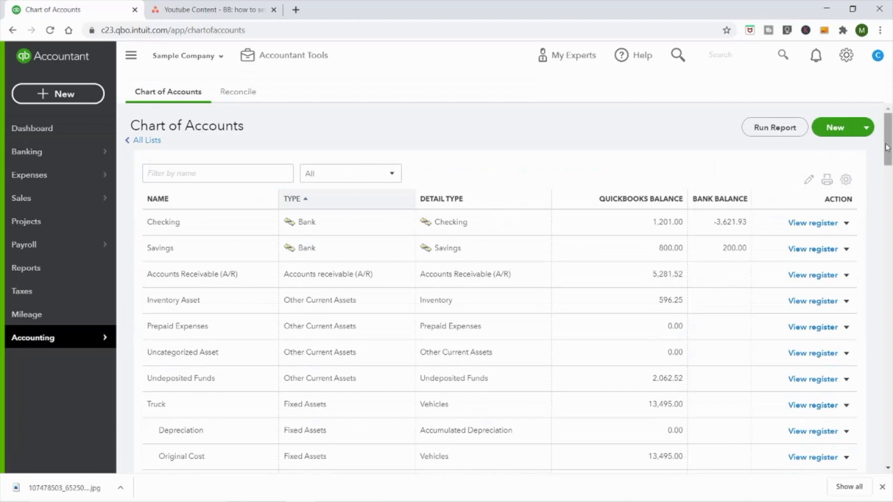
Scroll the account list down to Utilities, Gas and Electric and Telephone, then back up
{"action": "scroll", "scroll_direction": "down", "scroll_amount": 3}
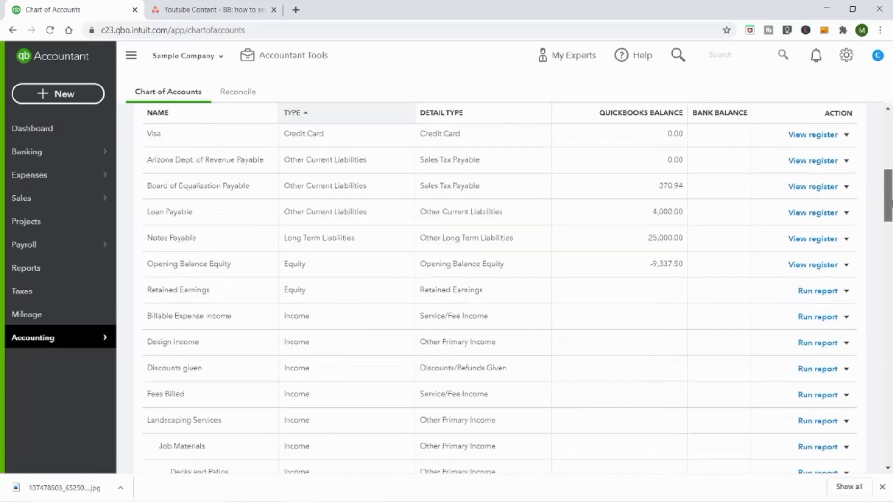
{"action": "scroll", "scroll_direction": "down", "scroll_amount": 3}
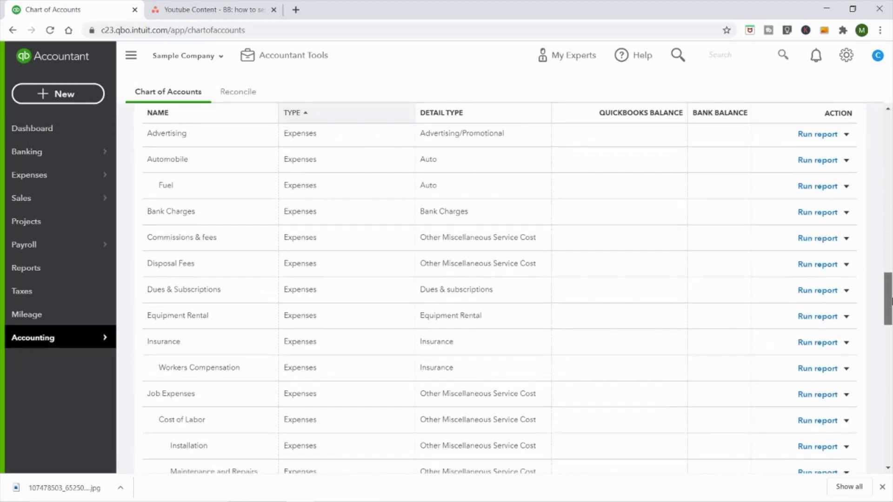
{"action": "scroll", "scroll_direction": "down", "scroll_amount": 3}
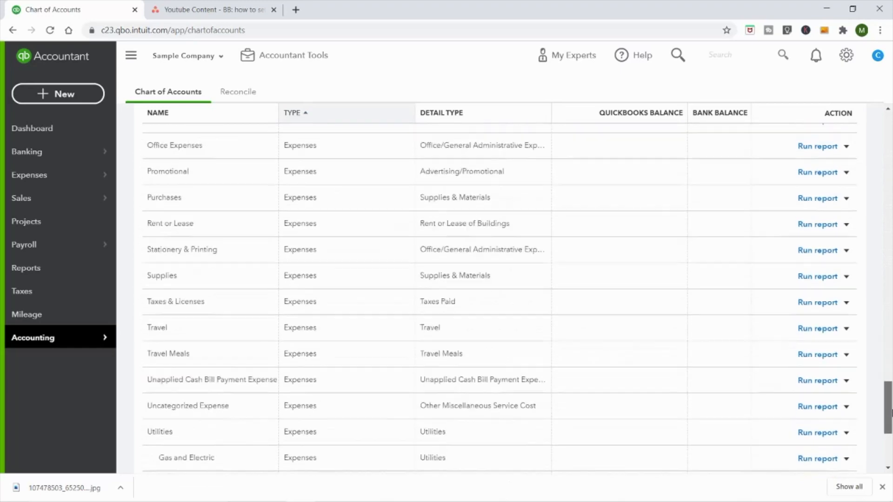
{"action": "scroll", "scroll_direction": "down", "scroll_amount": 3}
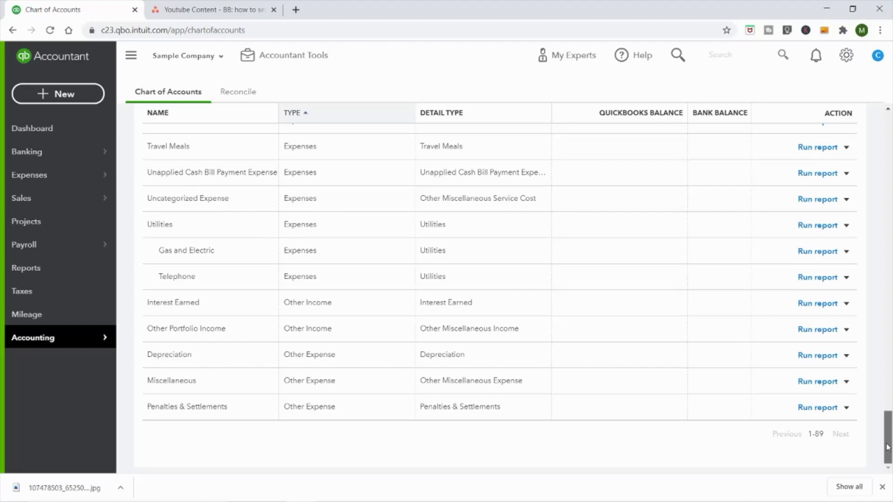
{"action": "scroll", "scroll_direction": "up", "scroll_amount": 3}
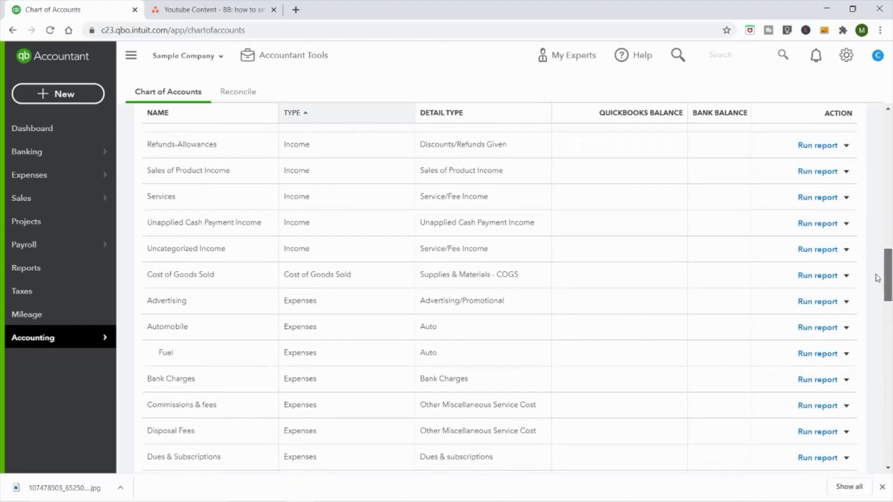
{"action": "scroll", "scroll_direction": "up", "scroll_amount": 3}
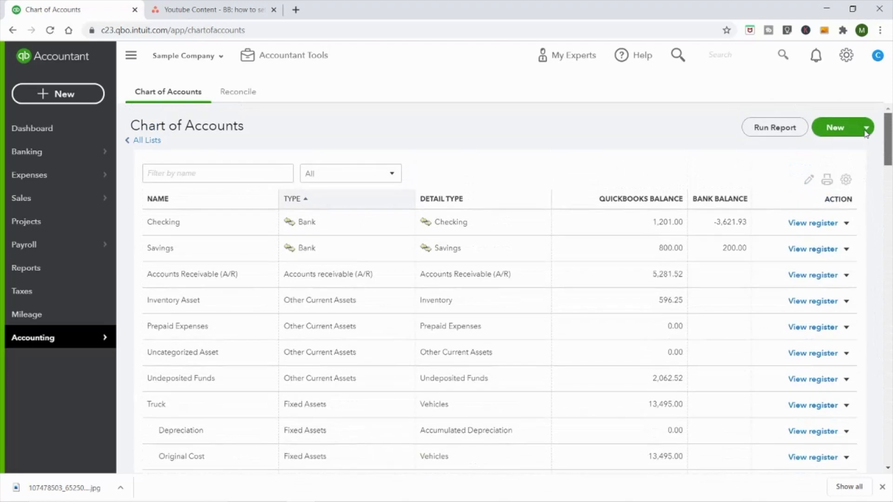
{"action": "scroll", "scroll_direction": "down", "scroll_amount": 3}
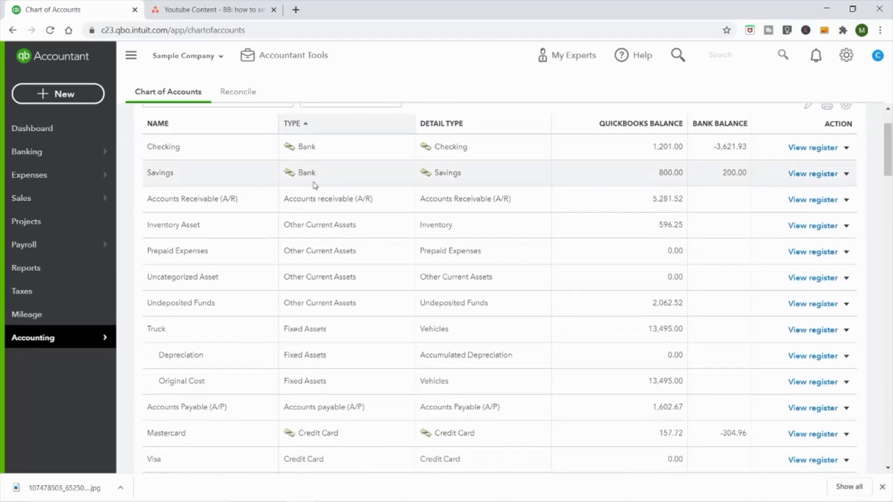
{"action": "mouse_move", "coordinate": [317, 181]}
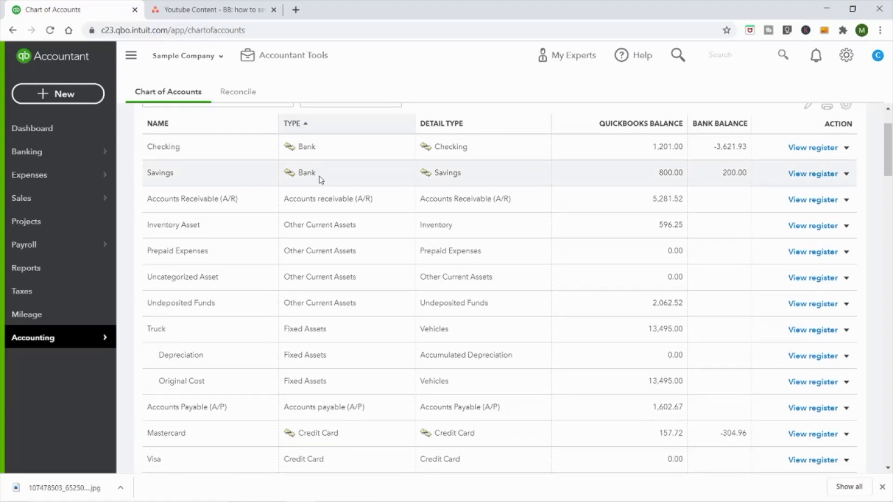
{"action": "mouse_move", "coordinate": [248, 176]}
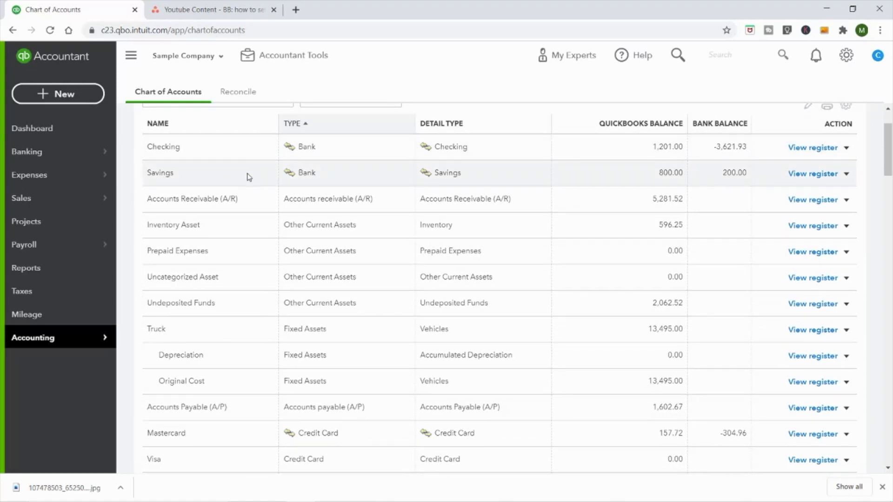
{"action": "mouse_move", "coordinate": [349, 175]}
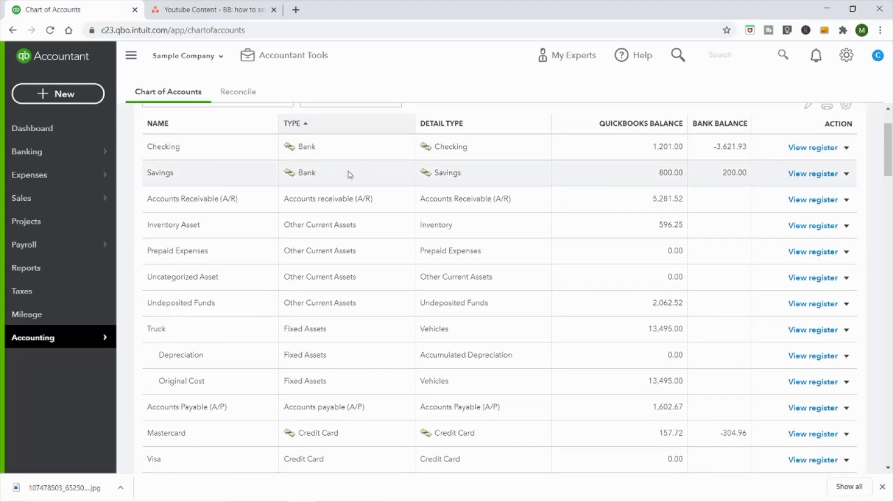
{"action": "mouse_move", "coordinate": [329, 166]}
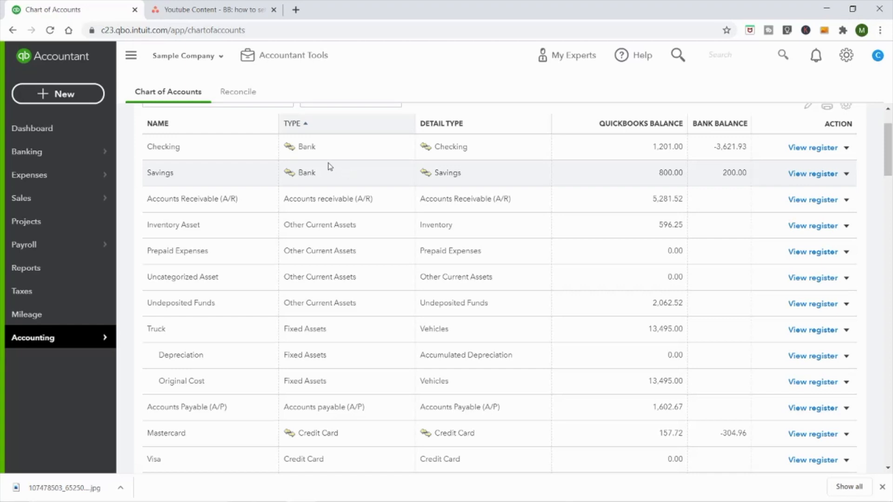
{"action": "mouse_move", "coordinate": [344, 178]}
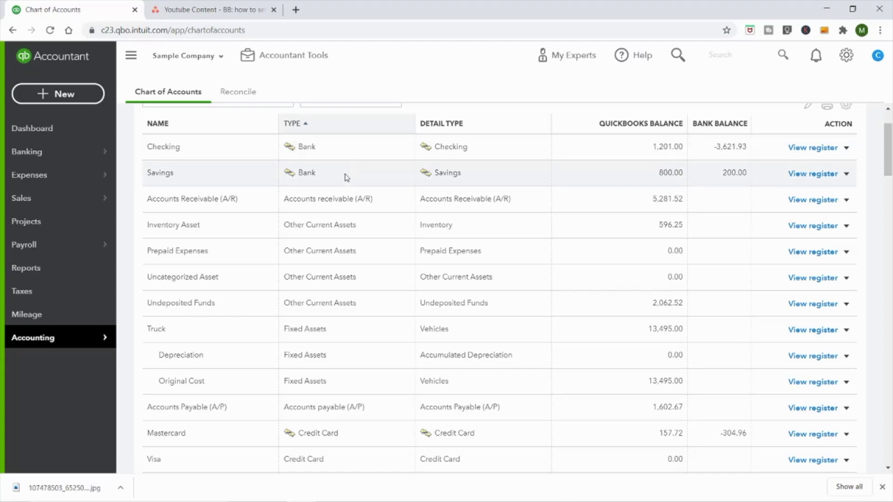
{"action": "mouse_move", "coordinate": [336, 169]}
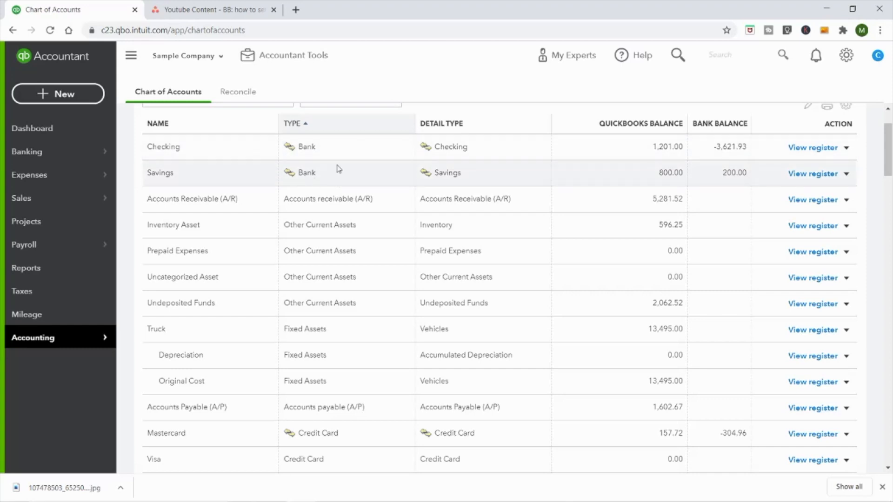
{"action": "mouse_move", "coordinate": [342, 168]}
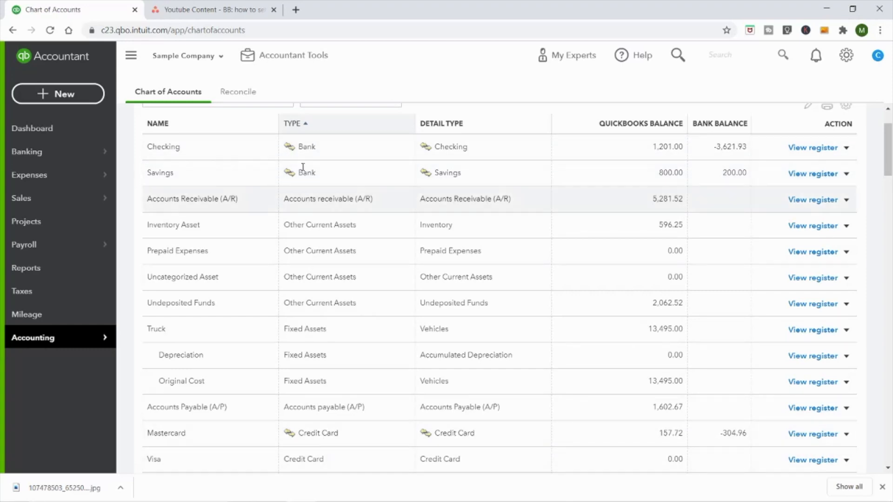
{"action": "mouse_move", "coordinate": [317, 148]}
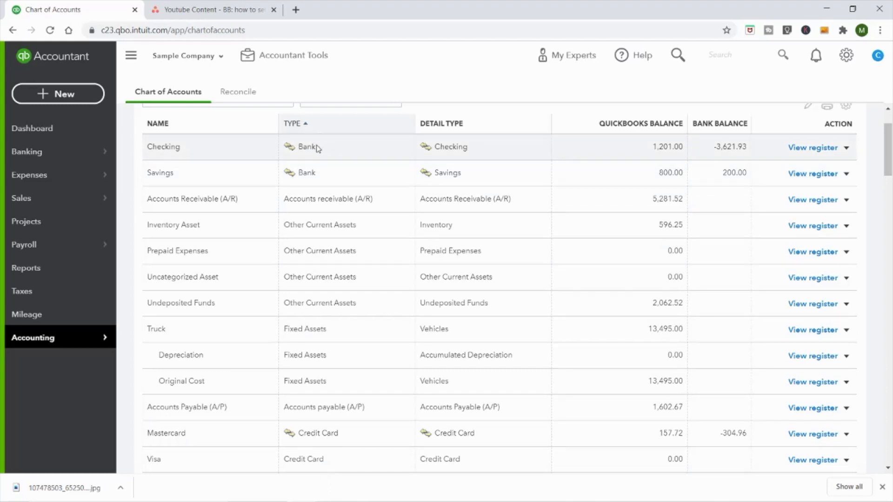
{"action": "scroll", "scroll_direction": "up", "scroll_amount": 3}
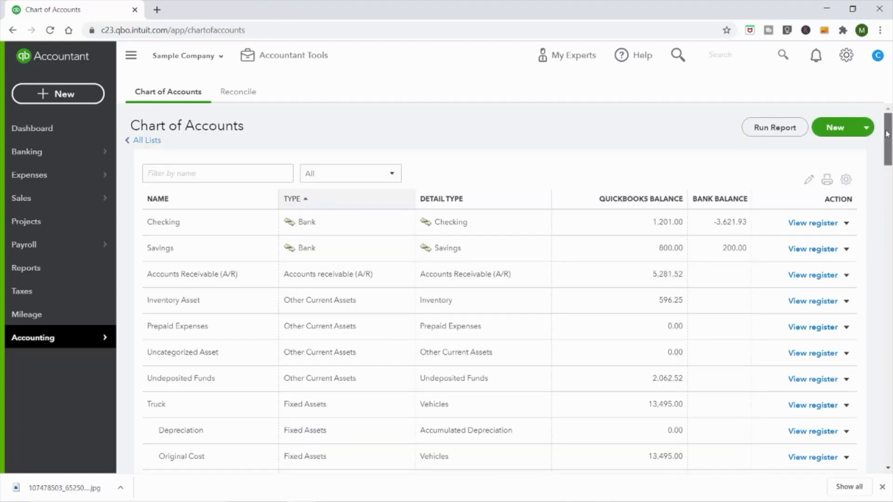
{"action": "scroll", "scroll_direction": "down", "scroll_amount": 3}
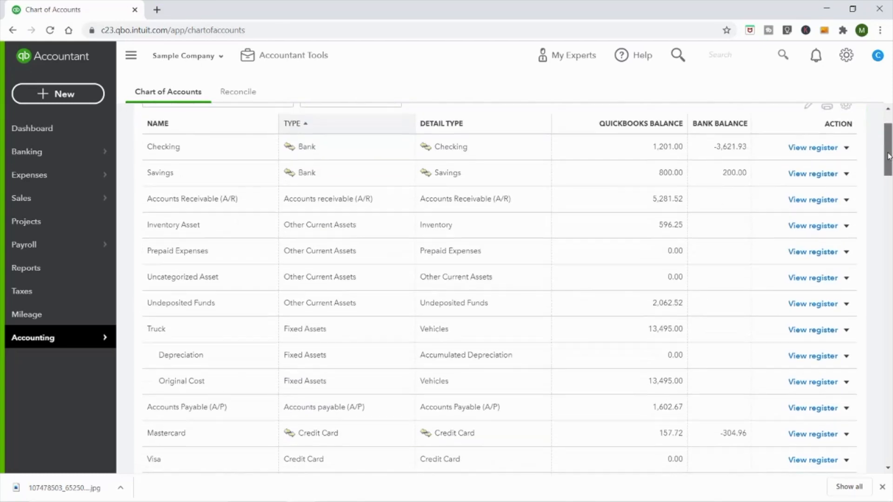
{"action": "scroll", "scroll_direction": "down", "scroll_amount": 3}
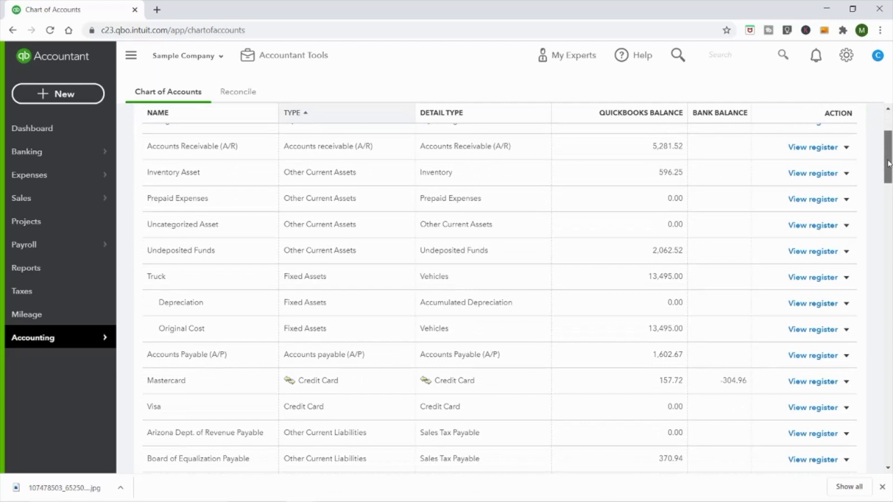
{"action": "scroll", "scroll_direction": "down", "scroll_amount": 3}
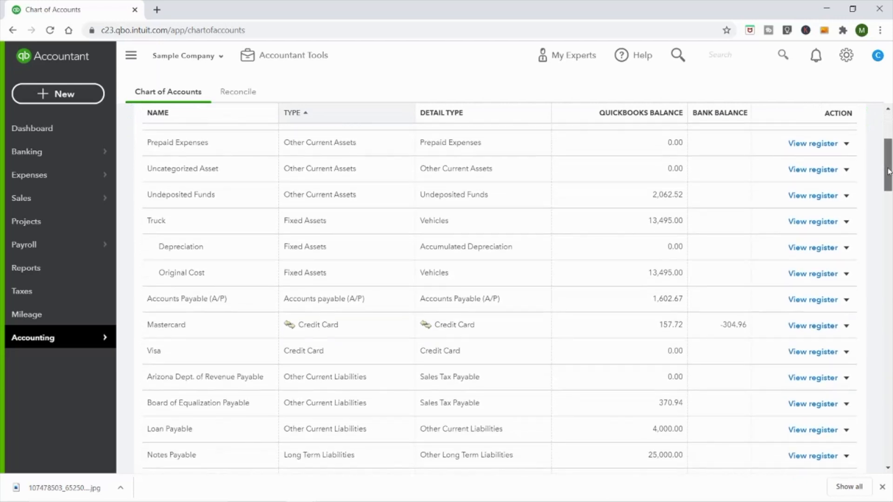
{"action": "scroll", "scroll_direction": "down", "scroll_amount": 3}
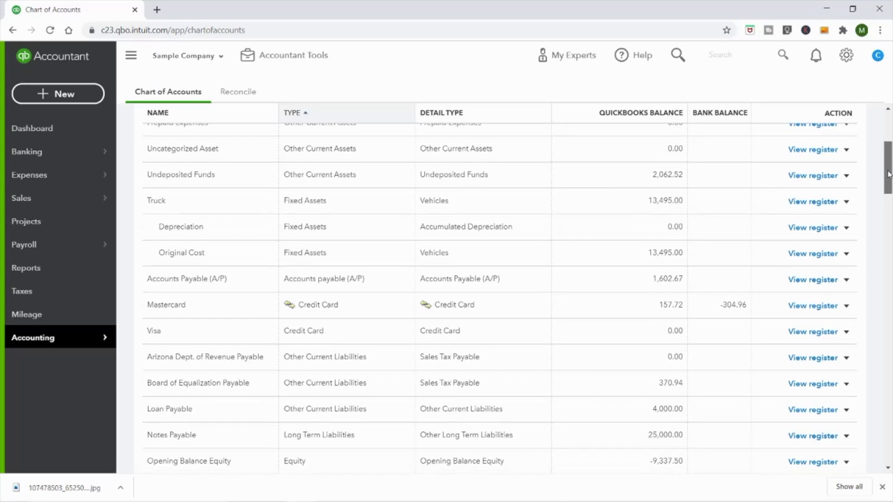
{"action": "scroll", "scroll_direction": "down", "scroll_amount": 3}
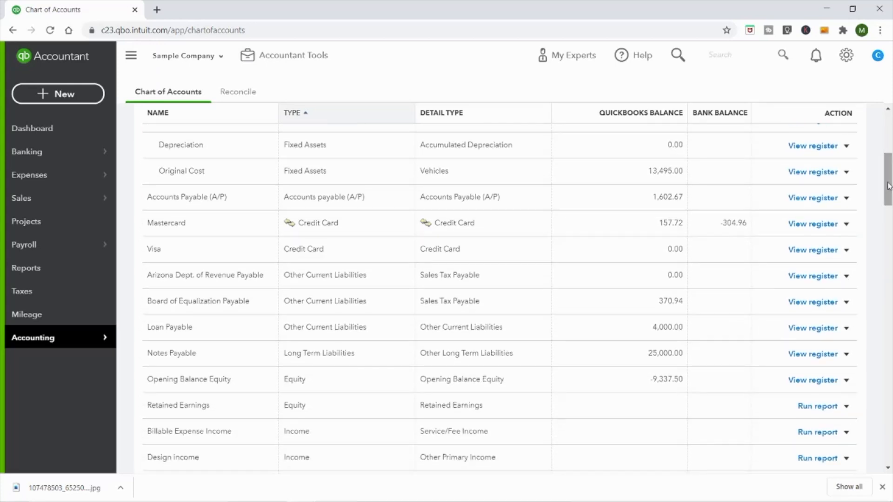
{"action": "mouse_move", "coordinate": [524, 197]}
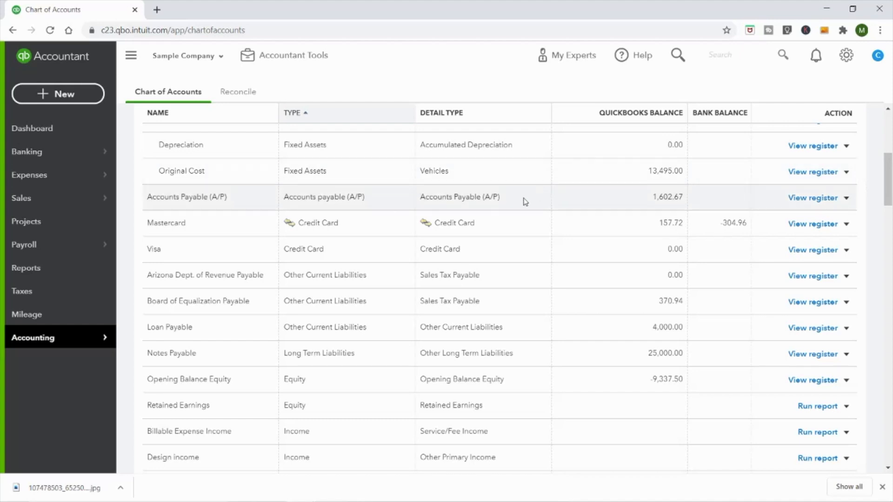
{"action": "mouse_move", "coordinate": [358, 223]}
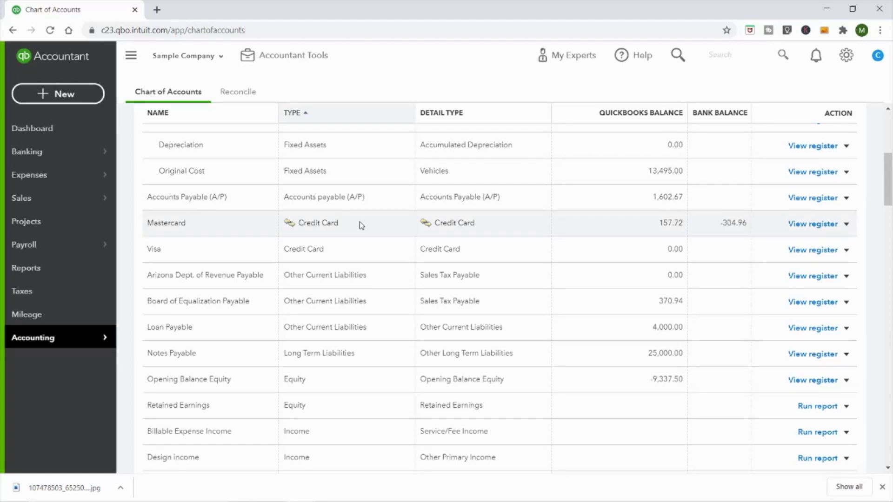
{"action": "mouse_move", "coordinate": [535, 302]}
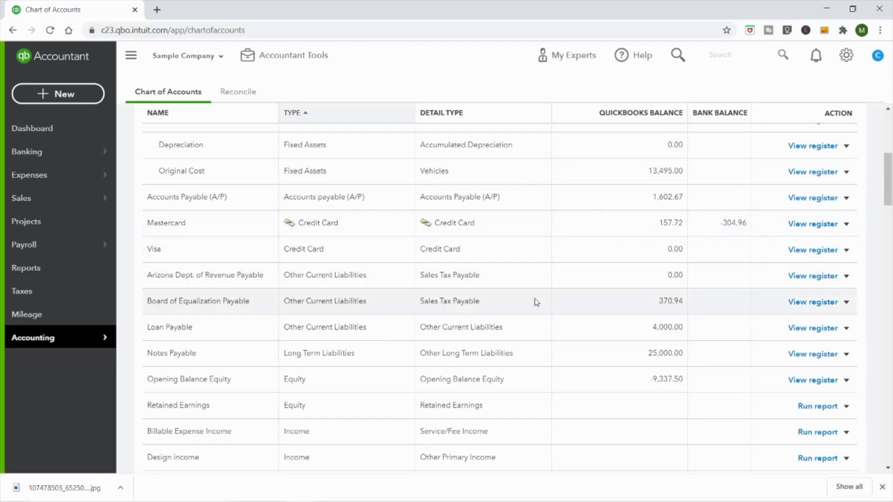
{"action": "scroll", "scroll_direction": "down", "scroll_amount": 3}
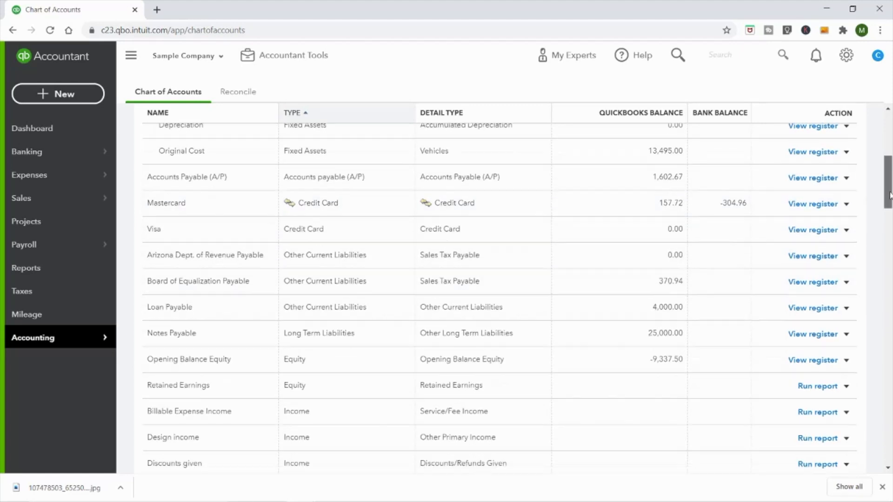
{"action": "scroll", "scroll_direction": "down", "scroll_amount": 3}
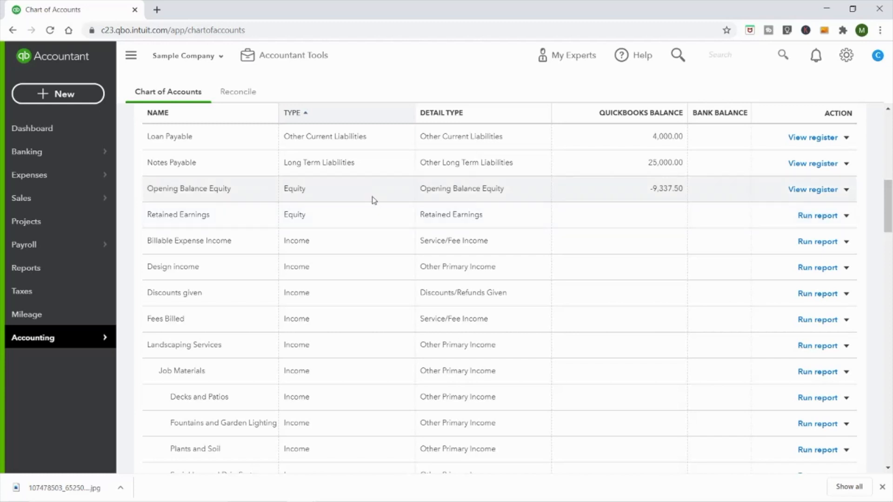
{"action": "mouse_move", "coordinate": [379, 215]}
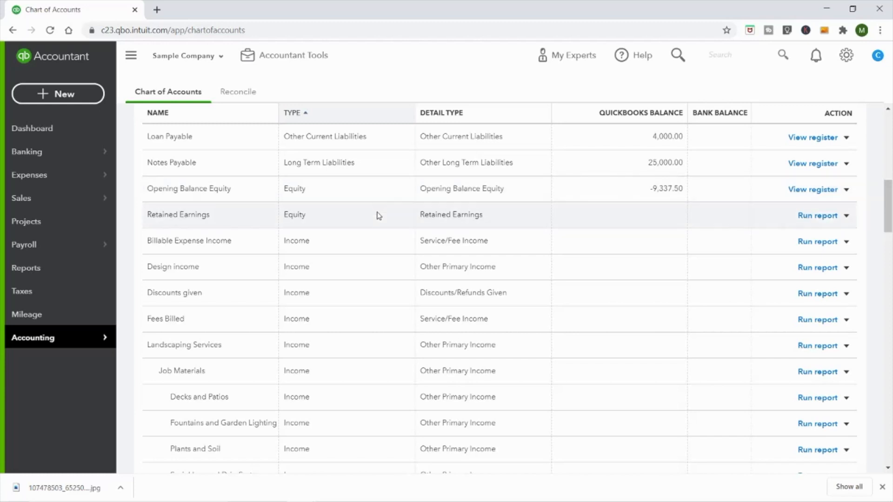
{"action": "mouse_move", "coordinate": [353, 198]}
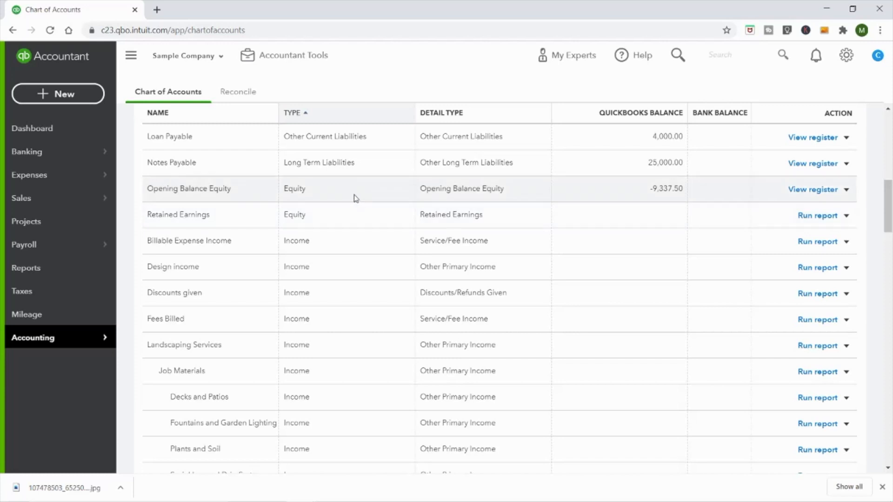
{"action": "mouse_move", "coordinate": [352, 215]}
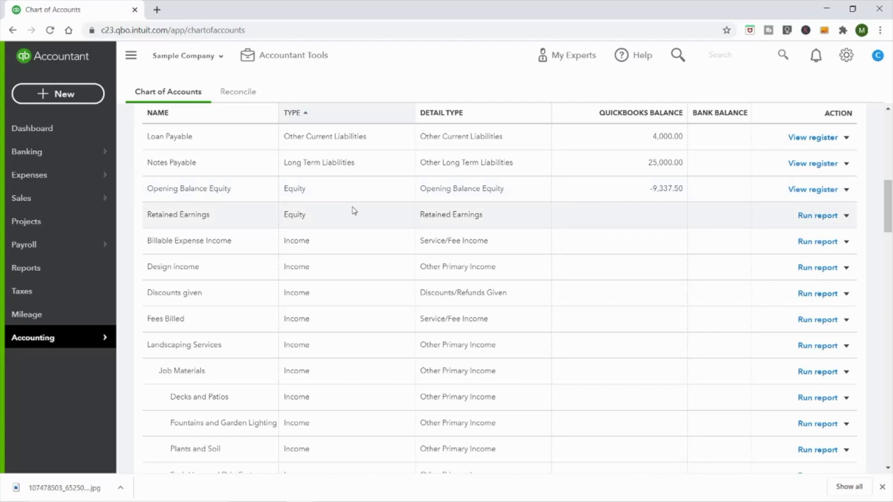
{"action": "mouse_move", "coordinate": [356, 196]}
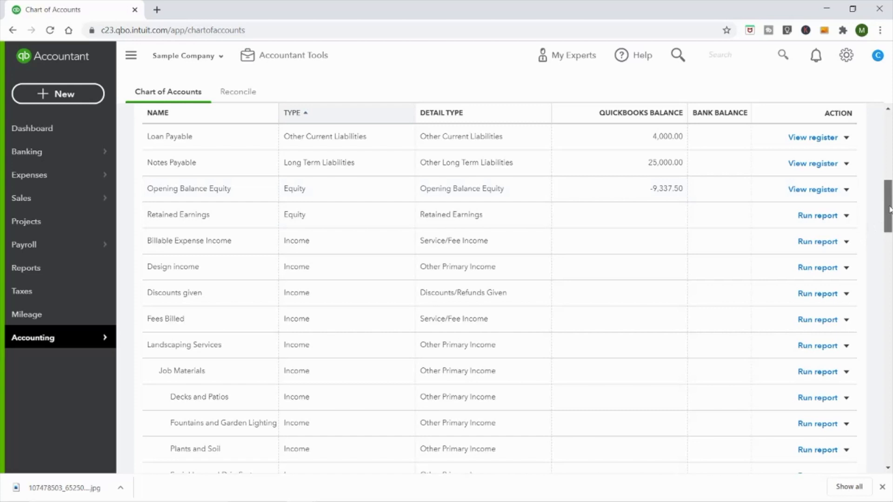
{"action": "scroll", "scroll_direction": "down", "scroll_amount": 3}
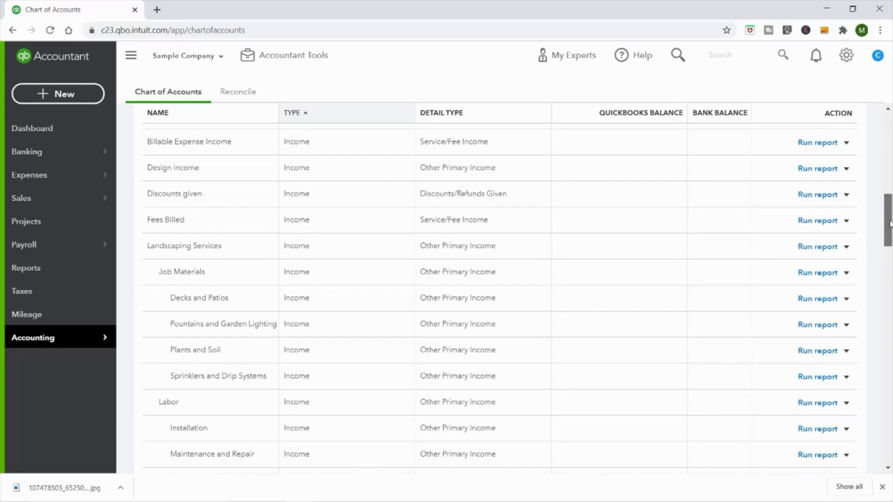
{"action": "scroll", "scroll_direction": "down", "scroll_amount": 3}
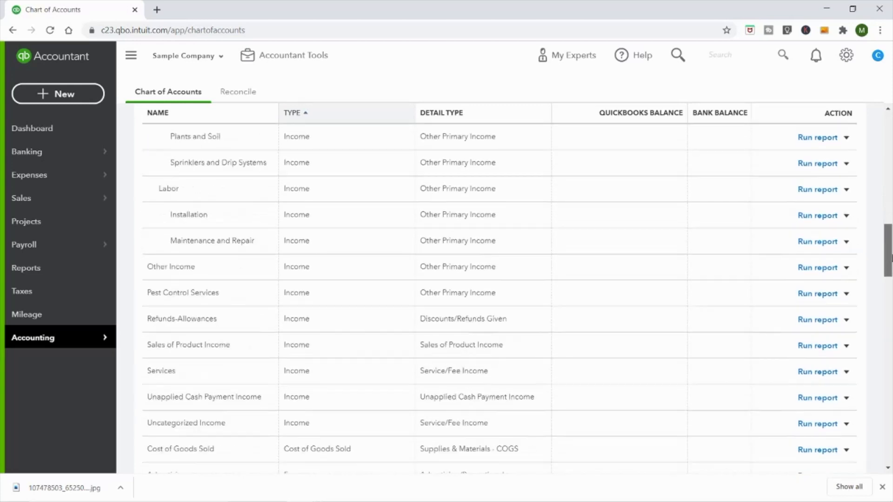
{"action": "scroll", "scroll_direction": "down", "scroll_amount": 3}
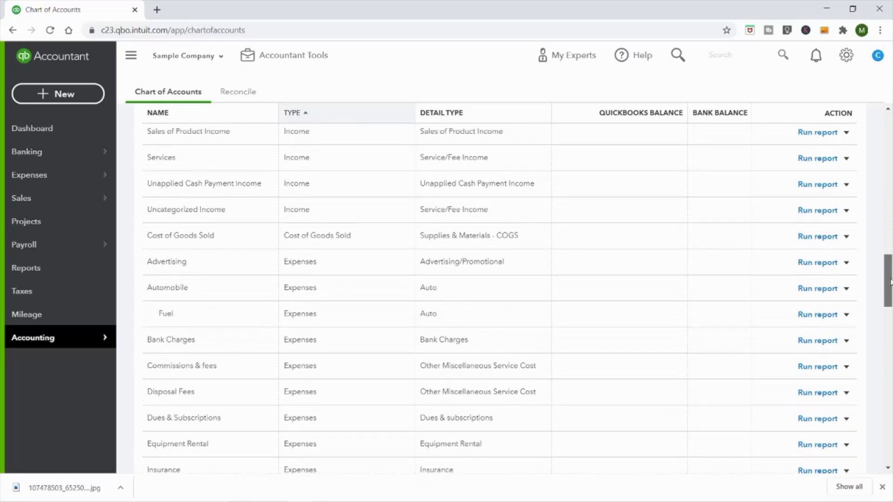
{"action": "scroll", "scroll_direction": "up", "scroll_amount": 3}
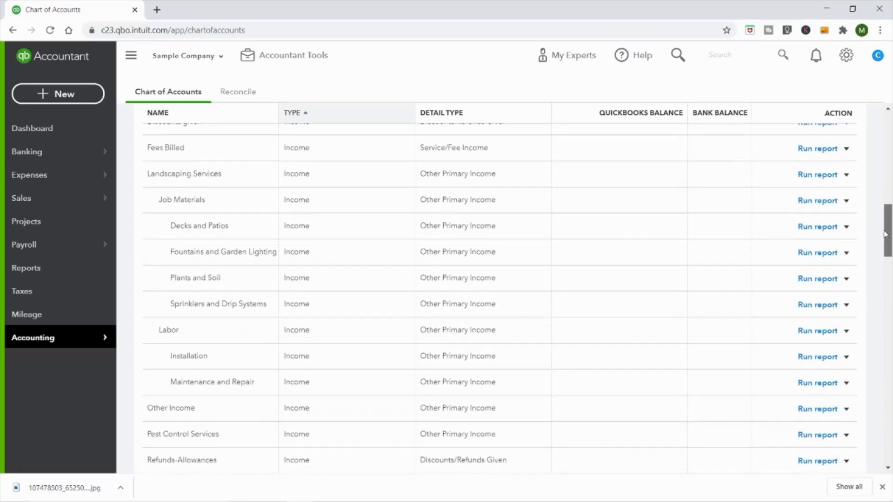
{"action": "scroll", "scroll_direction": "up", "scroll_amount": 3}
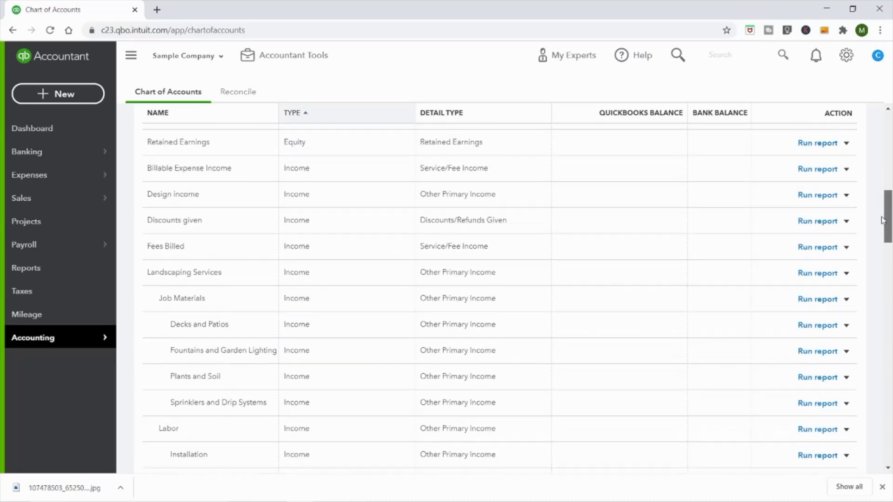
{"action": "mouse_move", "coordinate": [321, 189]}
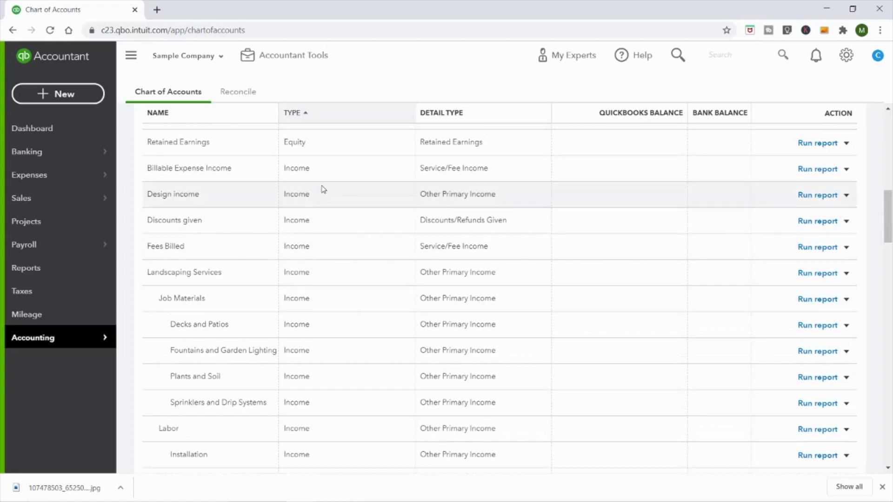
{"action": "mouse_move", "coordinate": [370, 272]}
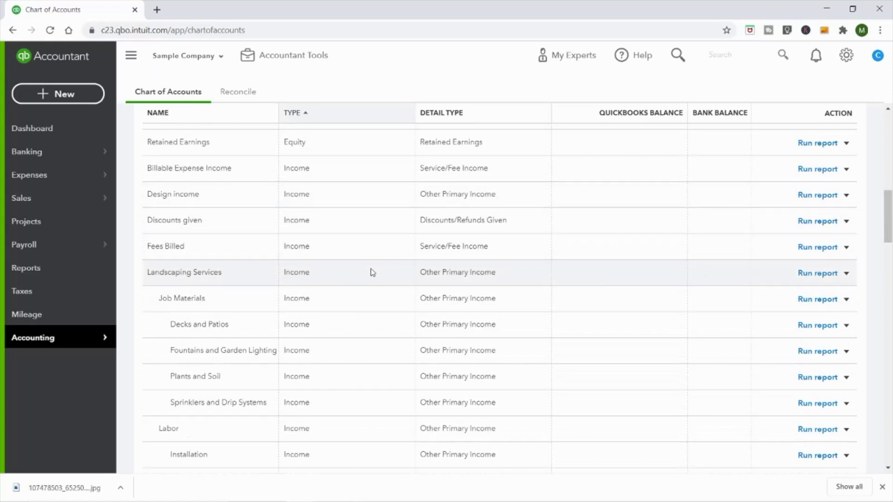
{"action": "mouse_move", "coordinate": [503, 273]}
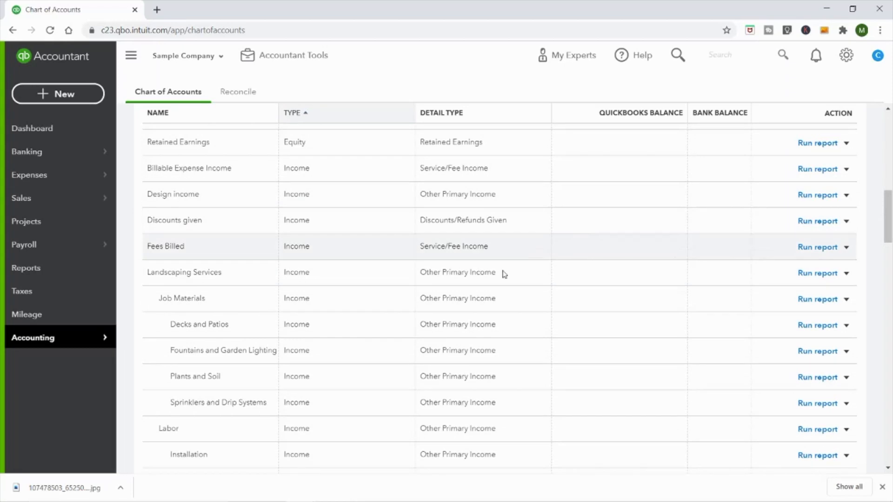
{"action": "mouse_move", "coordinate": [456, 297]}
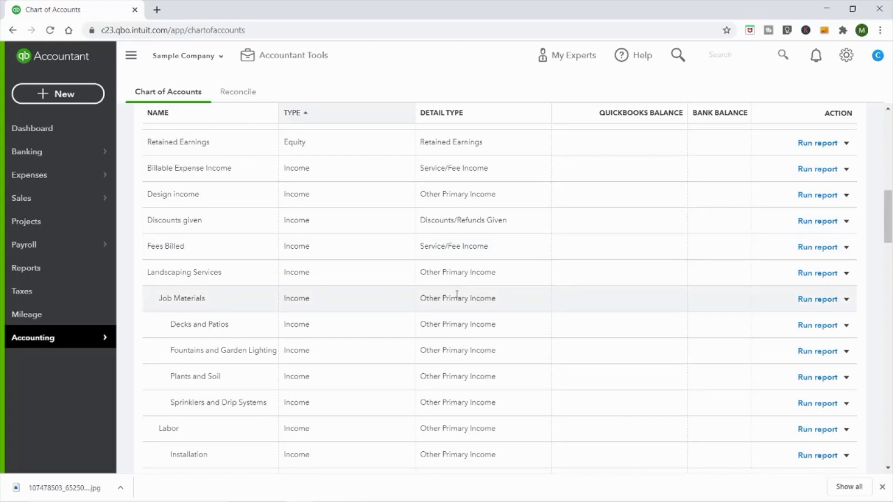
{"action": "mouse_move", "coordinate": [339, 272]}
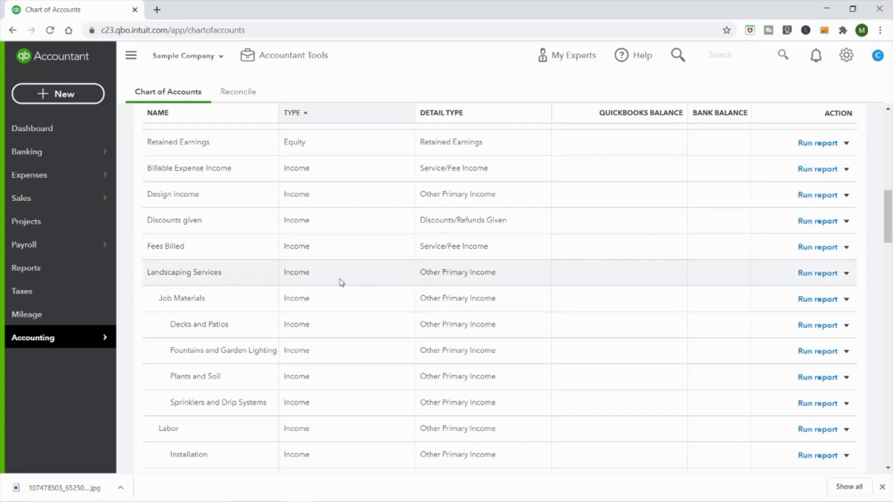
{"action": "mouse_move", "coordinate": [263, 327]}
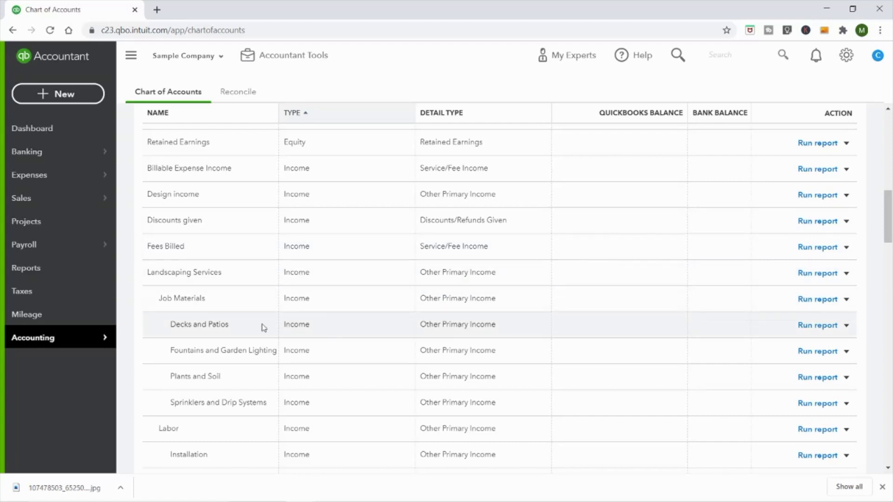
{"action": "mouse_move", "coordinate": [276, 385]}
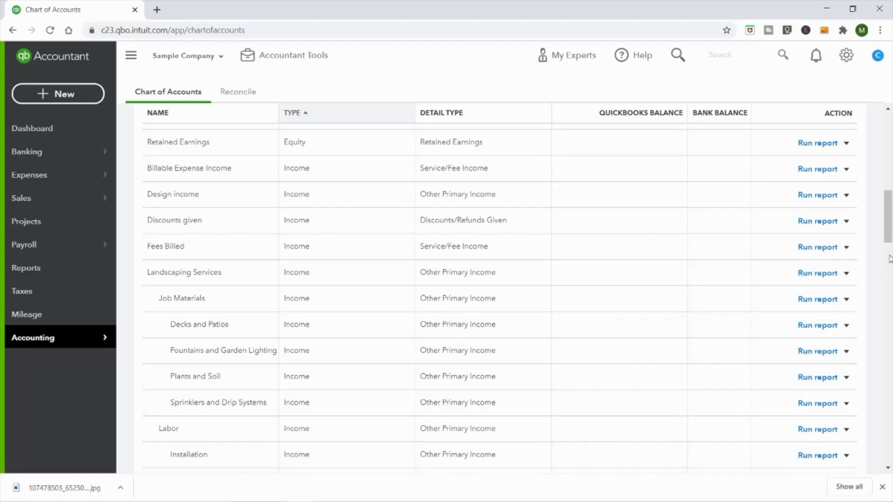
{"action": "scroll", "scroll_direction": "down", "scroll_amount": 3}
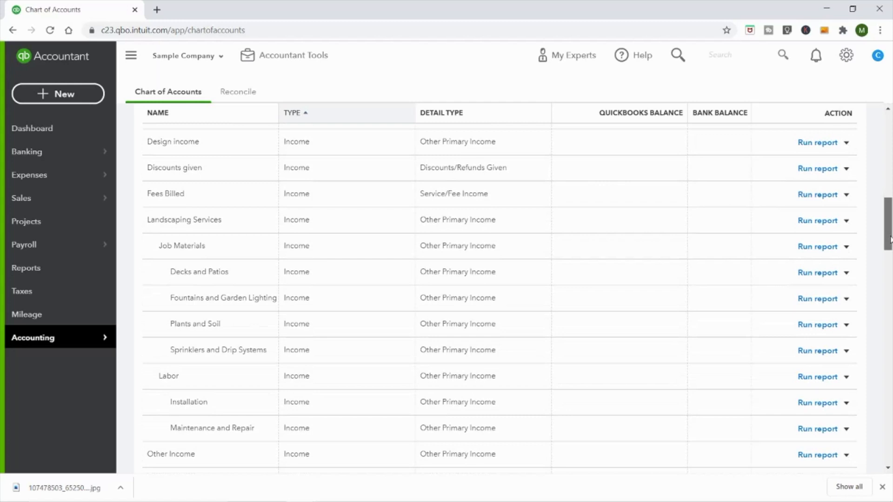
{"action": "scroll", "scroll_direction": "up", "scroll_amount": 3}
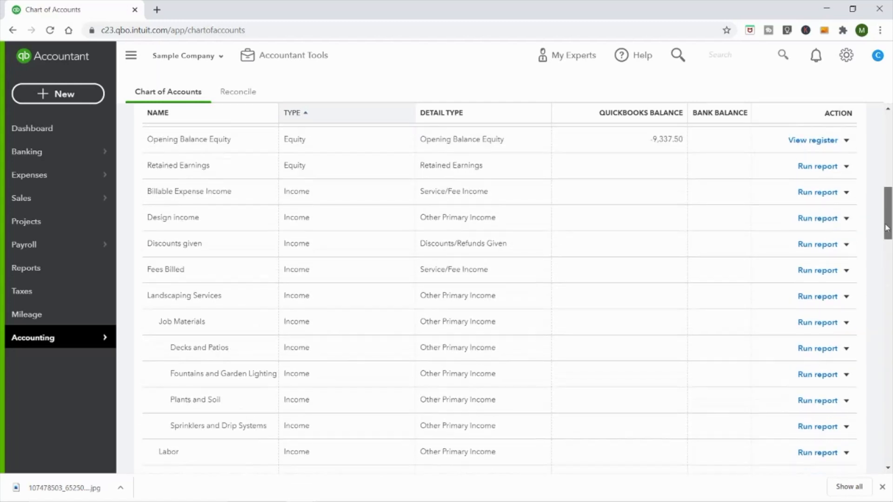
{"action": "scroll", "scroll_direction": "down", "scroll_amount": 3}
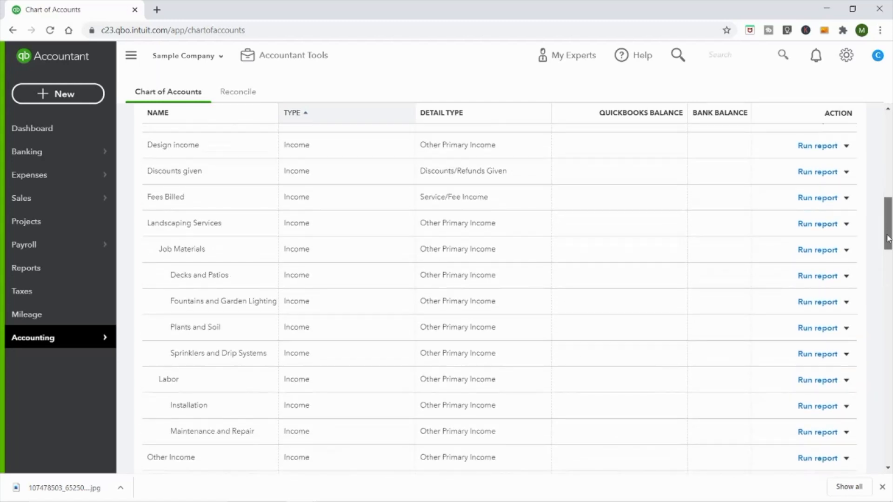
{"action": "scroll", "scroll_direction": "down", "scroll_amount": 3}
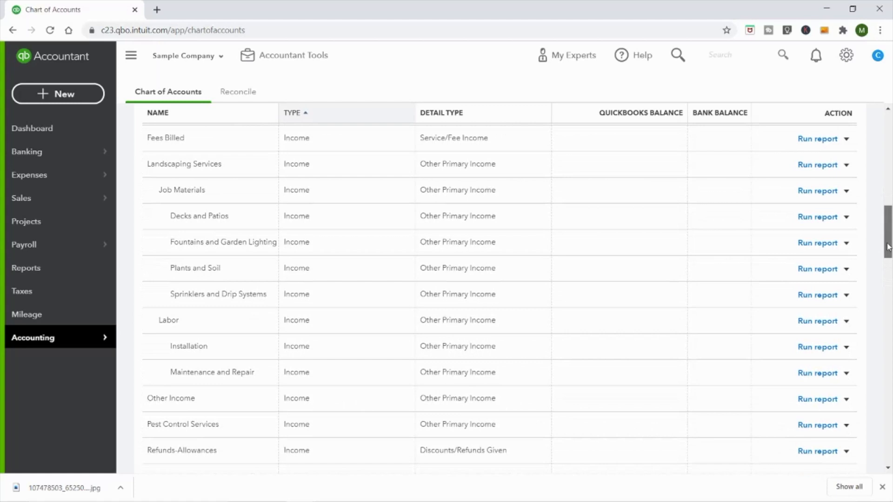
{"action": "scroll", "scroll_direction": "down", "scroll_amount": 3}
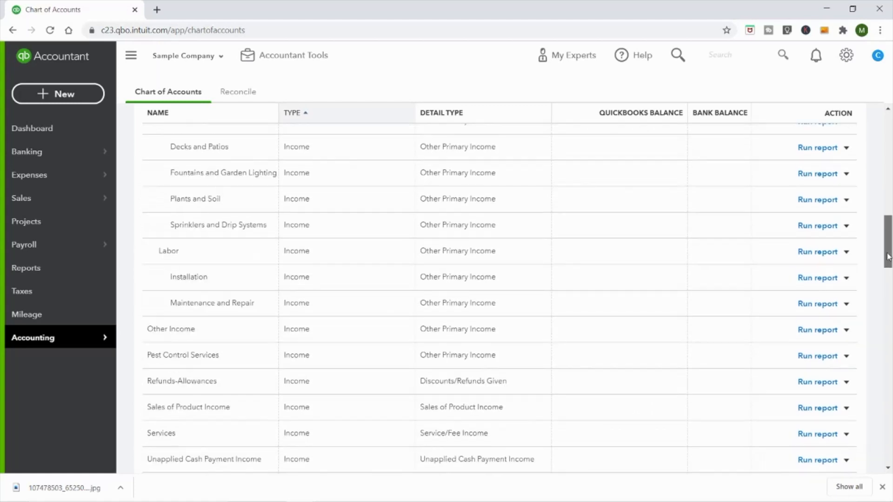
{"action": "scroll", "scroll_direction": "down", "scroll_amount": 3}
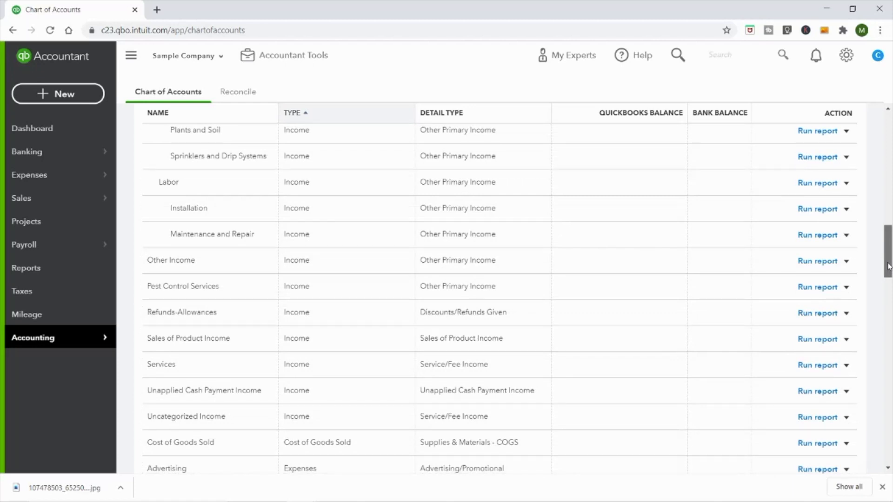
{"action": "scroll", "scroll_direction": "down", "scroll_amount": 3}
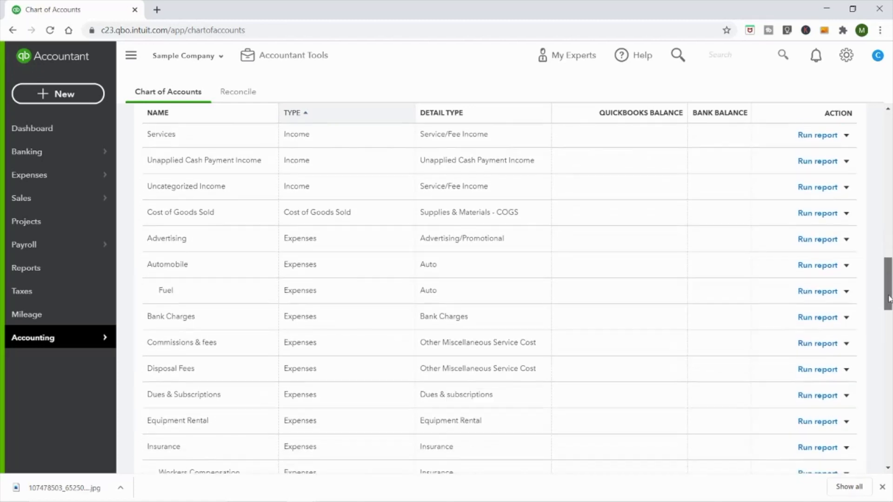
{"action": "scroll", "scroll_direction": "down", "scroll_amount": 3}
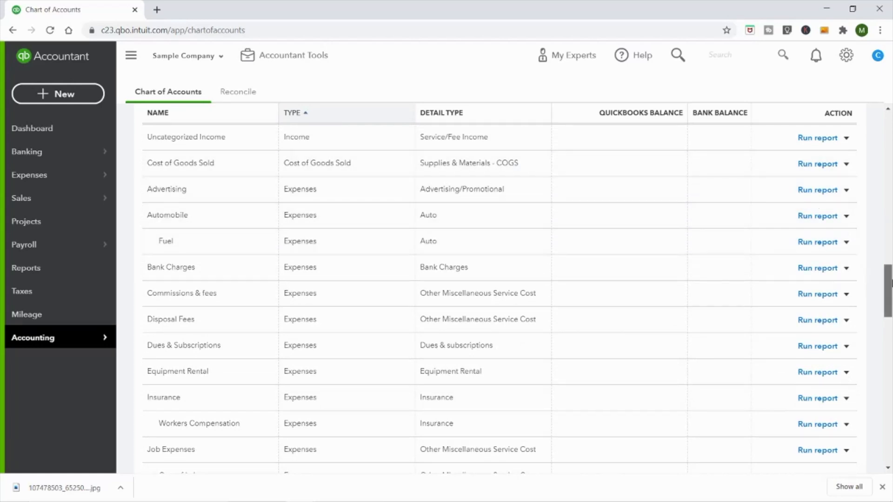
{"action": "scroll", "scroll_direction": "down", "scroll_amount": 3}
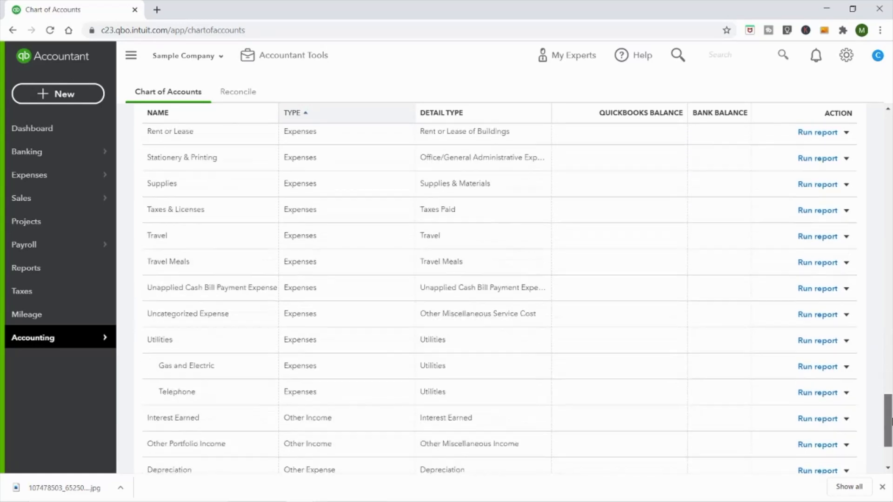
{"action": "scroll", "scroll_direction": "up", "scroll_amount": 3}
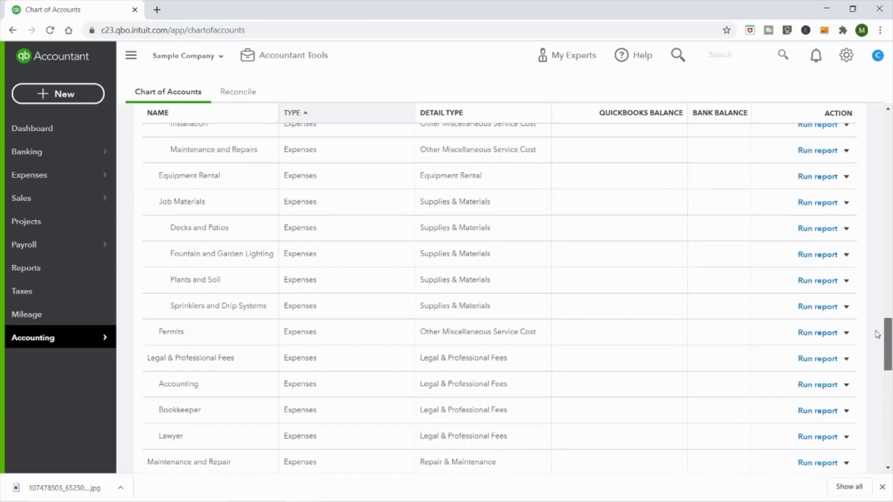
{"action": "scroll", "scroll_direction": "up", "scroll_amount": 3}
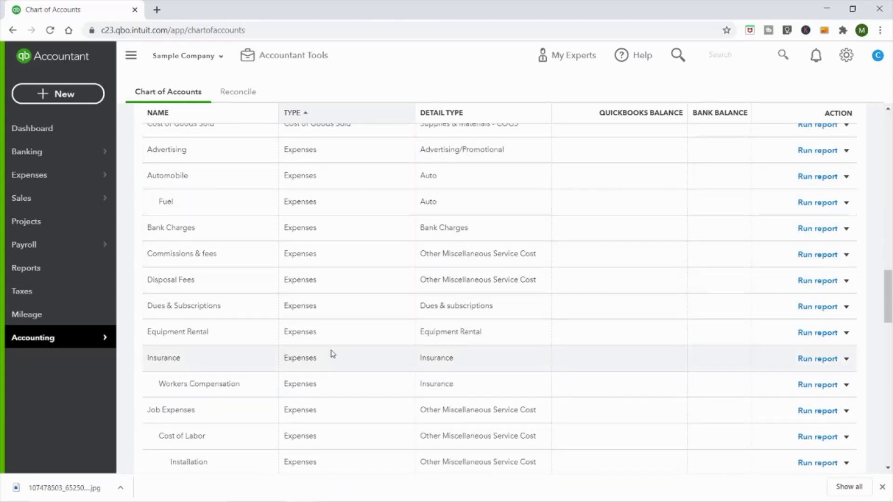
{"action": "mouse_move", "coordinate": [333, 165]}
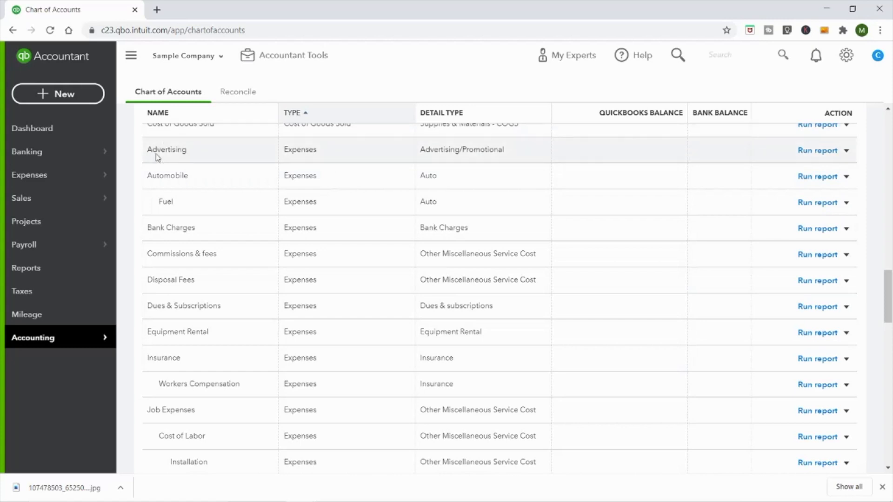
{"action": "mouse_move", "coordinate": [215, 159]}
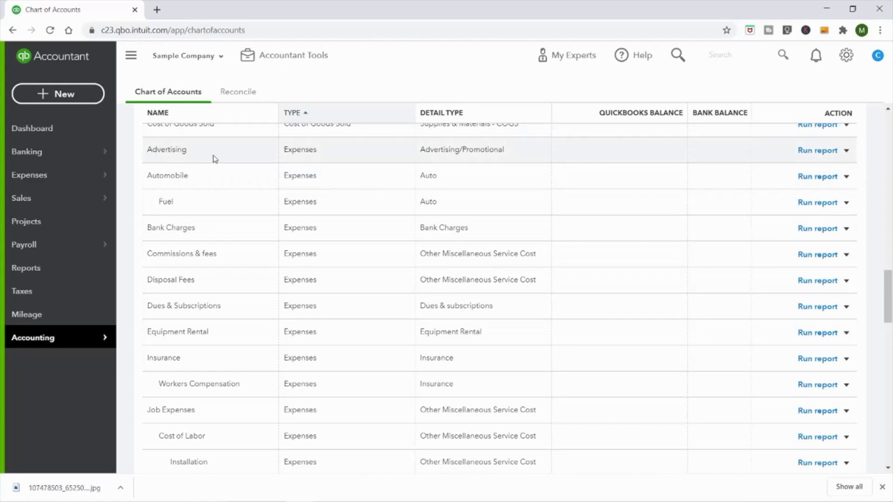
{"action": "mouse_move", "coordinate": [248, 155]}
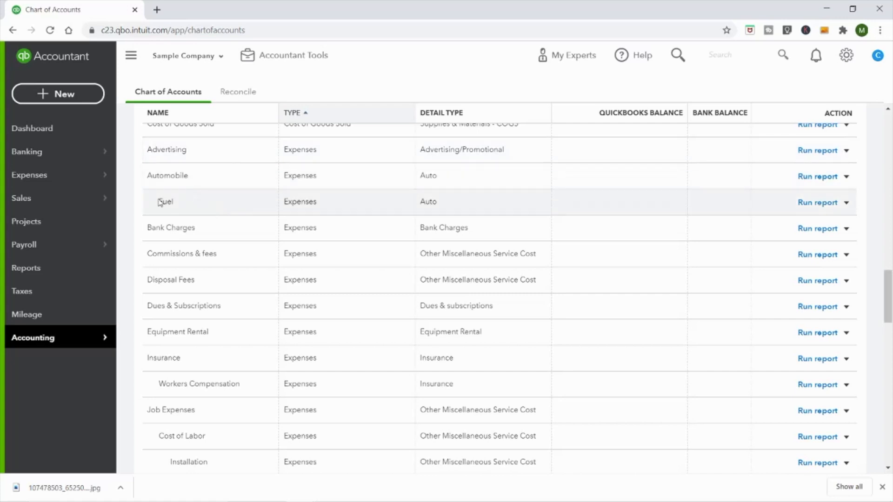
{"action": "mouse_move", "coordinate": [157, 210]}
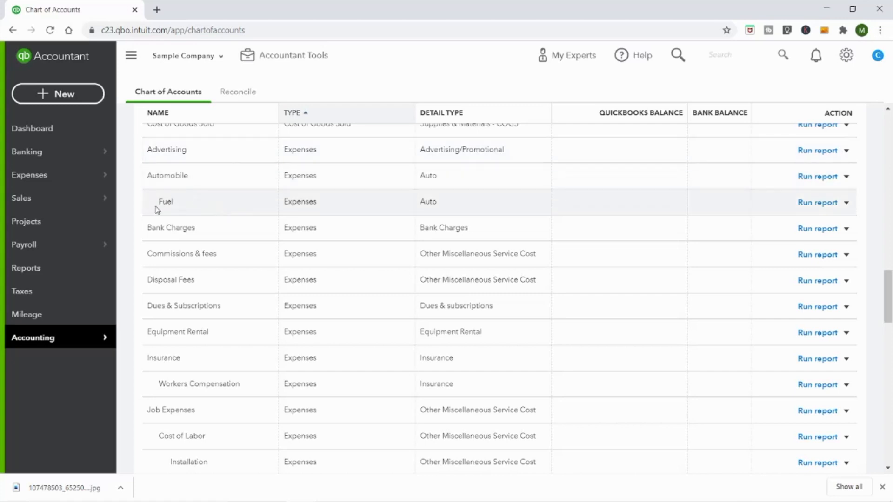
{"action": "mouse_move", "coordinate": [194, 182]}
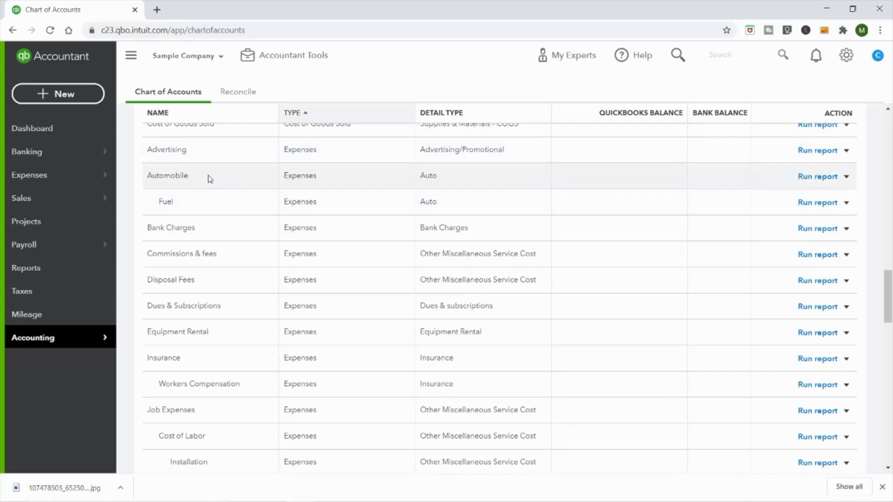
{"action": "scroll", "scroll_direction": "down", "scroll_amount": 3}
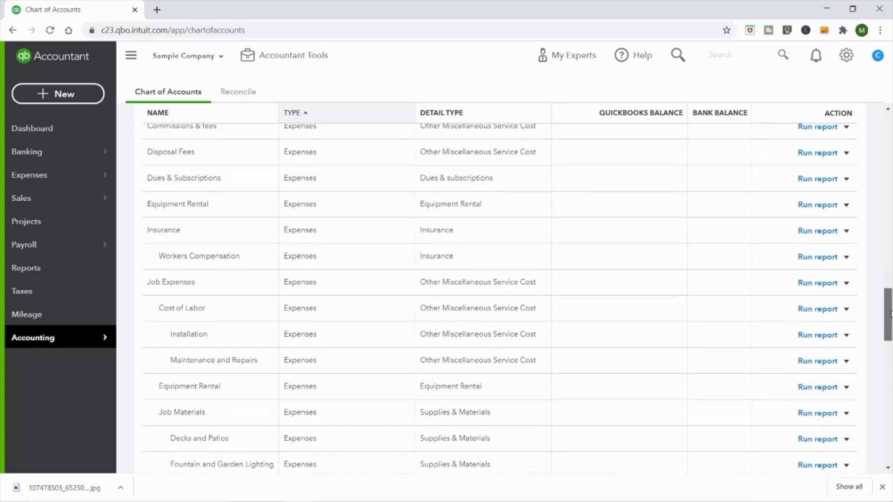
{"action": "scroll", "scroll_direction": "down", "scroll_amount": 3}
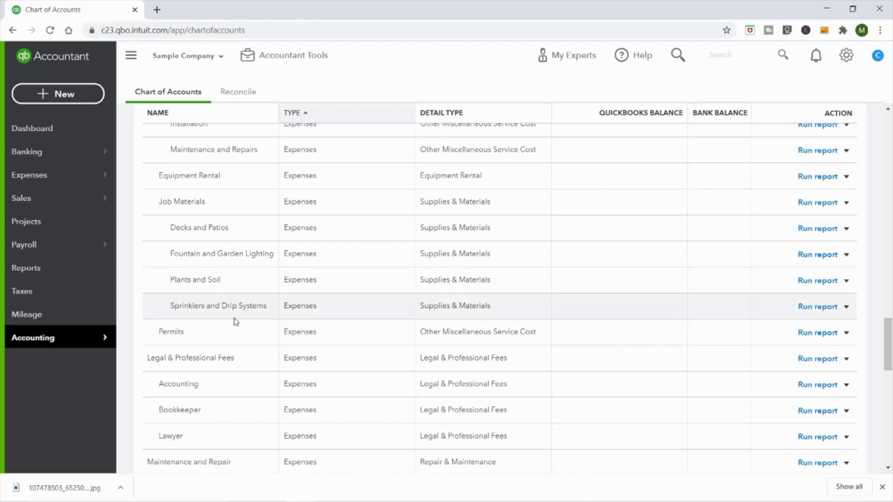
{"action": "mouse_move", "coordinate": [566, 279]}
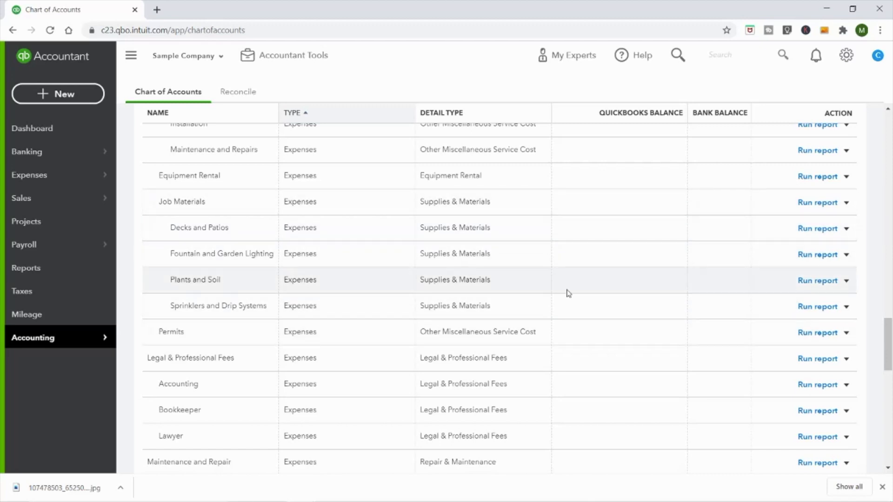
{"action": "scroll", "scroll_direction": "up", "scroll_amount": 3}
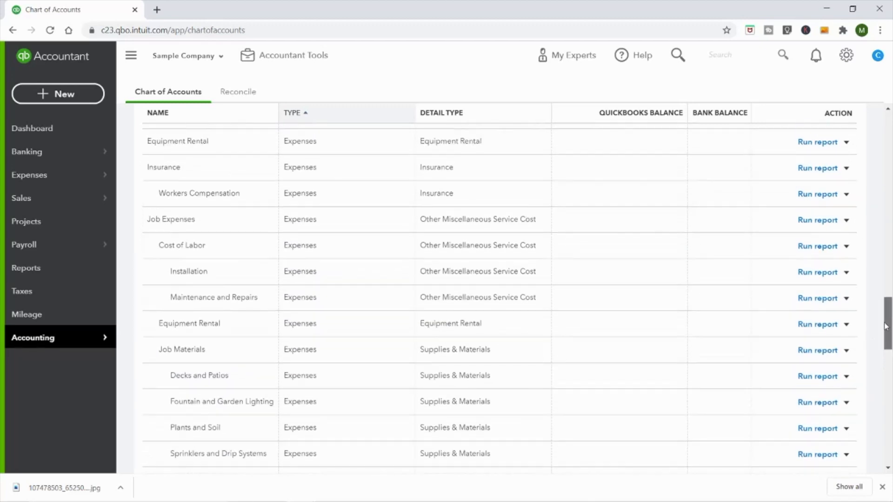
{"action": "mouse_move", "coordinate": [391, 340]}
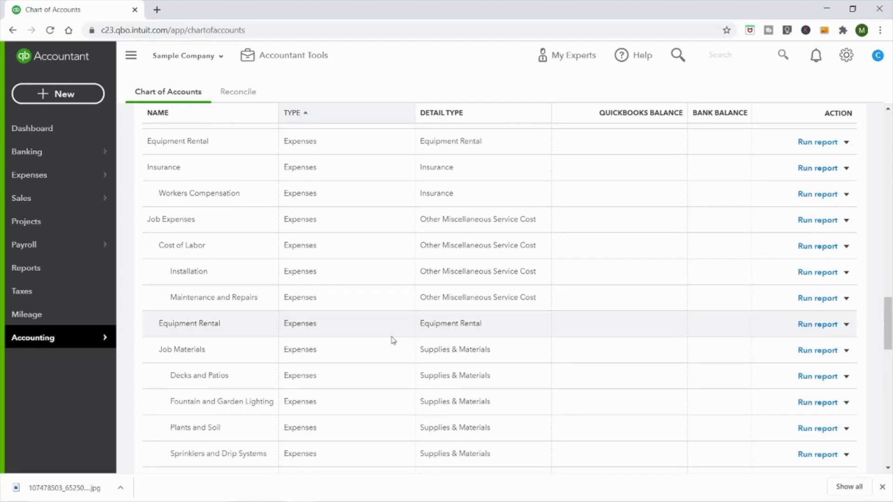
{"action": "mouse_move", "coordinate": [154, 218]}
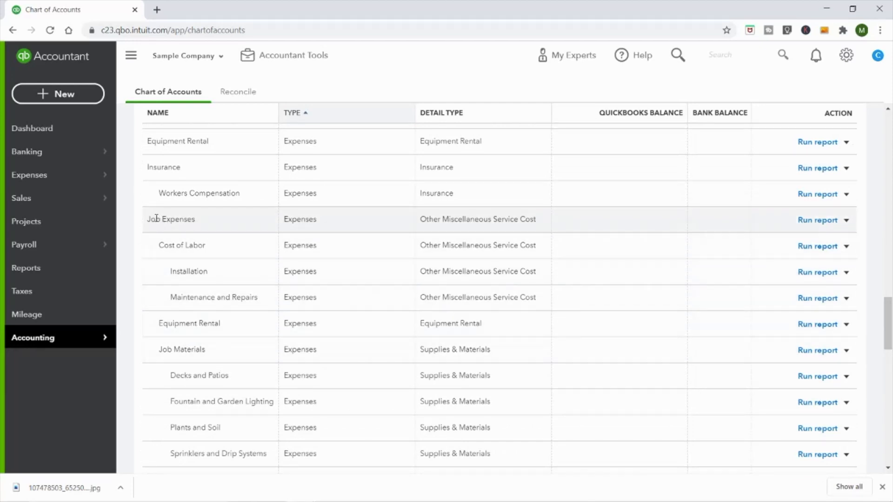
{"action": "mouse_move", "coordinate": [168, 257]}
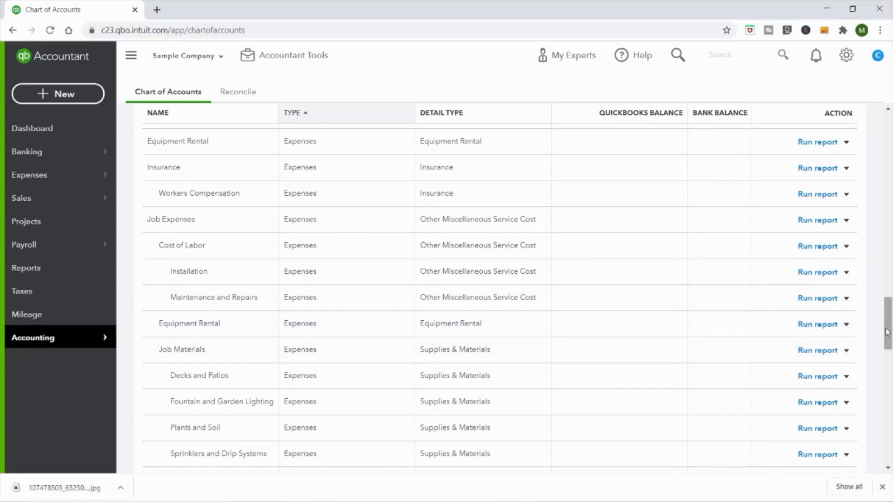
{"action": "mouse_move", "coordinate": [532, 209]}
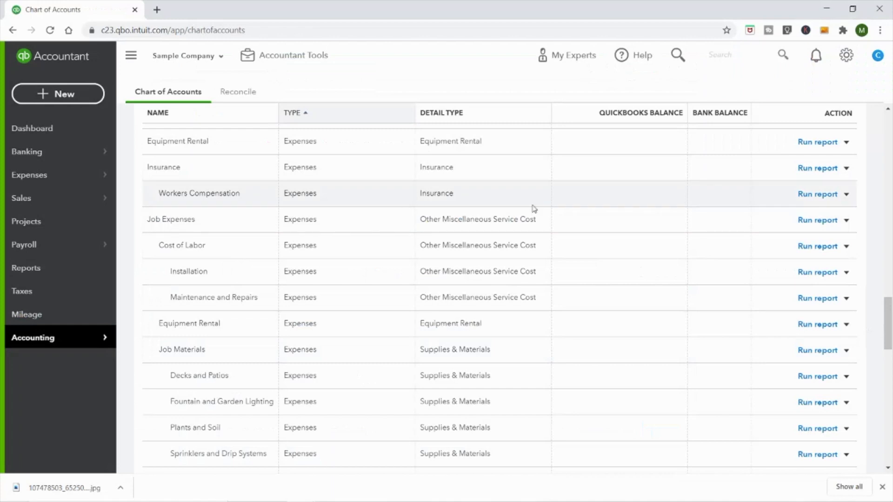
Edit Job Expenses from its action menu, change the name to Service Expenses, and save
{"action": "left_click", "coordinate": [845, 220]}
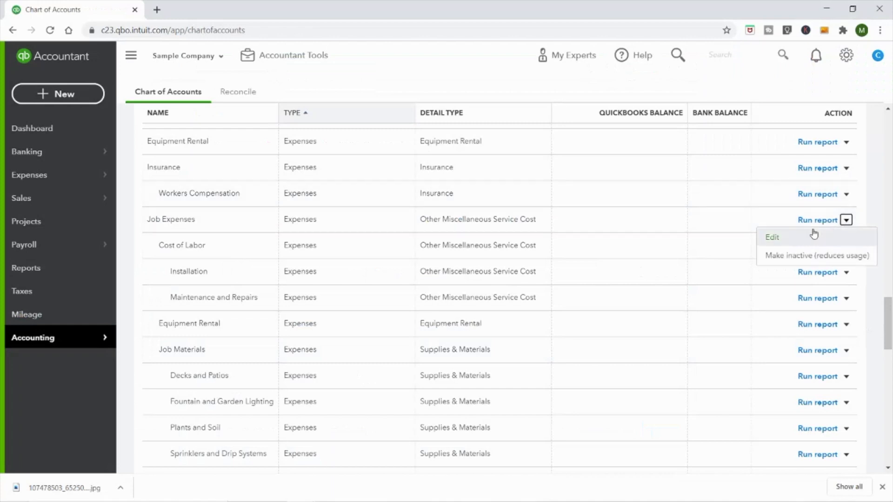
{"action": "left_click", "coordinate": [772, 237]}
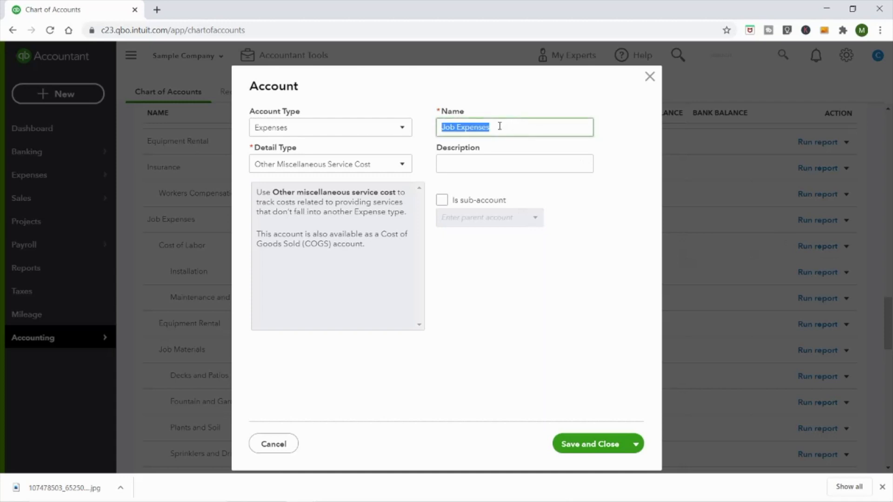
{"action": "left_click", "coordinate": [446, 127]}
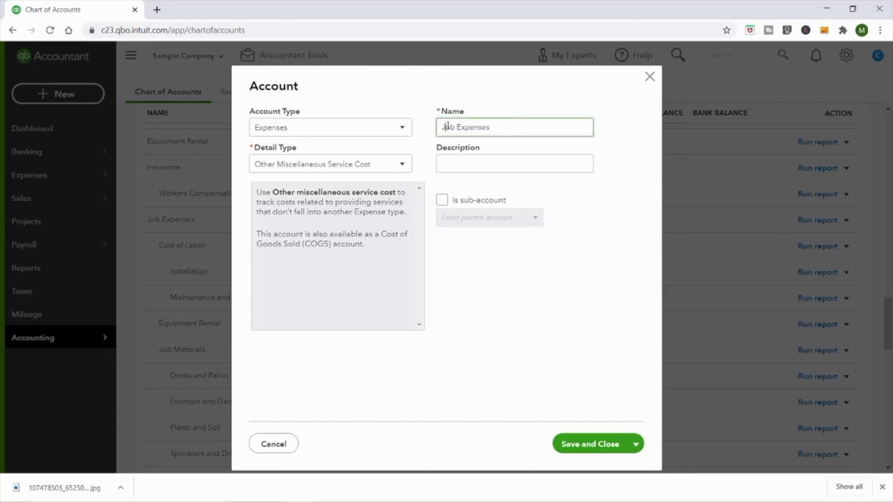
{"action": "type", "text": "Service"}
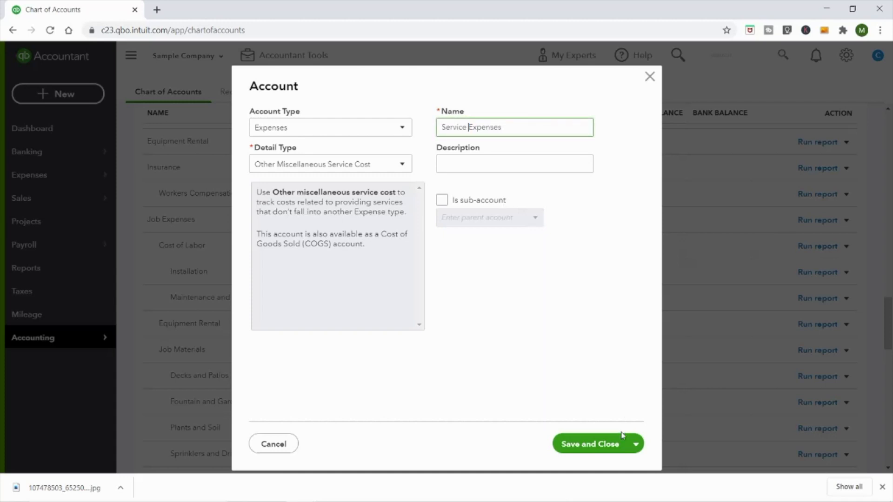
{"action": "left_click", "coordinate": [591, 443]}
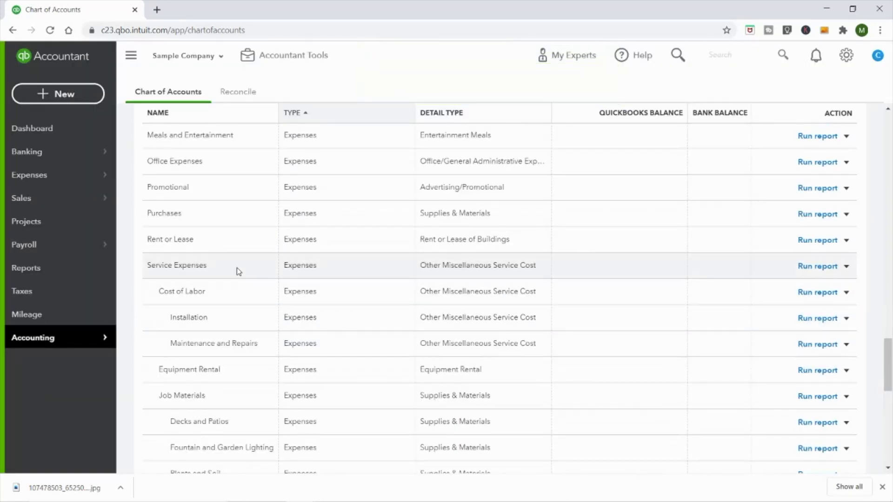
{"action": "mouse_move", "coordinate": [620, 304]}
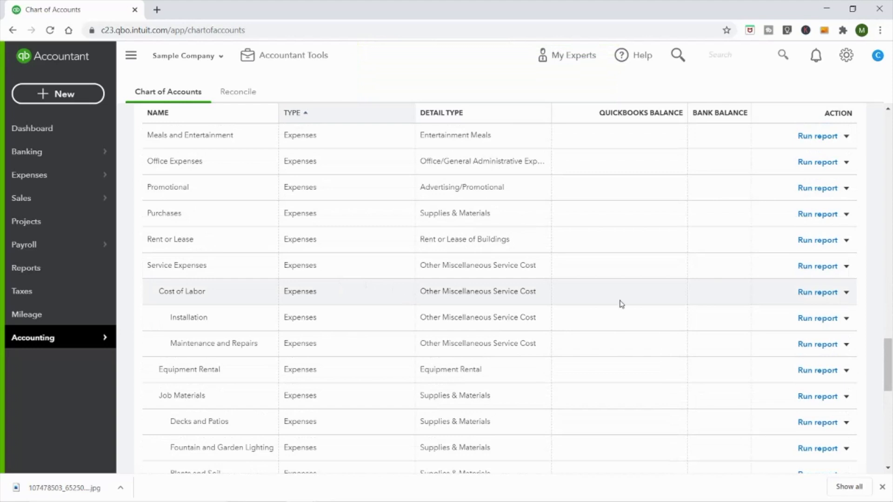
{"action": "left_click", "coordinate": [846, 292]}
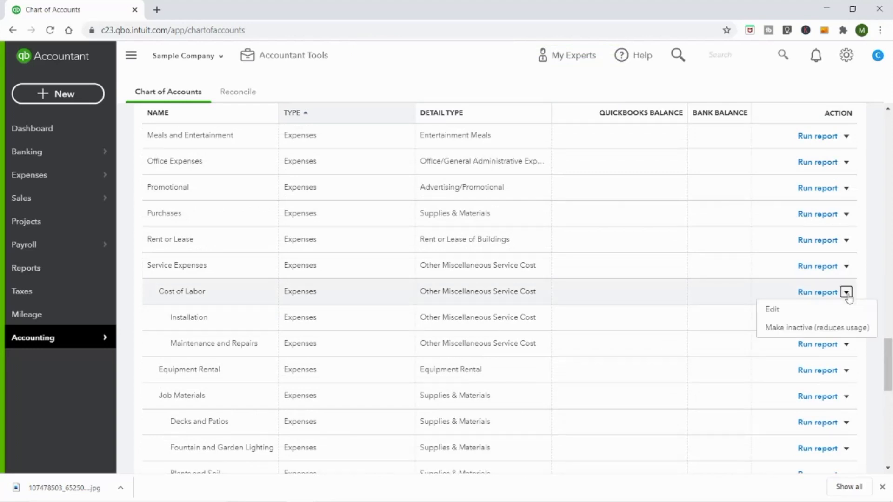
{"action": "left_click", "coordinate": [772, 310]}
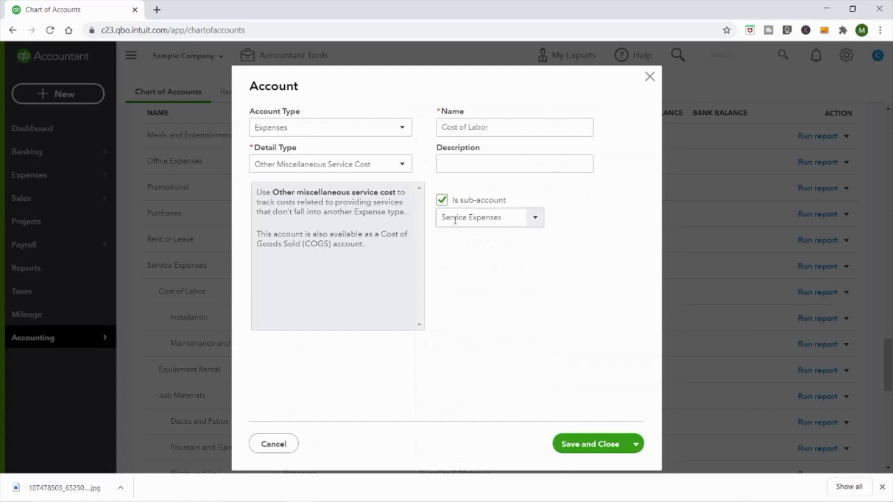
{"action": "left_click", "coordinate": [533, 218]}
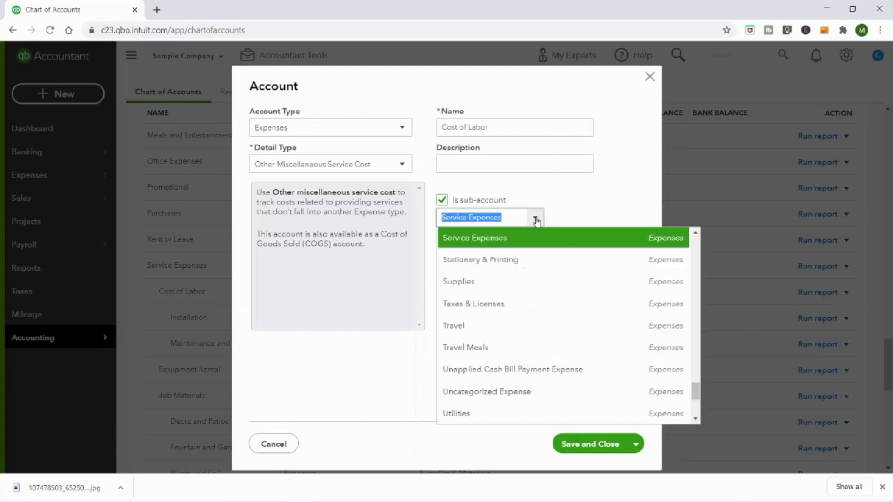
{"action": "mouse_move", "coordinate": [543, 268]}
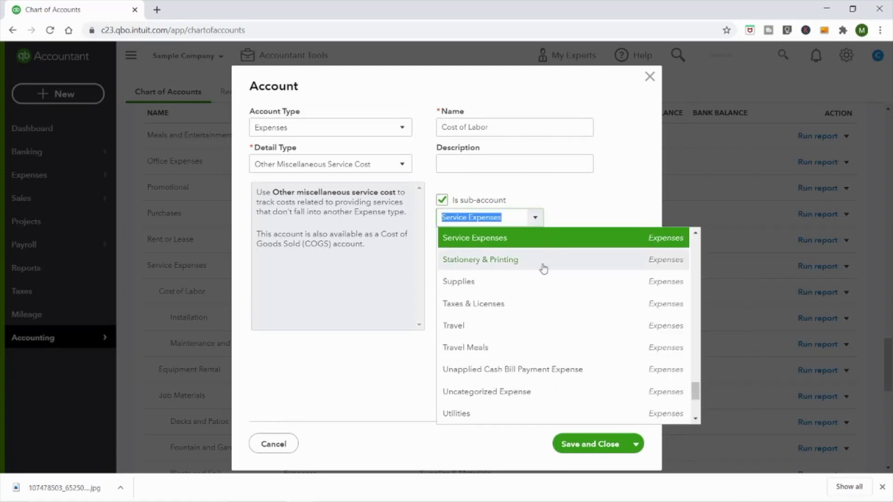
{"action": "left_click", "coordinate": [458, 281]}
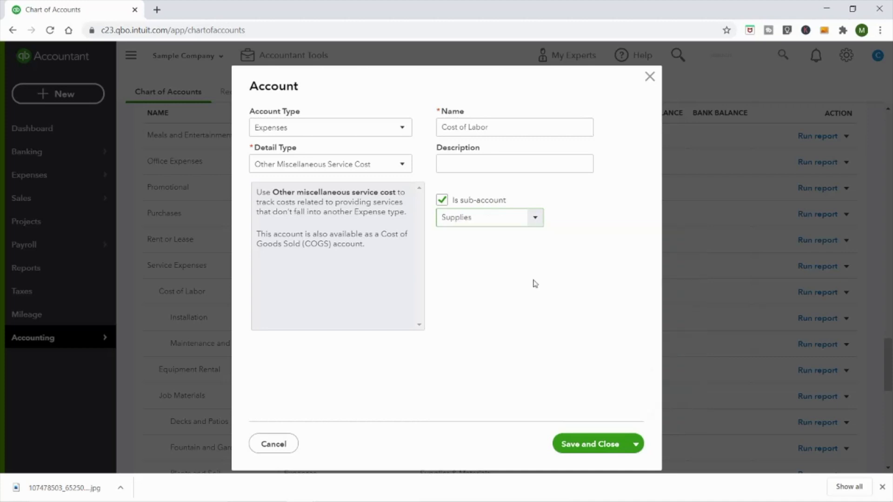
{"action": "mouse_move", "coordinate": [507, 201]}
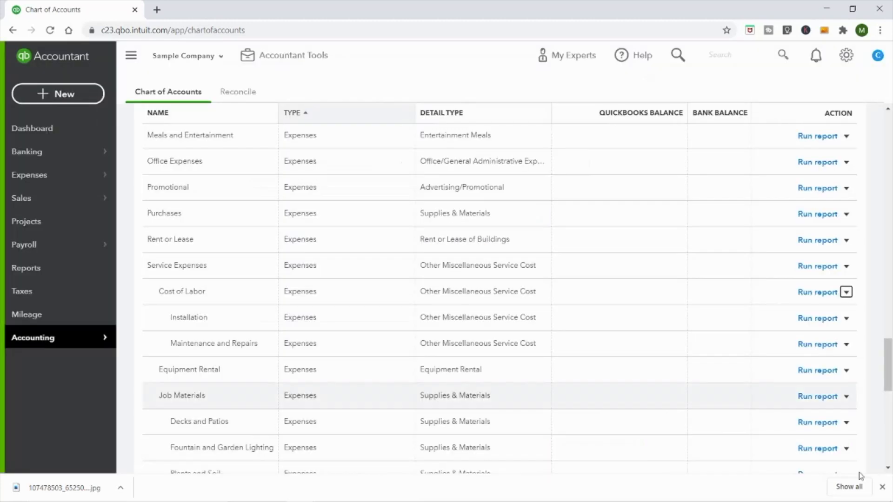
Scroll to Travel Meals and append '(100%)' to its name
{"action": "scroll", "scroll_direction": "up", "scroll_amount": 3}
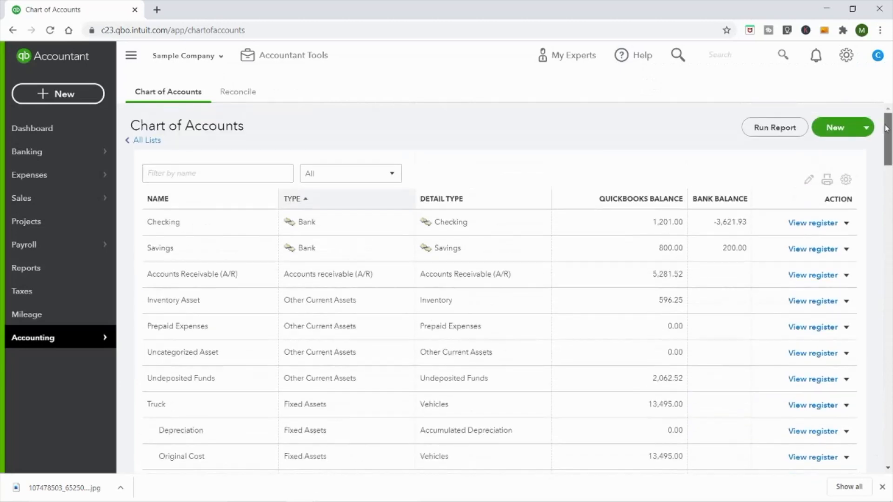
{"action": "mouse_move", "coordinate": [809, 180]}
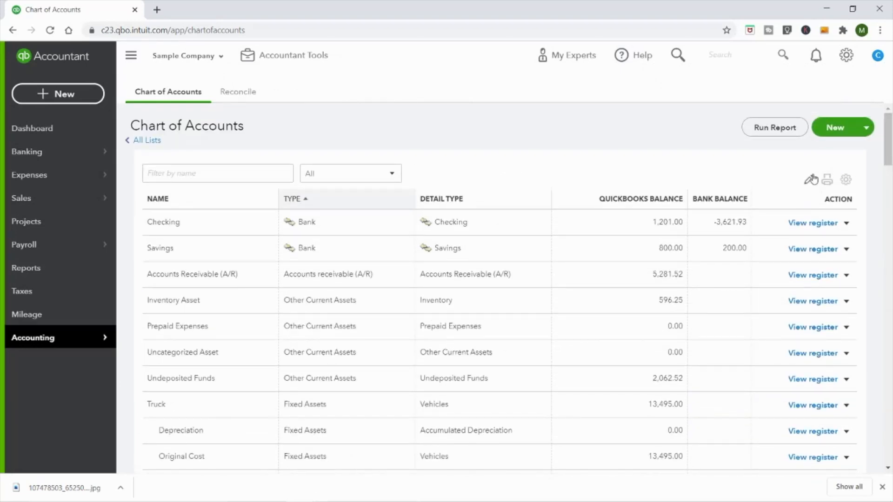
{"action": "scroll", "scroll_direction": "down", "scroll_amount": 3}
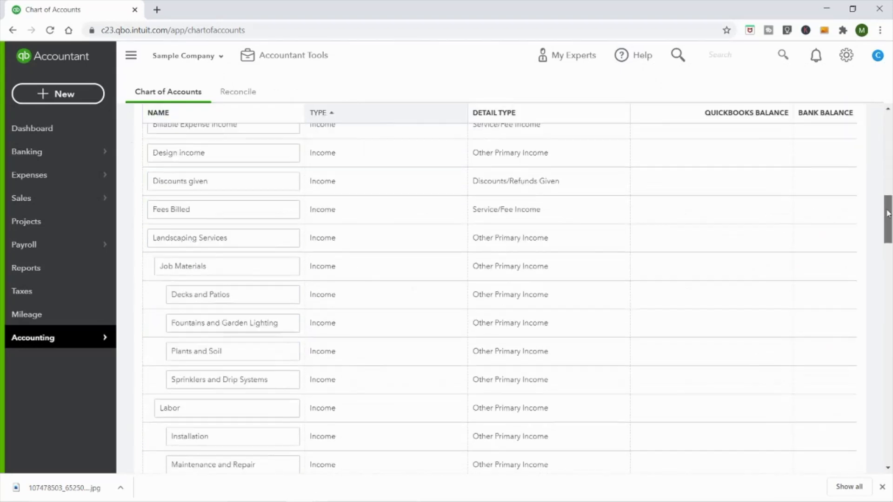
{"action": "scroll", "scroll_direction": "down", "scroll_amount": 3}
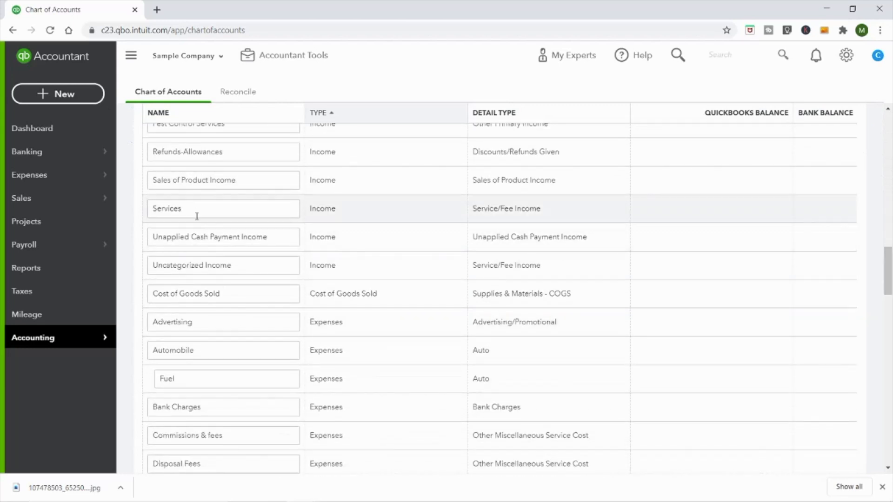
{"action": "scroll", "scroll_direction": "down", "scroll_amount": 3}
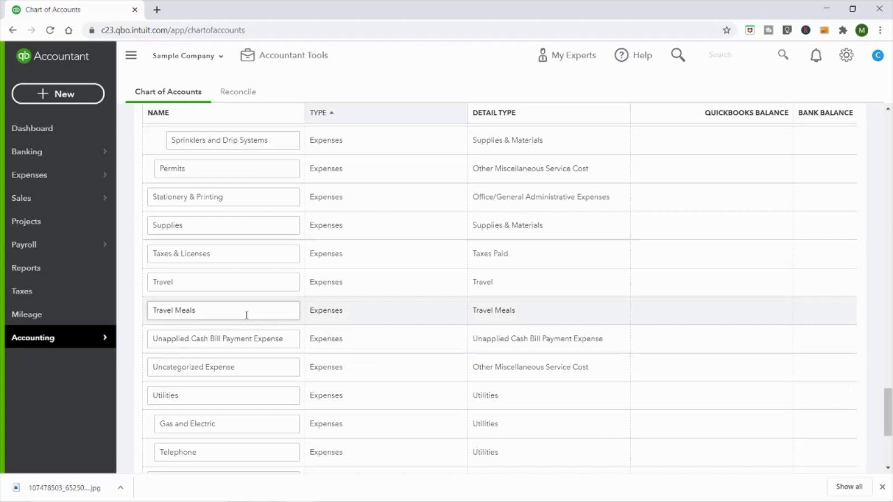
{"action": "left_click", "coordinate": [222, 310]}
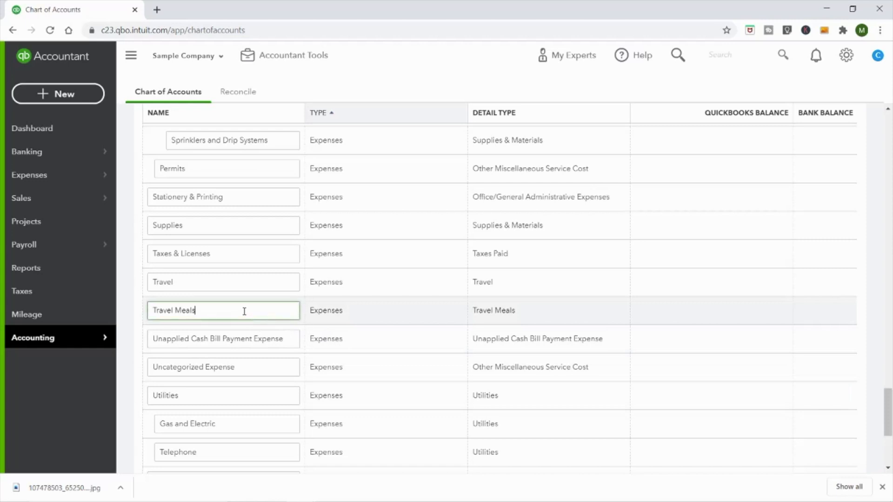
{"action": "type", "text": "("}
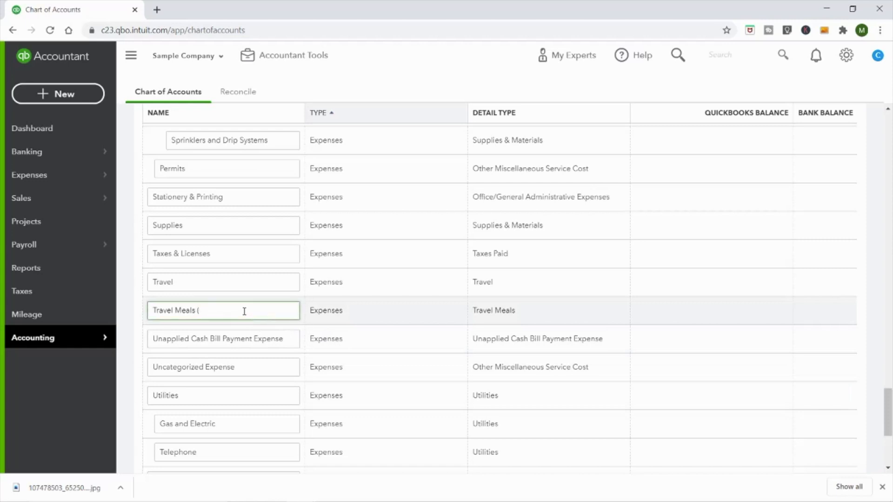
{"action": "type", "text": "100"}
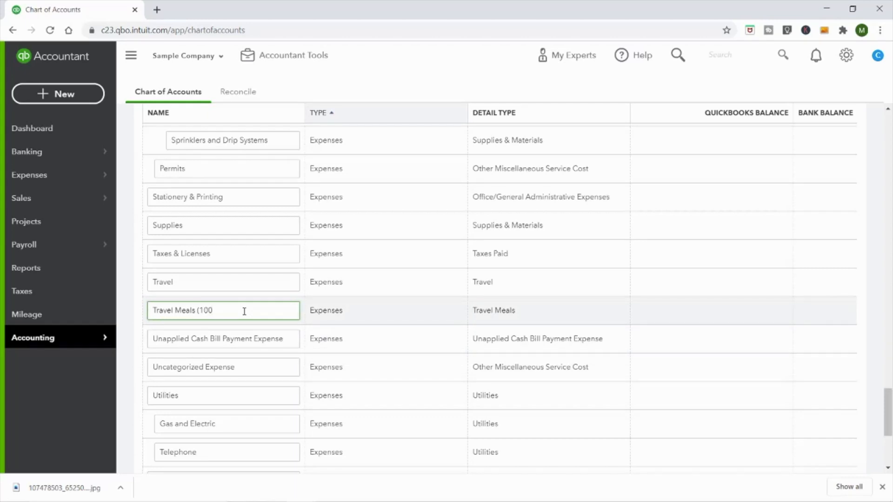
{"action": "type", "text": "%)"}
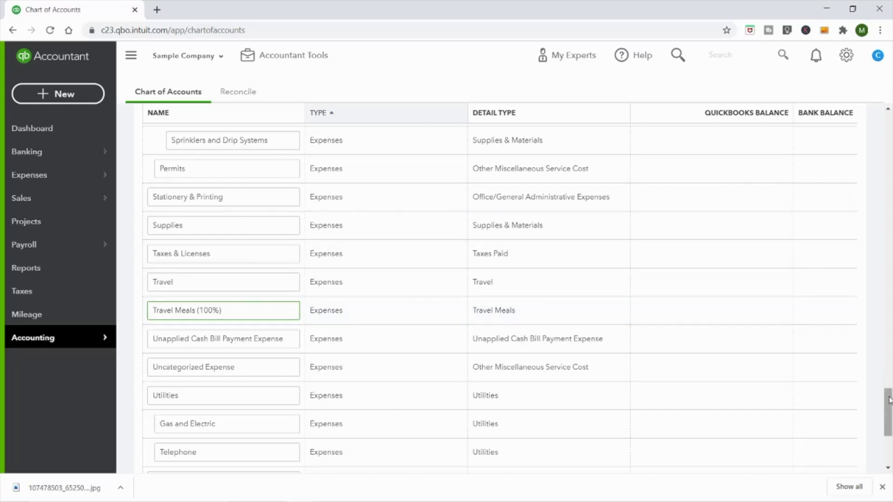
Scroll through the edited account list and back up
{"action": "scroll", "scroll_direction": "down", "scroll_amount": 3}
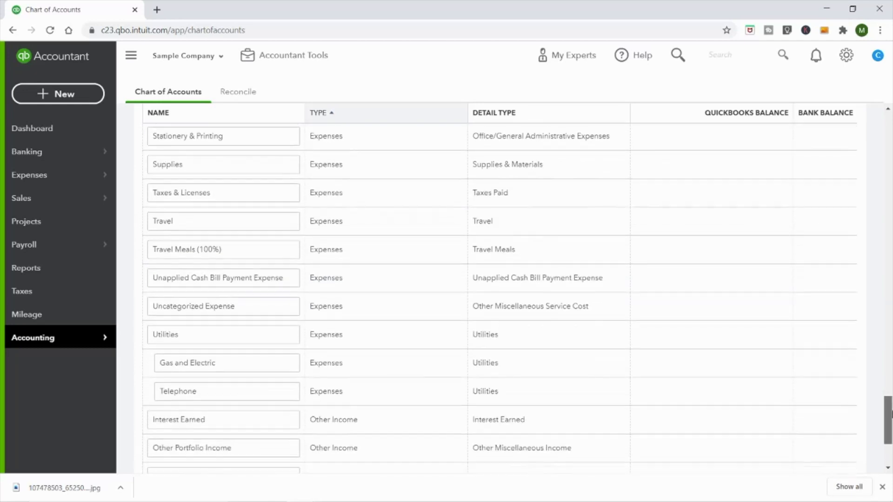
{"action": "scroll", "scroll_direction": "down", "scroll_amount": 3}
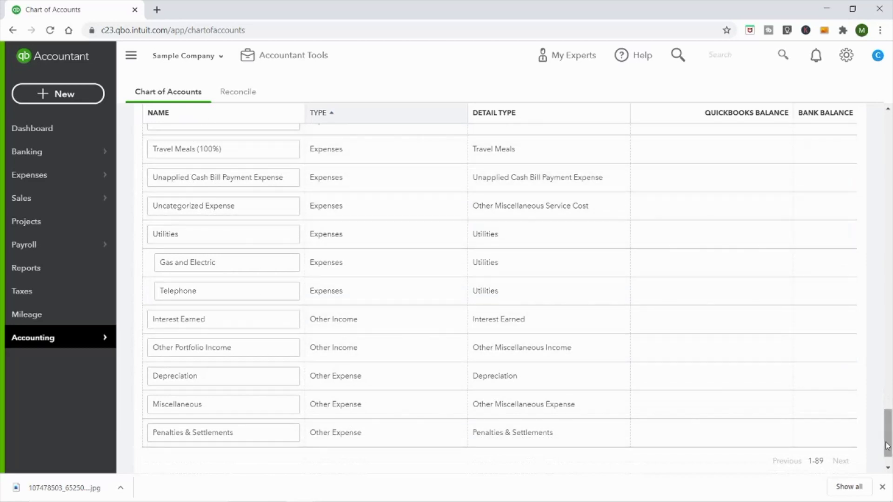
{"action": "scroll", "scroll_direction": "up", "scroll_amount": 3}
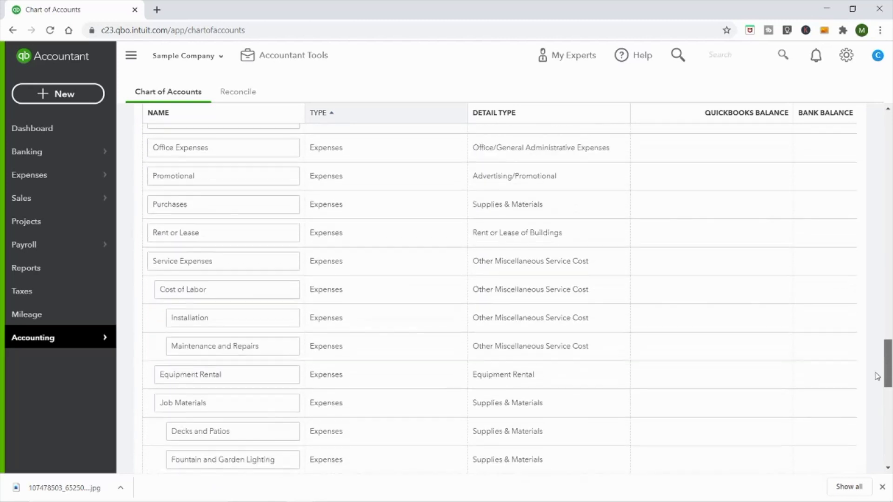
{"action": "scroll", "scroll_direction": "up", "scroll_amount": 3}
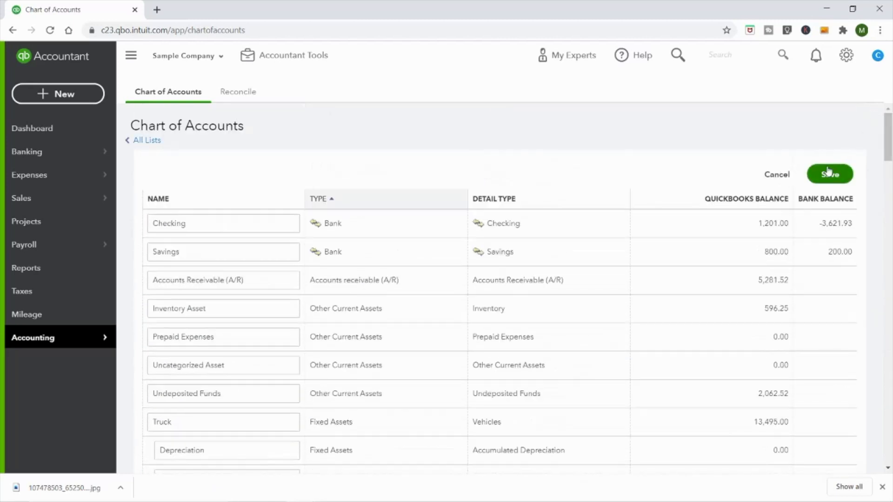
Save the bulk account name edits to the Chart of Accounts
{"action": "left_click", "coordinate": [828, 175]}
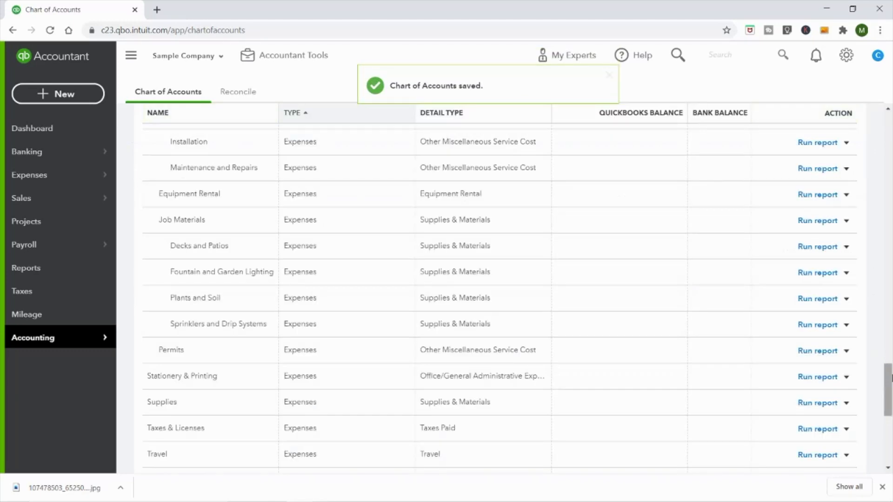
{"action": "scroll", "scroll_direction": "down", "scroll_amount": 3}
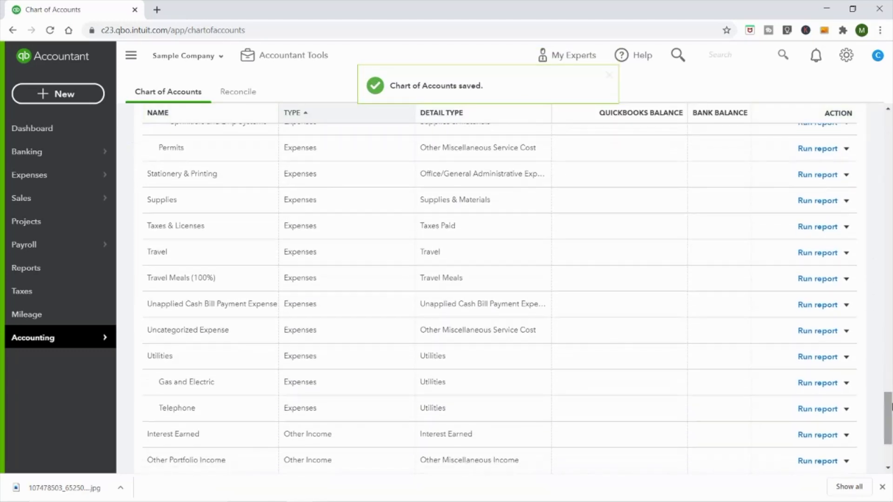
{"action": "scroll", "scroll_direction": "up", "scroll_amount": 3}
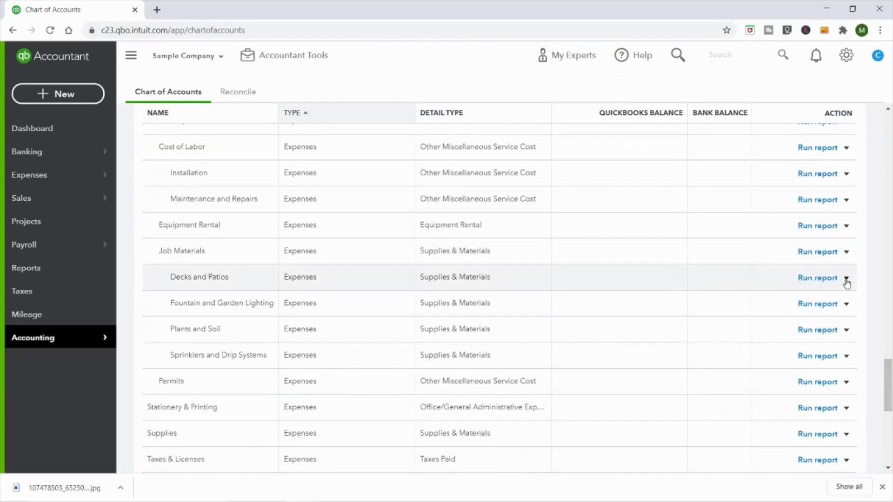
Make the Decks and Patios account inactive and confirm with Yes
{"action": "left_click", "coordinate": [846, 278]}
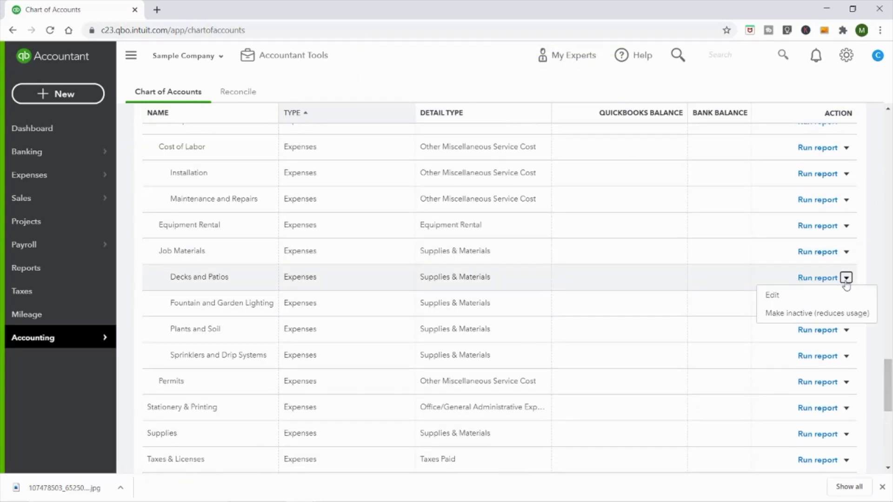
{"action": "left_click", "coordinate": [815, 313]}
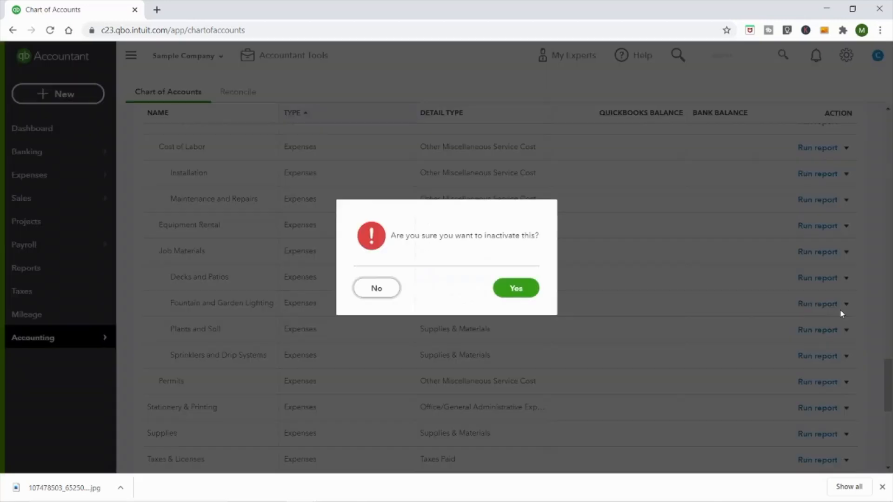
{"action": "left_click", "coordinate": [514, 288]}
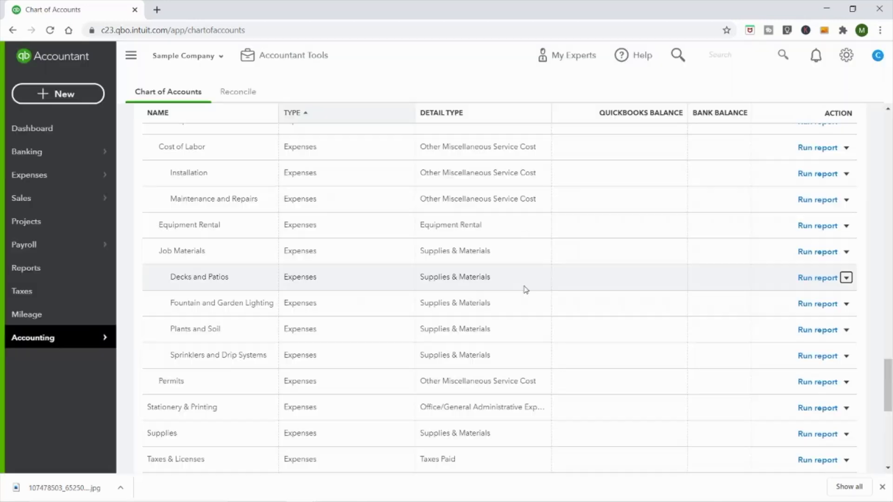
{"action": "left_click", "coordinate": [847, 279]}
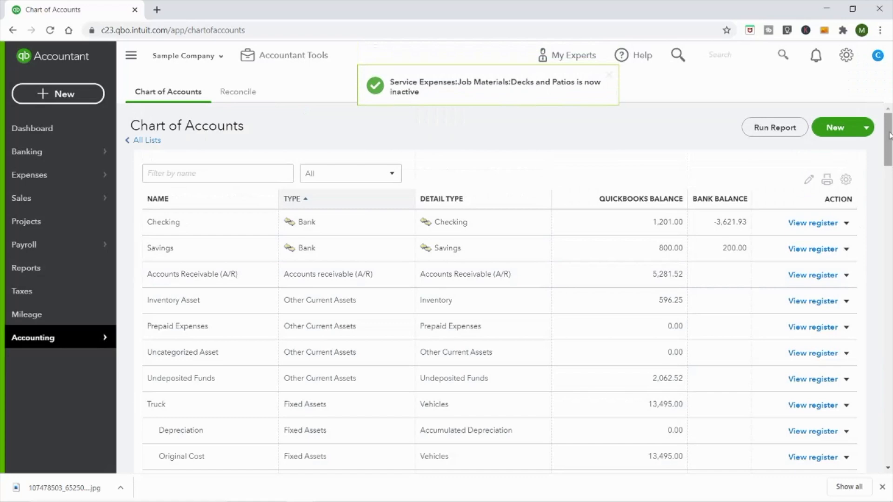
{"action": "scroll", "scroll_direction": "down", "scroll_amount": 3}
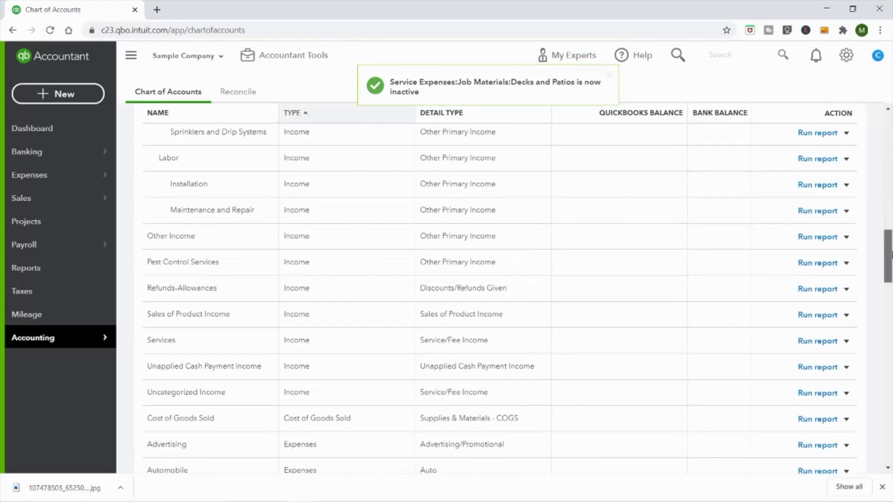
{"action": "scroll", "scroll_direction": "down", "scroll_amount": 3}
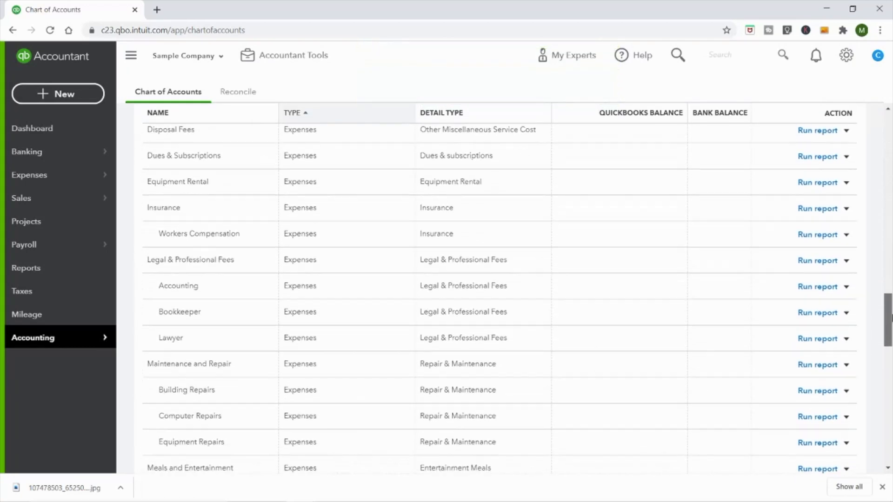
{"action": "scroll", "scroll_direction": "down", "scroll_amount": 3}
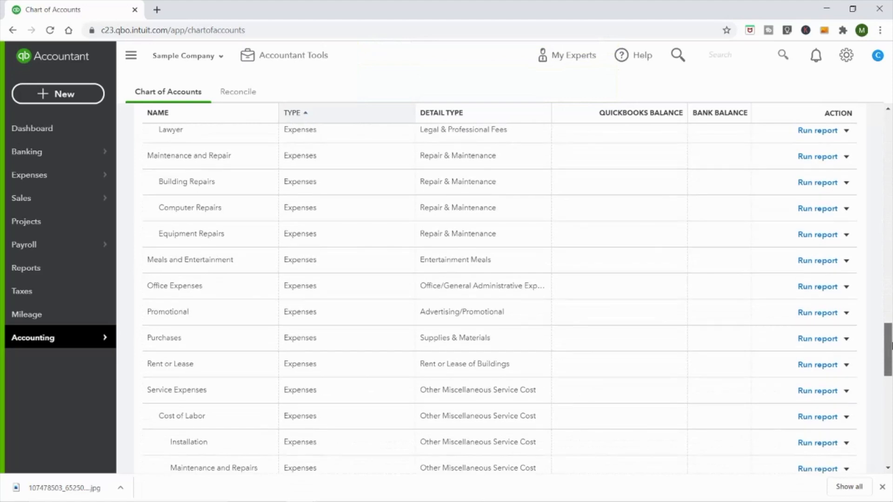
{"action": "scroll", "scroll_direction": "down", "scroll_amount": 3}
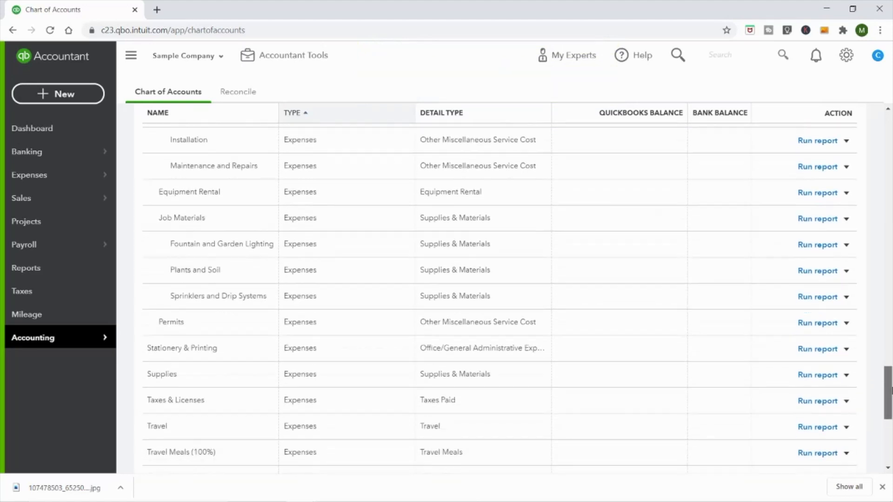
{"action": "scroll", "scroll_direction": "up", "scroll_amount": 3}
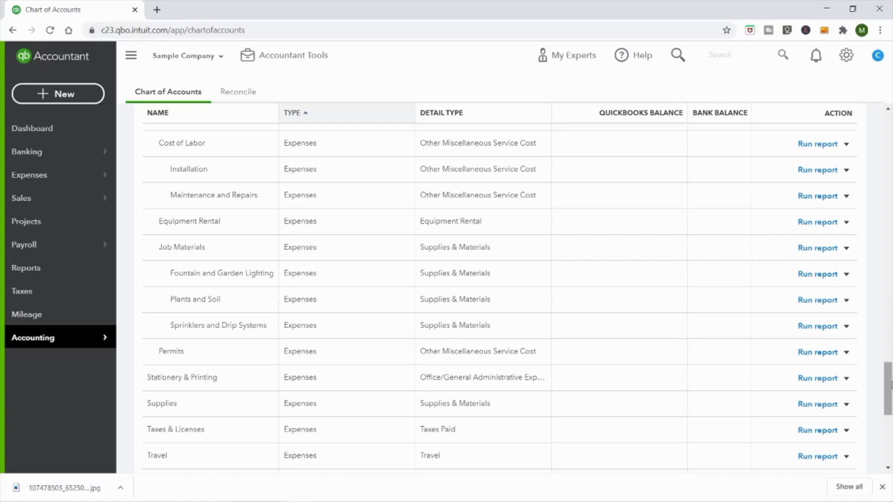
{"action": "mouse_move", "coordinate": [541, 378]}
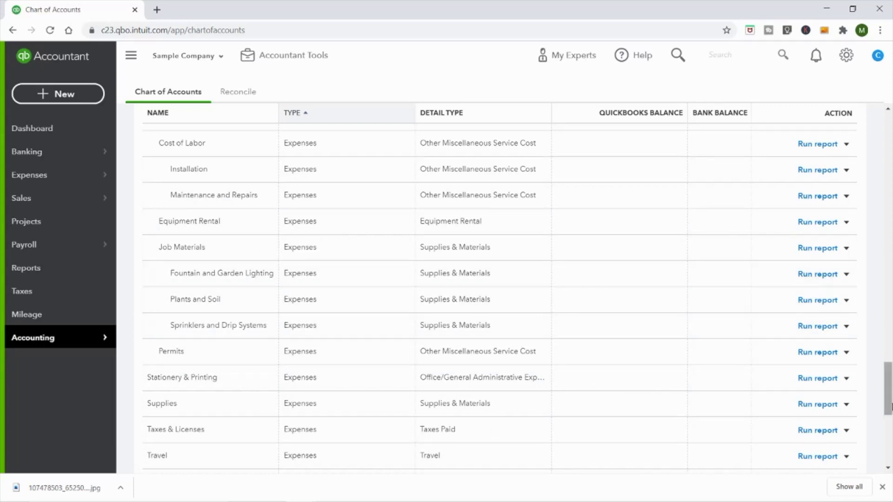
{"action": "left_click", "coordinate": [845, 180]}
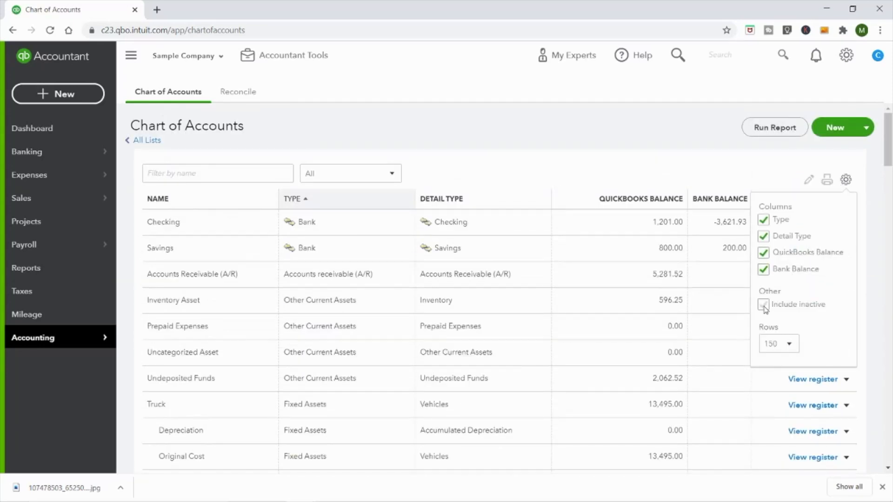
{"action": "left_click", "coordinate": [763, 304]}
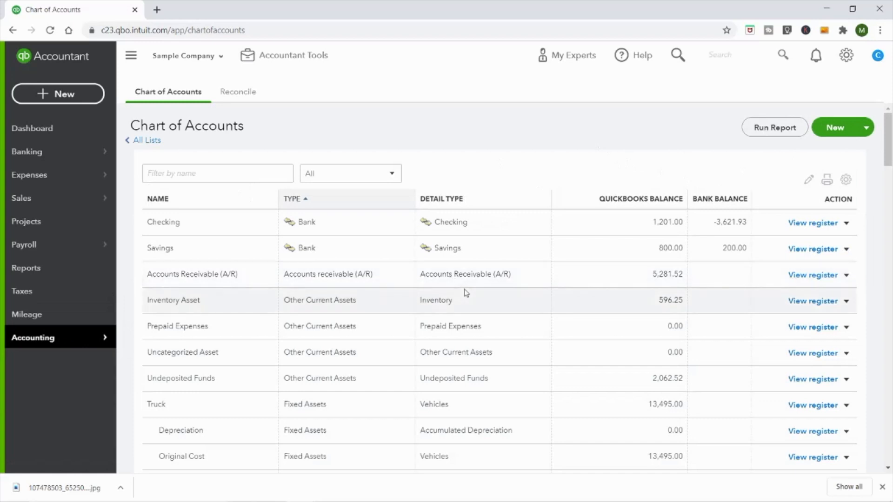
{"action": "mouse_move", "coordinate": [505, 254]}
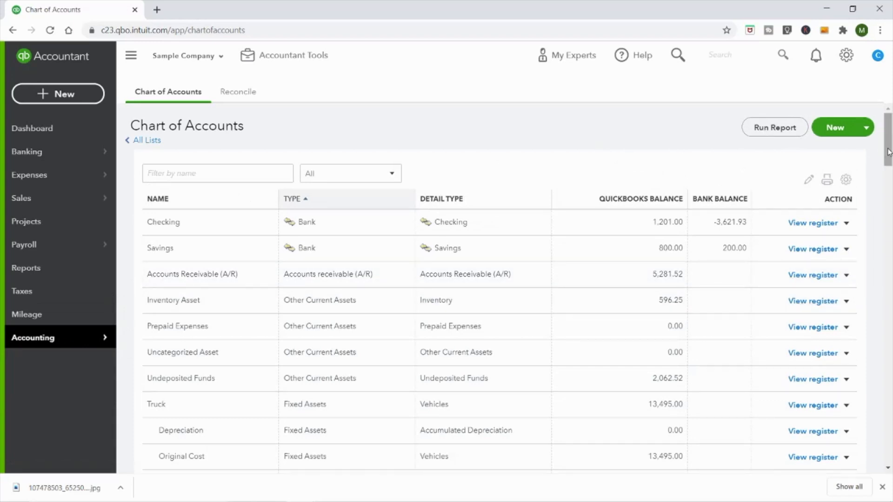
{"action": "scroll", "scroll_direction": "down", "scroll_amount": 3}
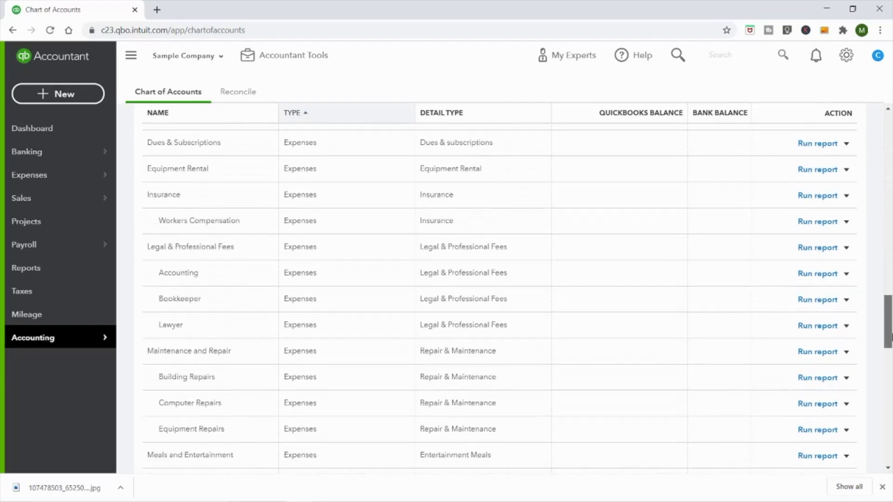
{"action": "scroll", "scroll_direction": "down", "scroll_amount": 3}
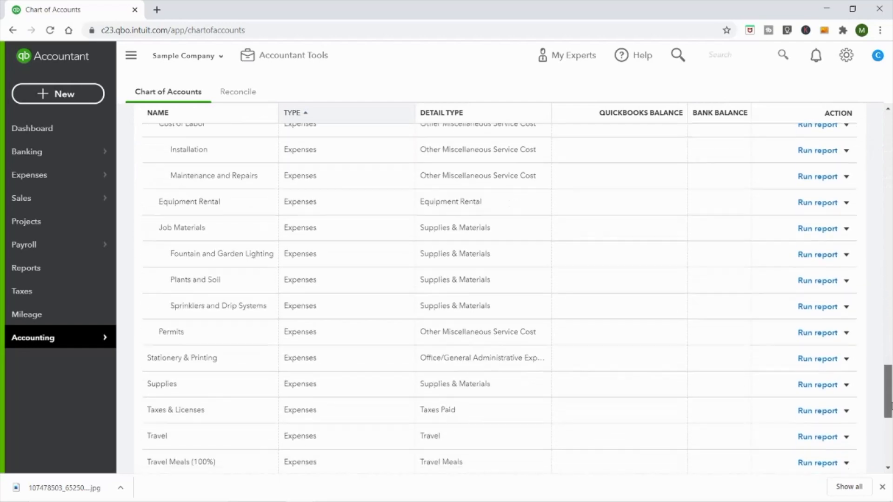
{"action": "scroll", "scroll_direction": "down", "scroll_amount": 3}
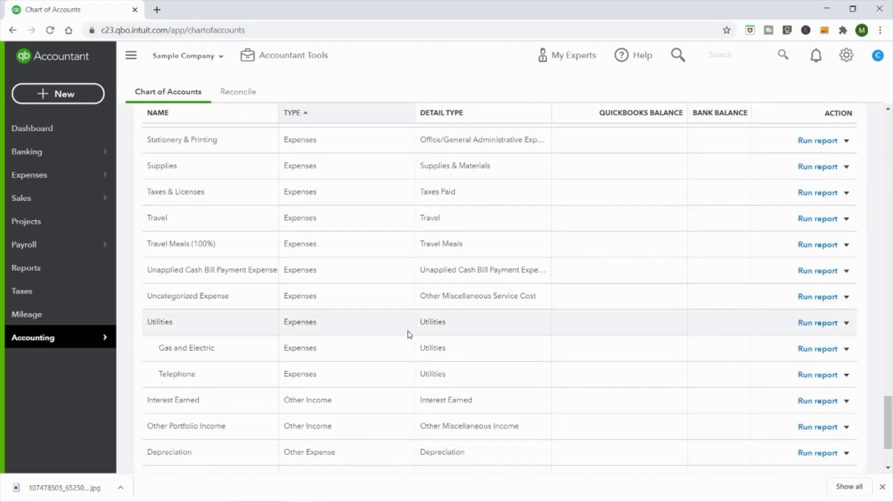
{"action": "scroll", "scroll_direction": "down", "scroll_amount": 3}
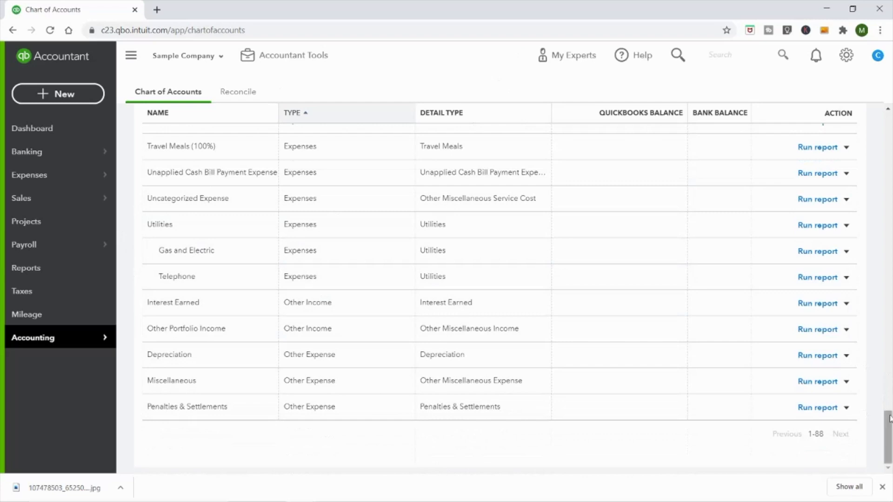
{"action": "scroll", "scroll_direction": "up", "scroll_amount": 3}
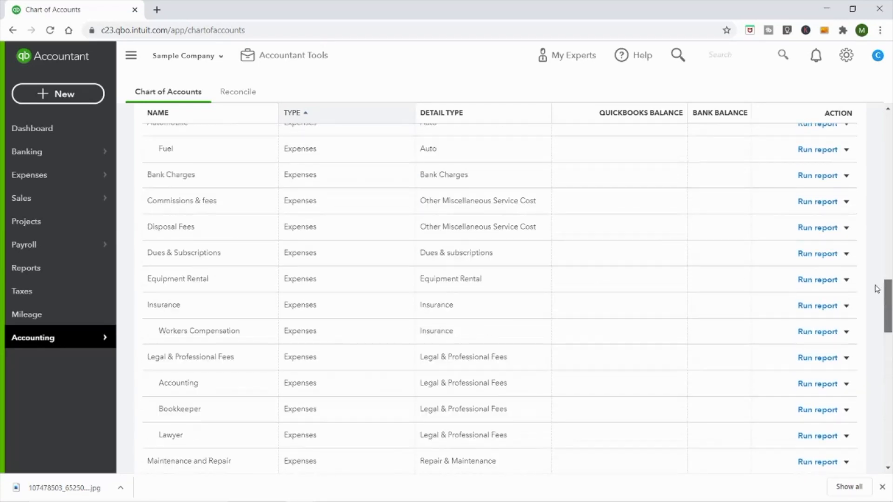
{"action": "scroll", "scroll_direction": "up", "scroll_amount": 3}
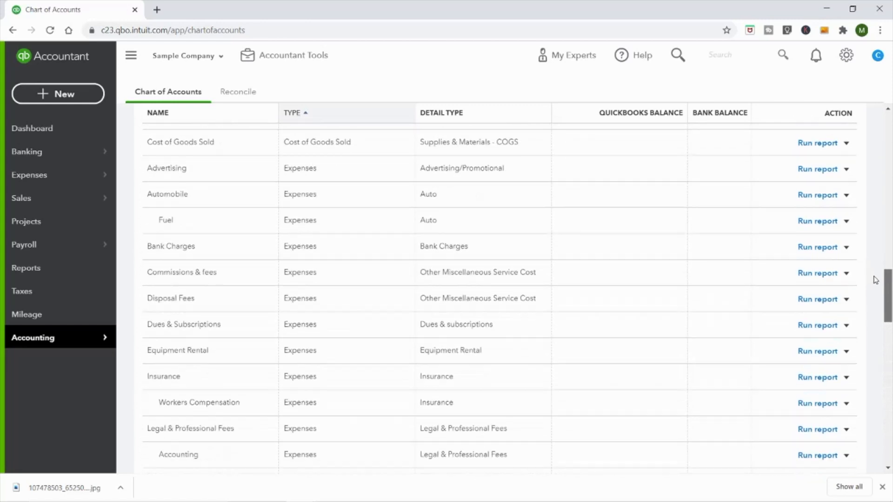
{"action": "scroll", "scroll_direction": "down", "scroll_amount": 3}
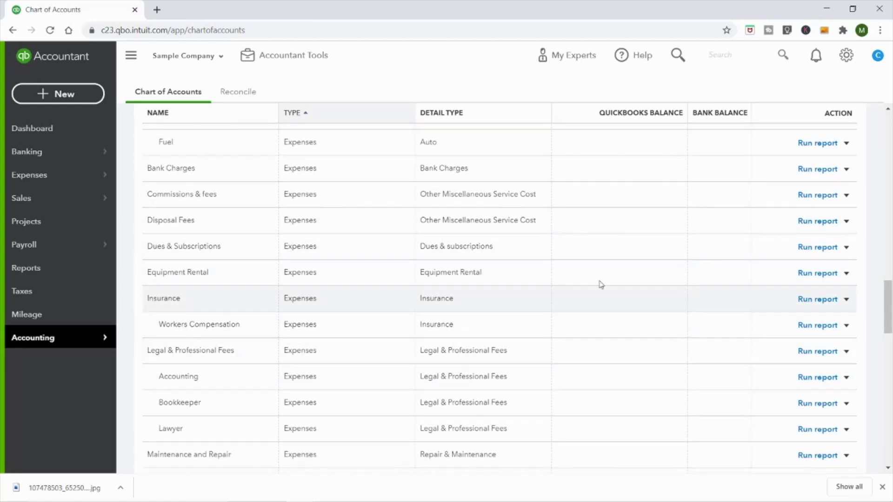
{"action": "scroll", "scroll_direction": "down", "scroll_amount": 3}
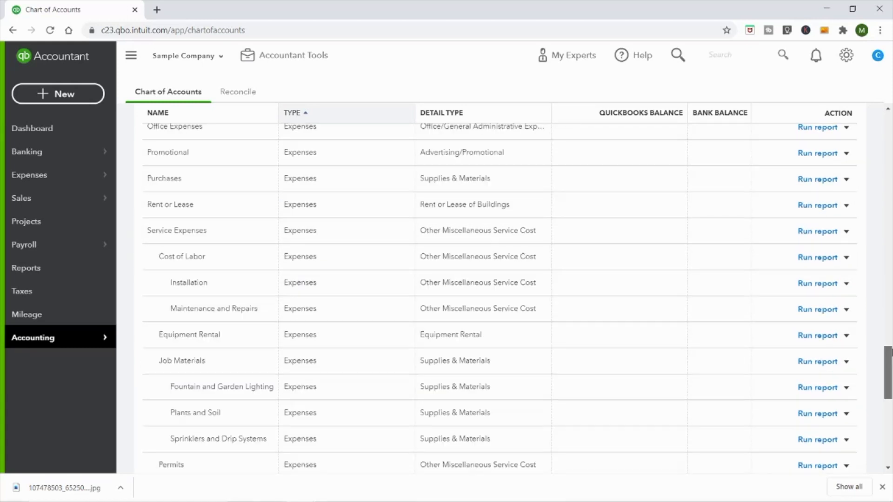
{"action": "scroll", "scroll_direction": "down", "scroll_amount": 3}
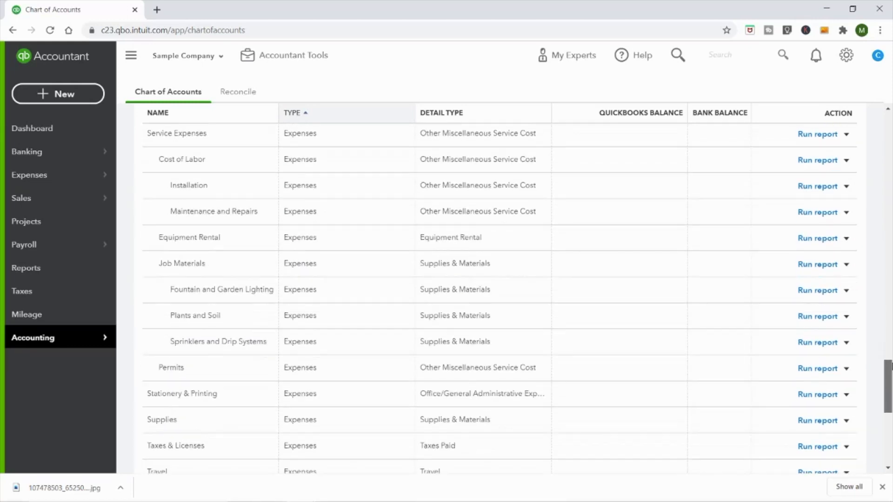
{"action": "scroll", "scroll_direction": "down", "scroll_amount": 3}
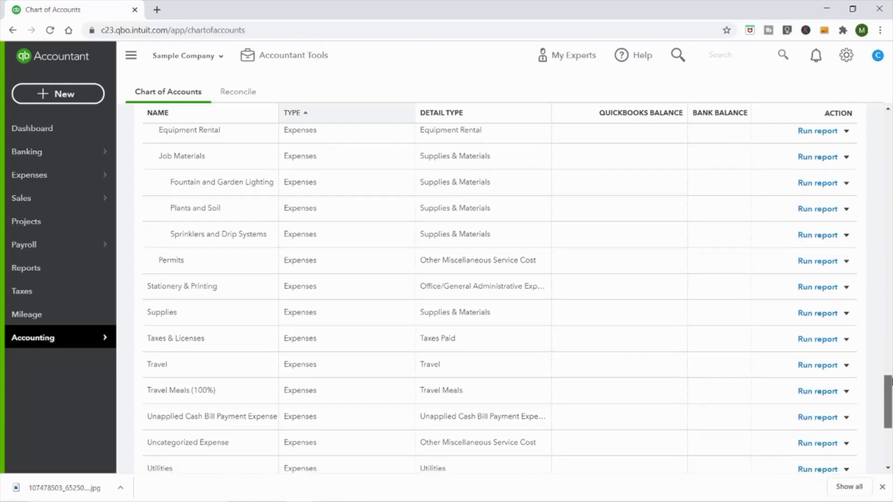
{"action": "scroll", "scroll_direction": "down", "scroll_amount": 3}
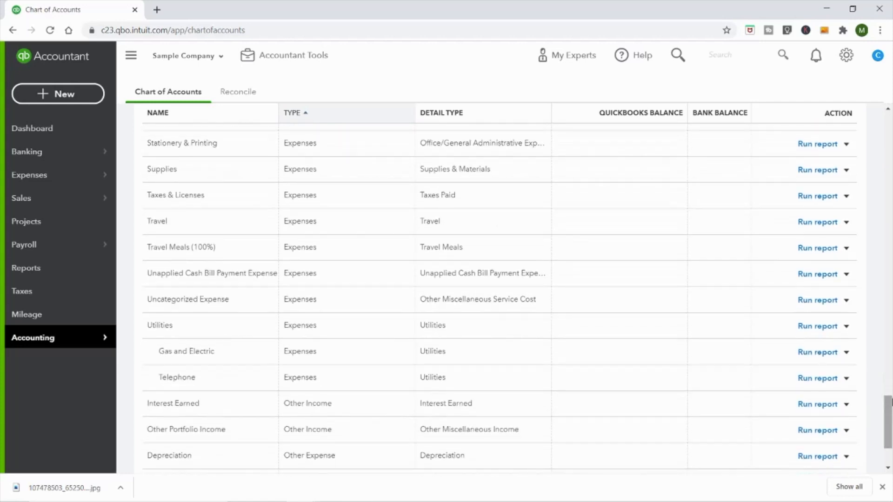
{"action": "mouse_move", "coordinate": [888, 410]}
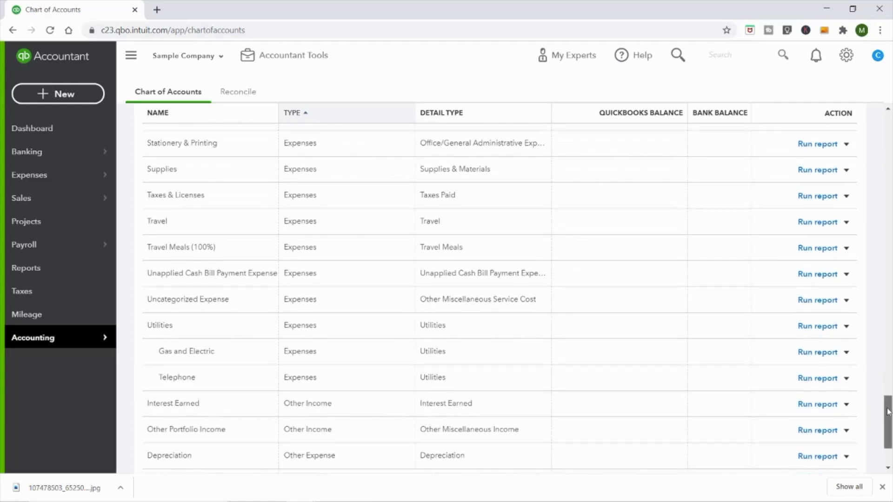
{"action": "scroll", "scroll_direction": "down", "scroll_amount": 3}
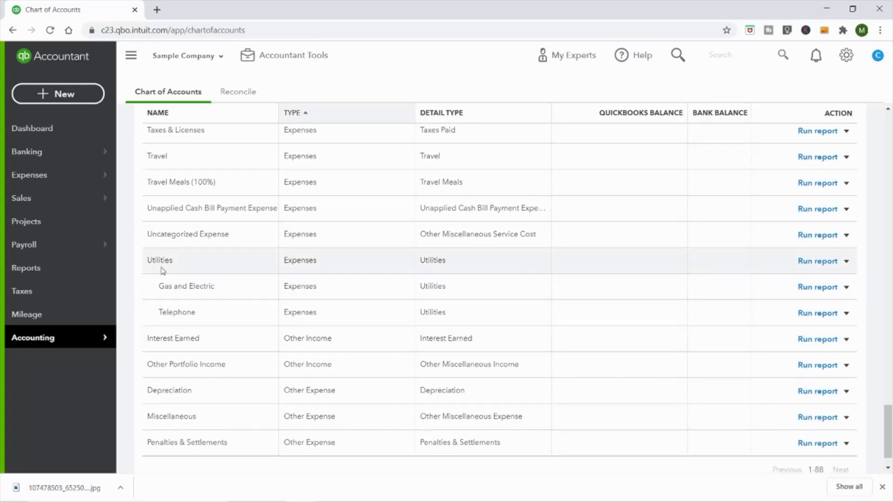
{"action": "mouse_move", "coordinate": [153, 261]}
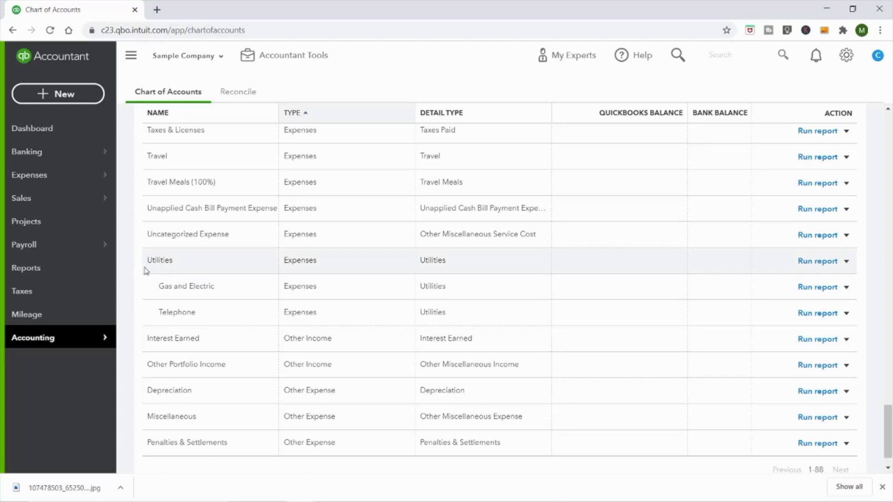
{"action": "mouse_move", "coordinate": [200, 318]}
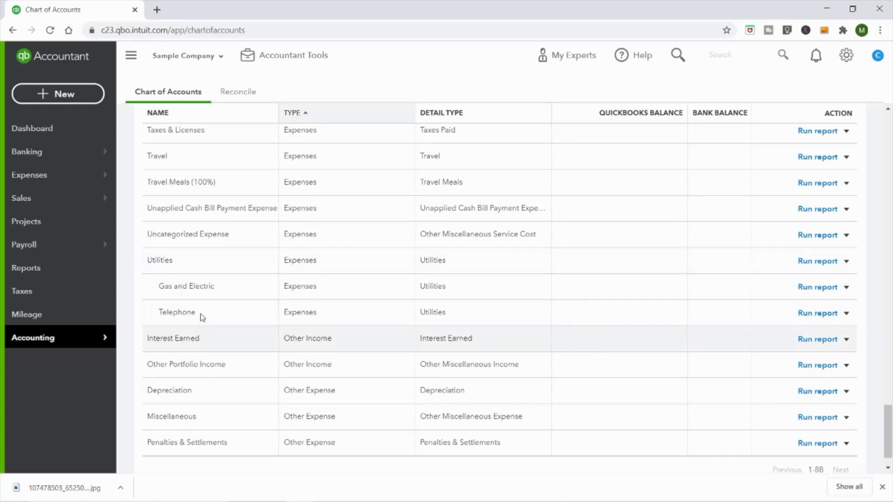
{"action": "mouse_move", "coordinate": [187, 312]}
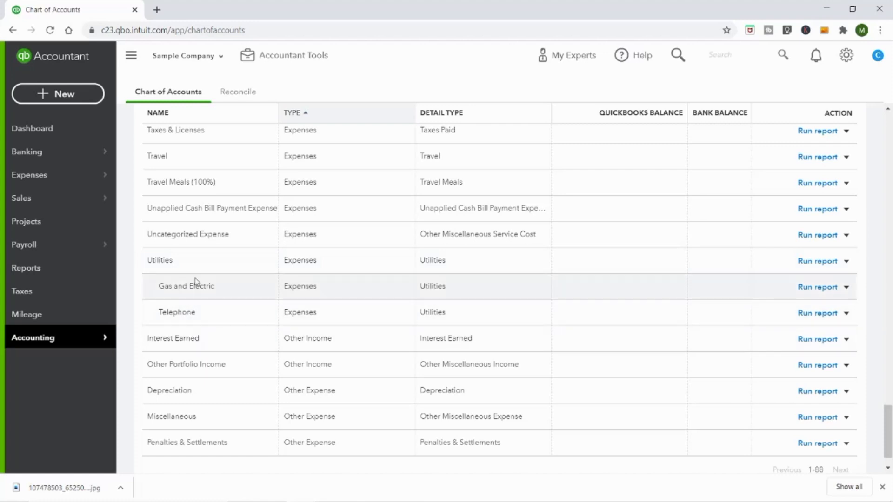
{"action": "mouse_move", "coordinate": [206, 313]}
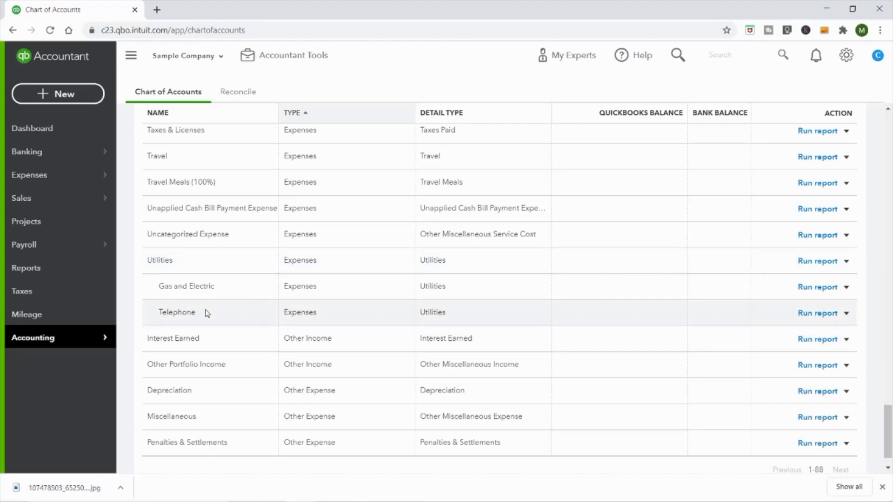
{"action": "mouse_move", "coordinate": [208, 318]}
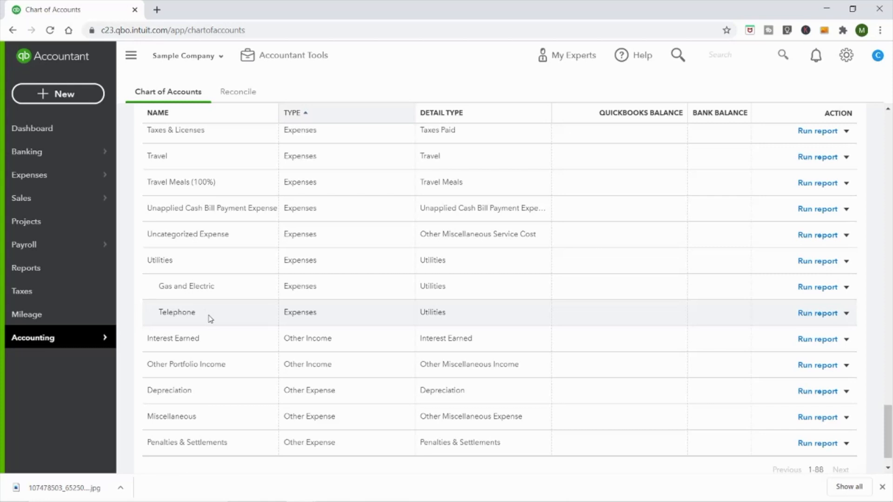
{"action": "mouse_move", "coordinate": [188, 265]}
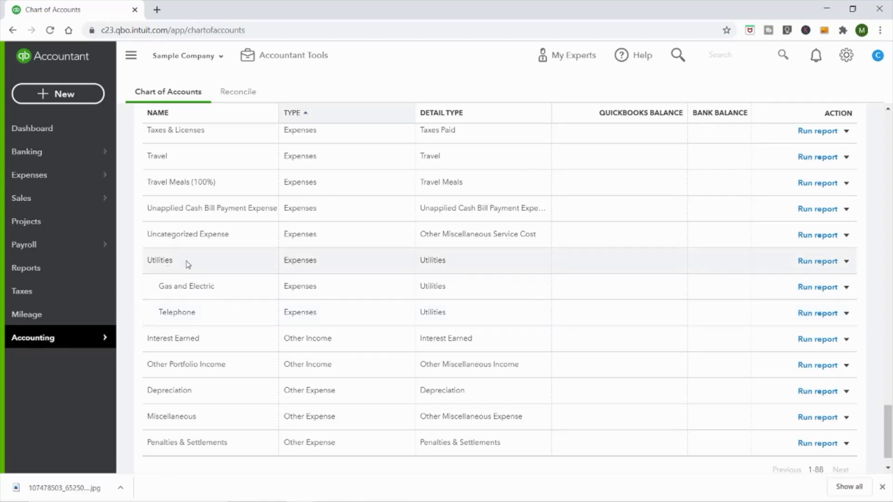
{"action": "mouse_move", "coordinate": [218, 257]}
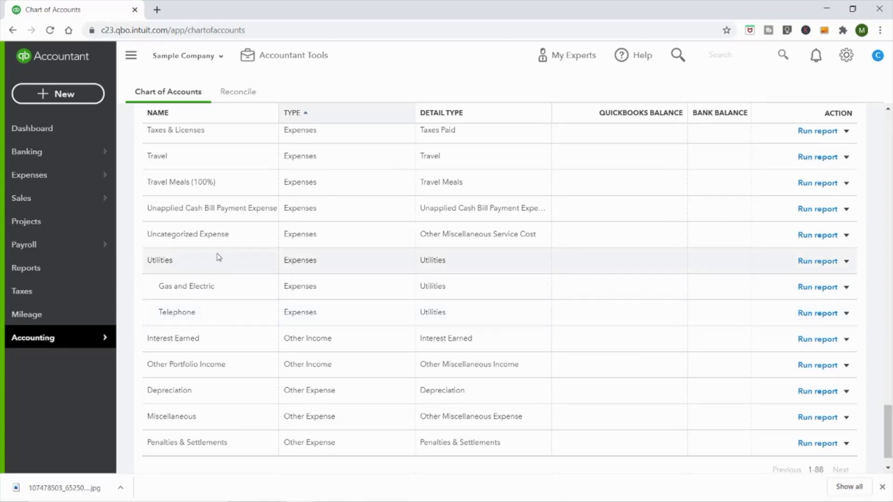
{"action": "mouse_move", "coordinate": [421, 258]}
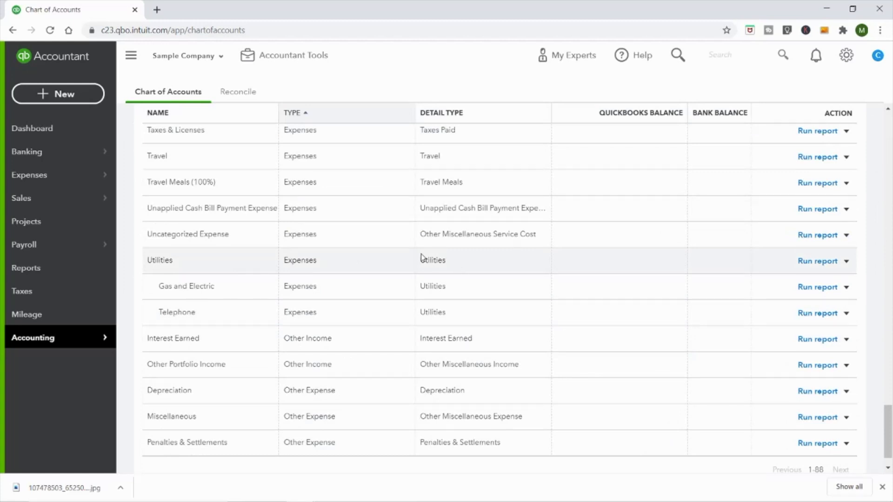
{"action": "mouse_move", "coordinate": [447, 287]}
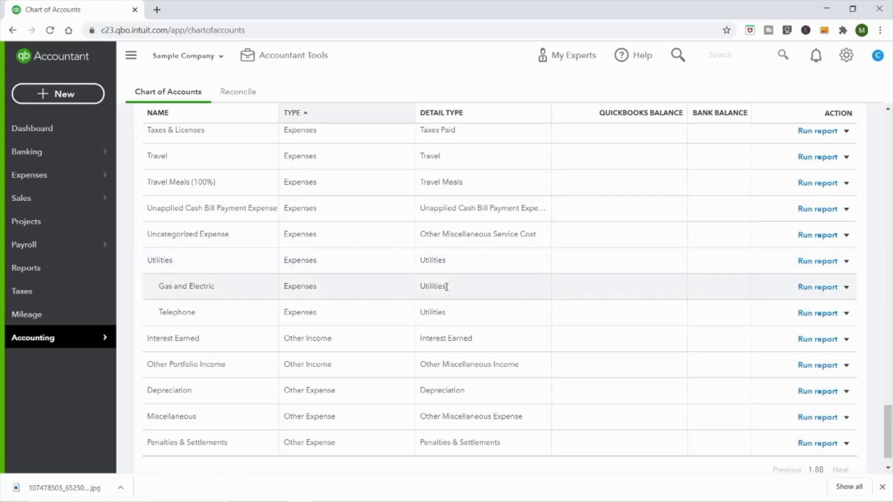
{"action": "mouse_move", "coordinate": [447, 294]}
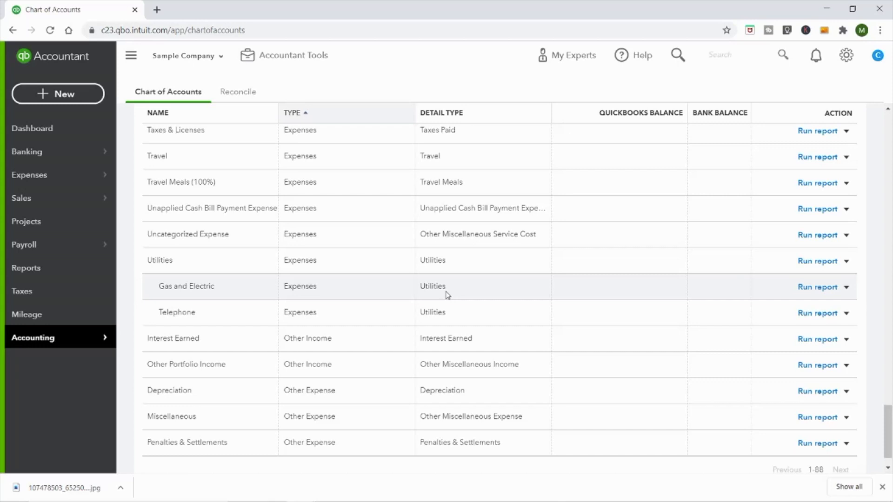
{"action": "mouse_move", "coordinate": [406, 265]}
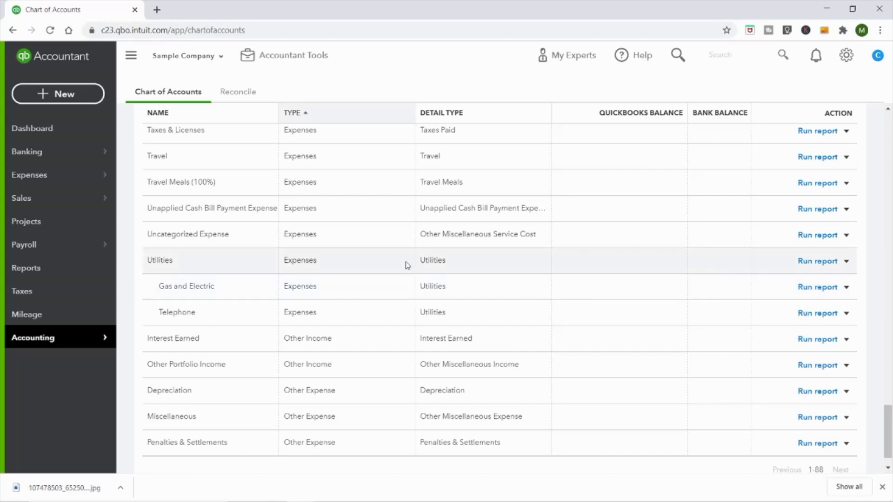
{"action": "mouse_move", "coordinate": [488, 266]}
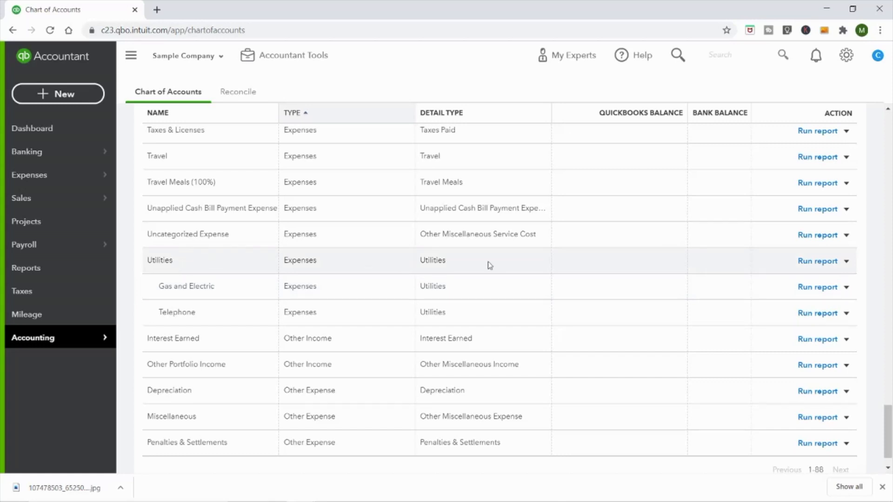
{"action": "mouse_move", "coordinate": [521, 264]}
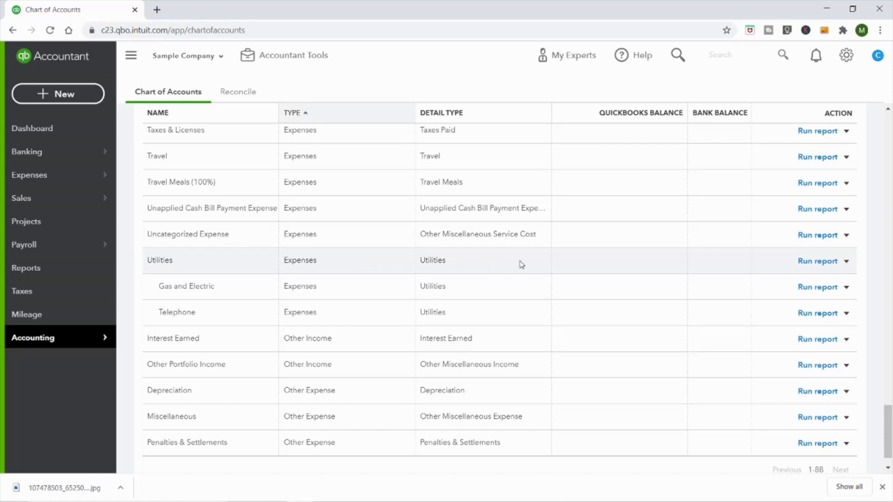
{"action": "mouse_move", "coordinate": [492, 279]}
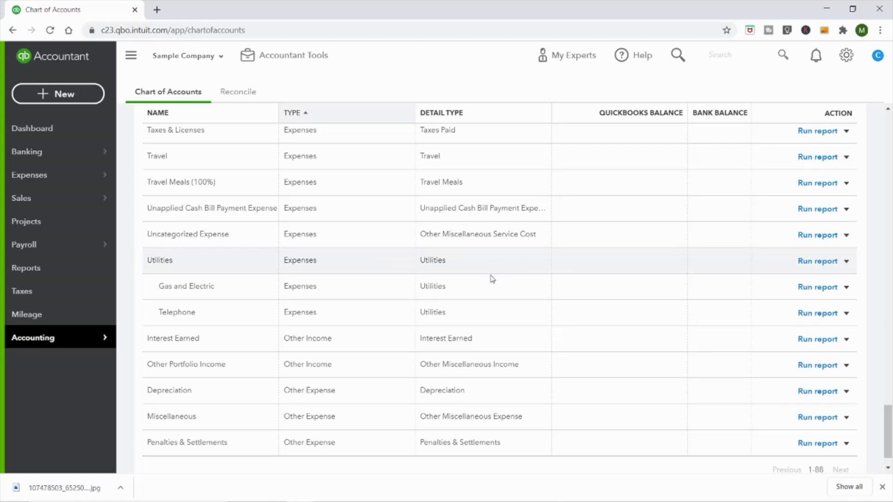
{"action": "mouse_move", "coordinate": [484, 317]}
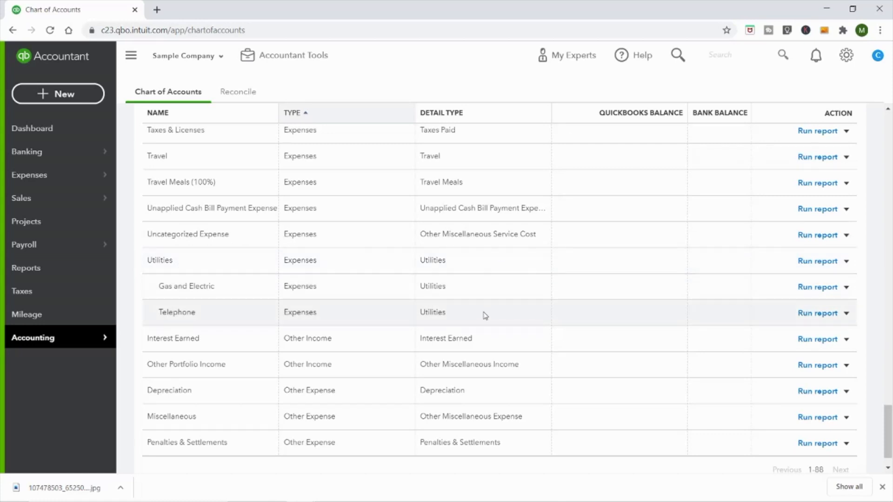
{"action": "mouse_move", "coordinate": [602, 268]}
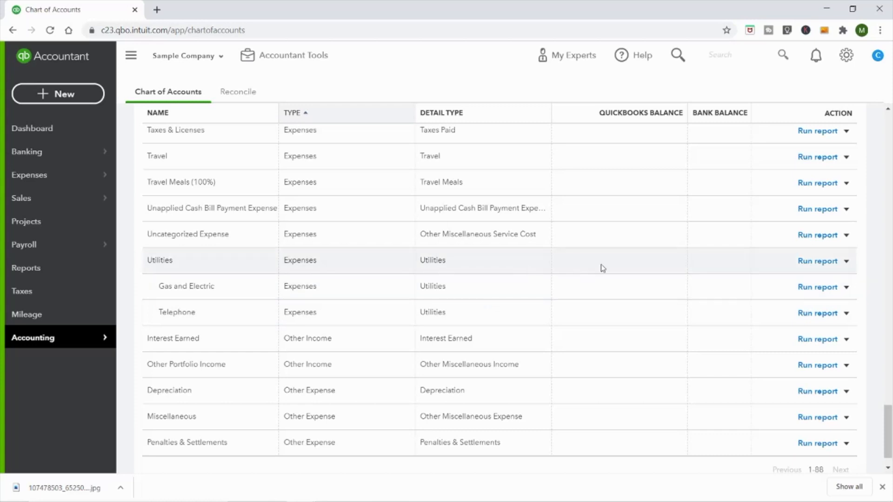
{"action": "mouse_move", "coordinate": [804, 270]}
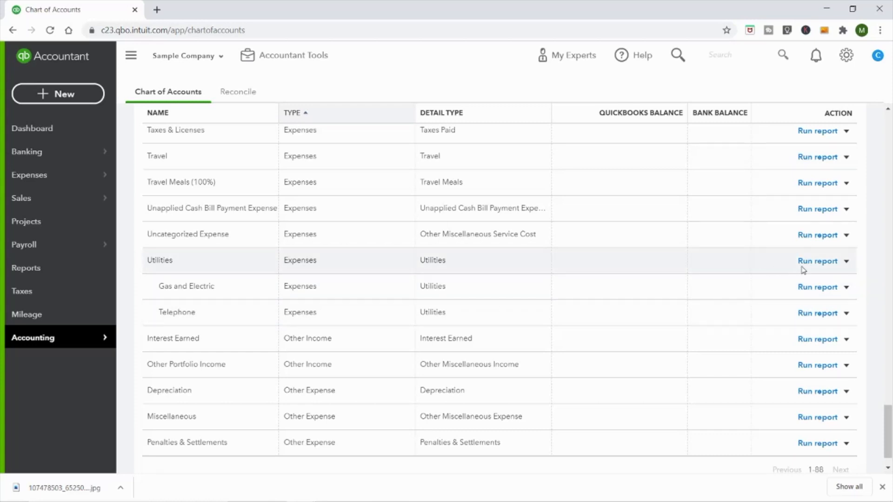
{"action": "mouse_move", "coordinate": [826, 267]}
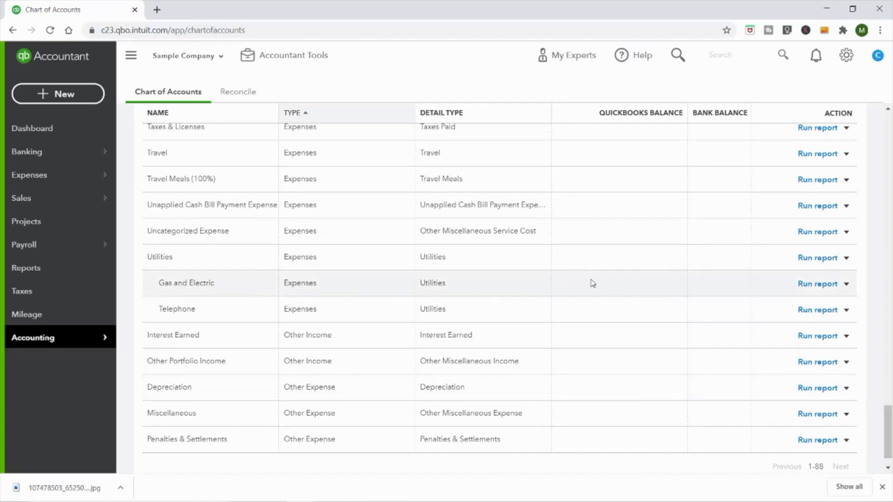
Run the Utilities account QuickReport from its Chart of Accounts row
{"action": "left_click", "coordinate": [817, 284]}
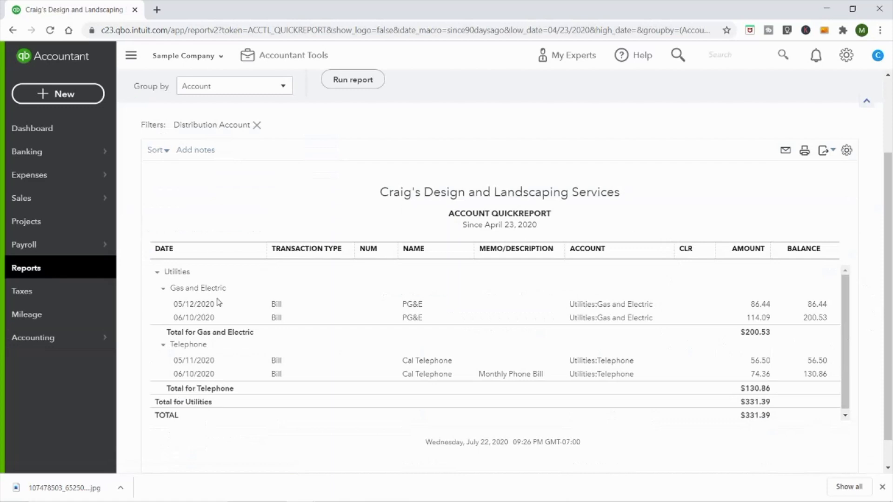
{"action": "mouse_move", "coordinate": [772, 335]}
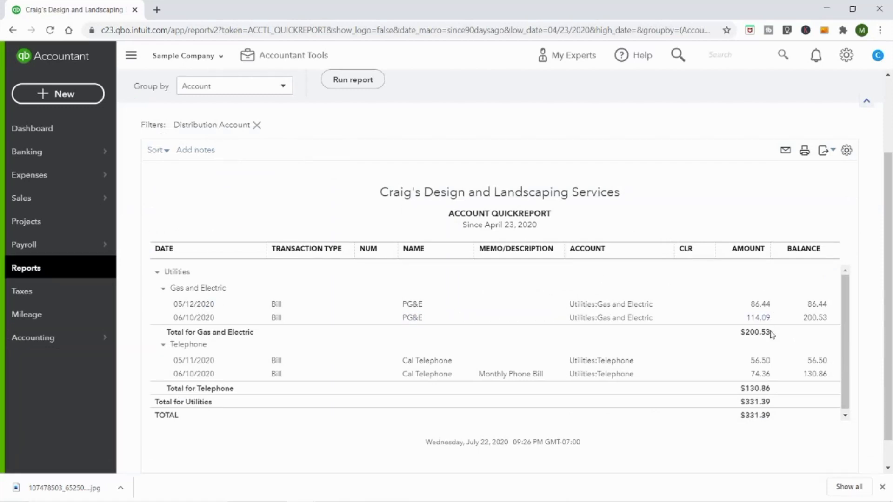
Return to the Chart of Accounts, scroll through the expense accounts, then back up
{"action": "left_click", "coordinate": [32, 337]}
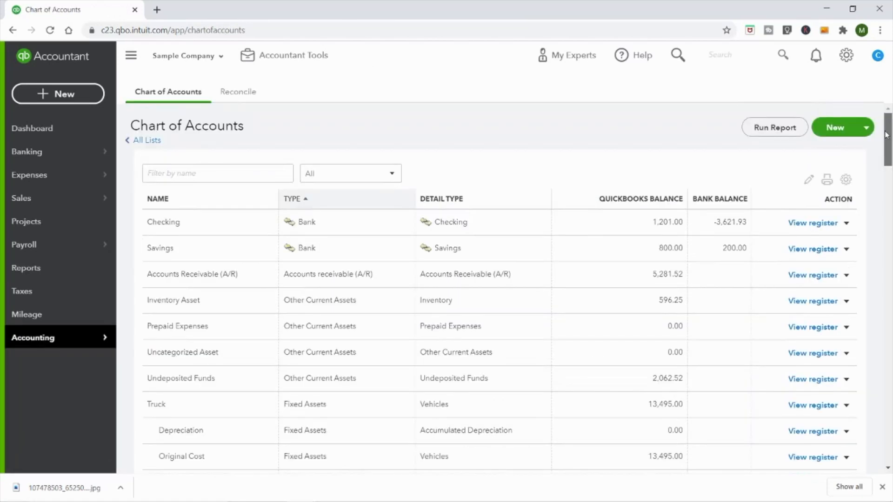
{"action": "scroll", "scroll_direction": "down", "scroll_amount": 3}
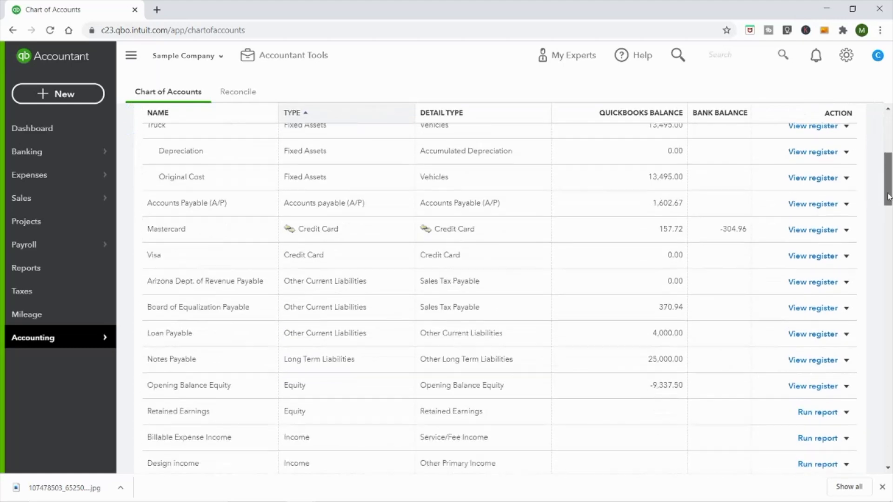
{"action": "scroll", "scroll_direction": "down", "scroll_amount": 3}
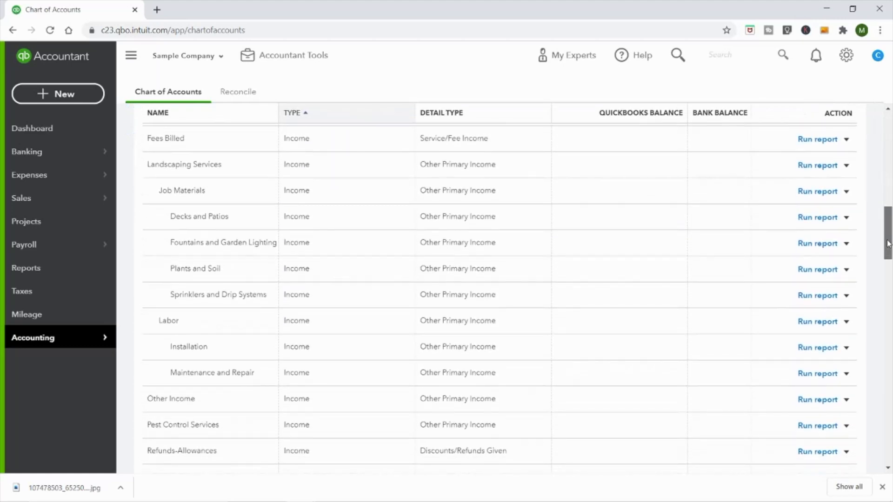
{"action": "scroll", "scroll_direction": "down", "scroll_amount": 3}
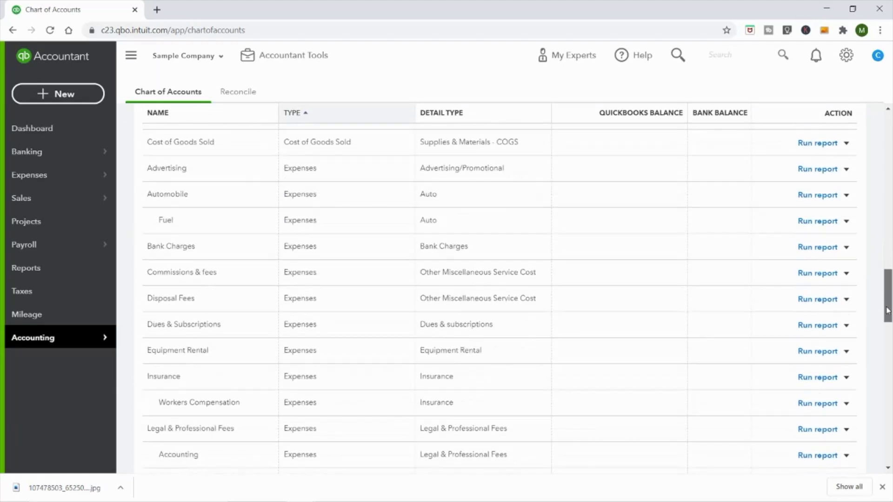
{"action": "scroll", "scroll_direction": "down", "scroll_amount": 3}
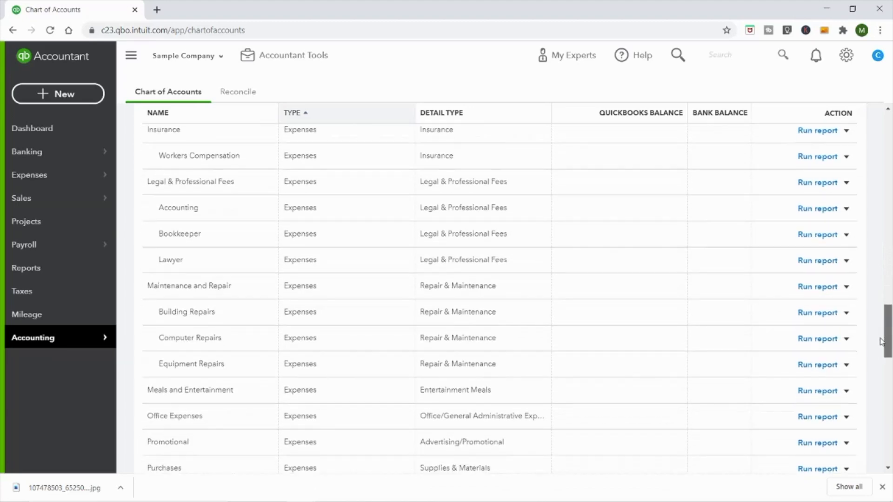
{"action": "scroll", "scroll_direction": "up", "scroll_amount": 3}
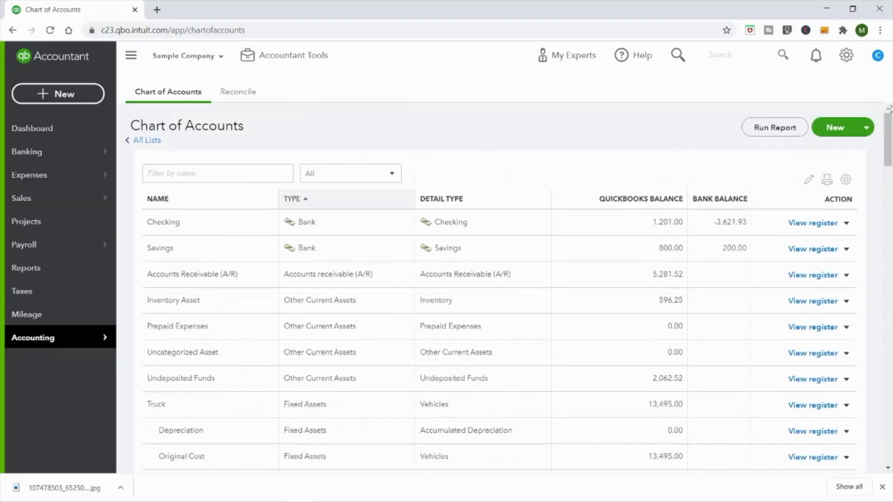